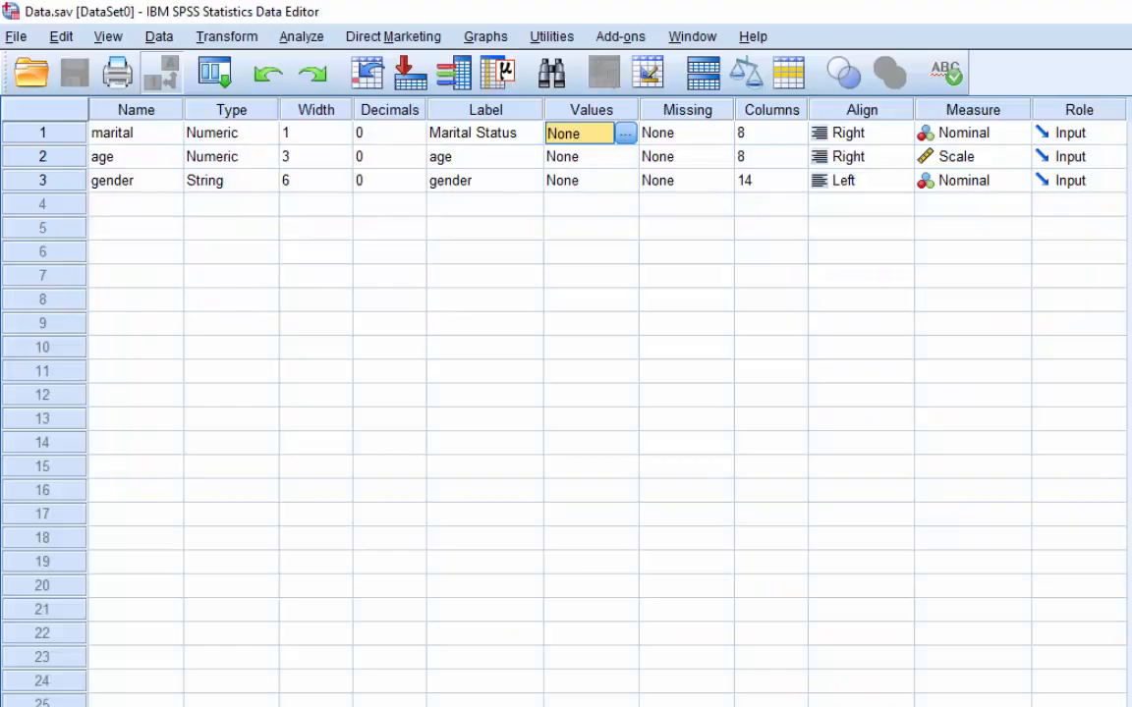
Review the marital, age and gender definitions, cancel Missing Values, and view the case data
left_click(626, 133)
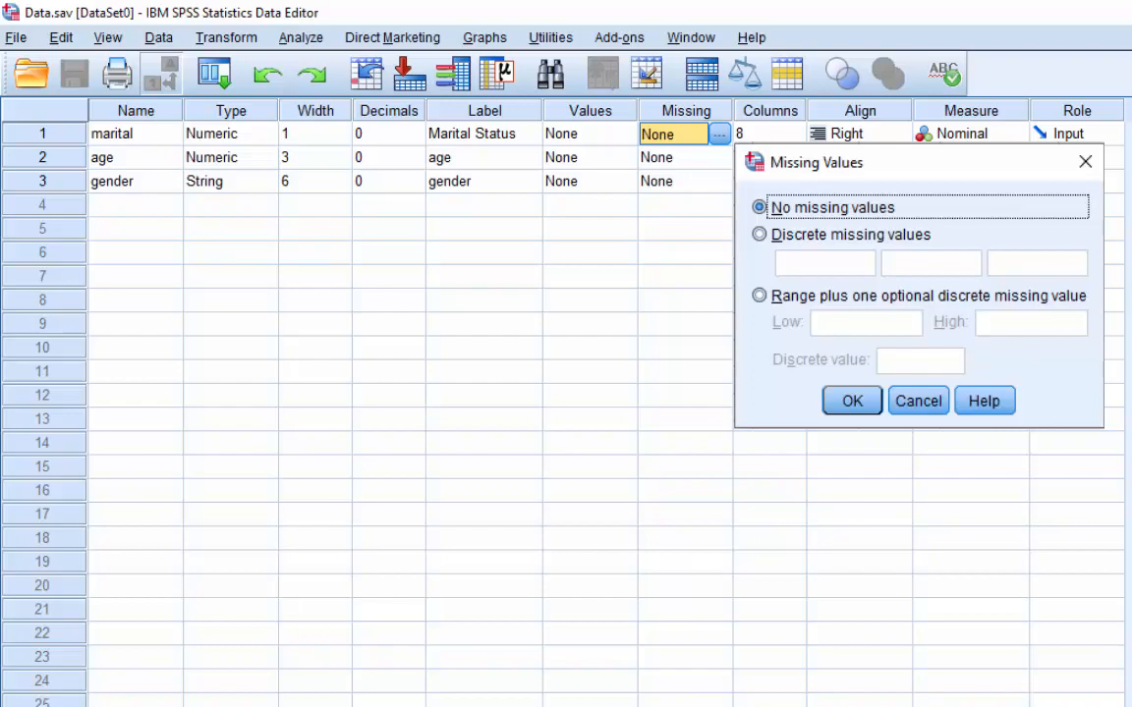
left_click(850, 401)
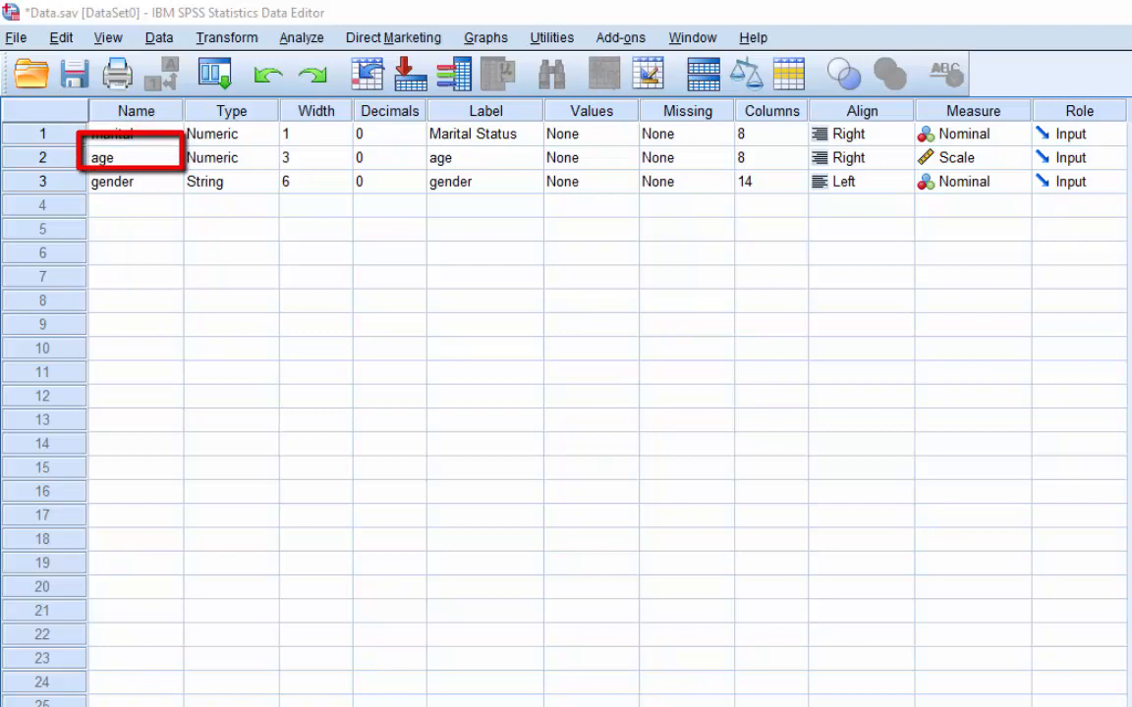
left_click(134, 181)
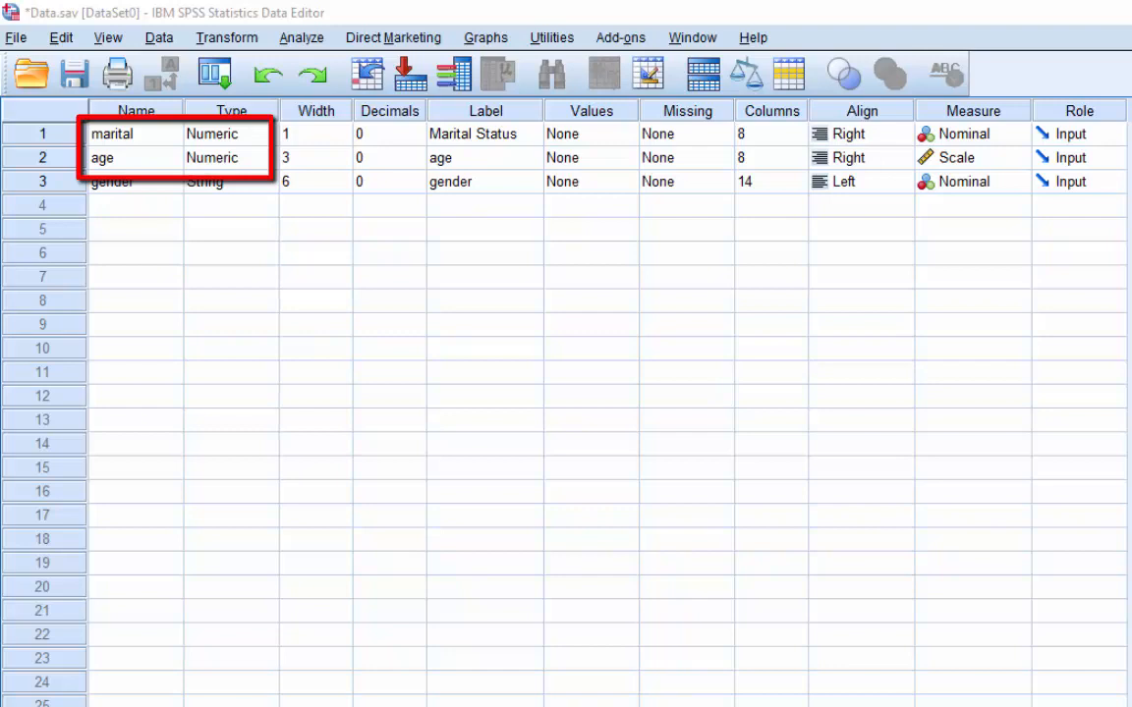
left_click(113, 181)
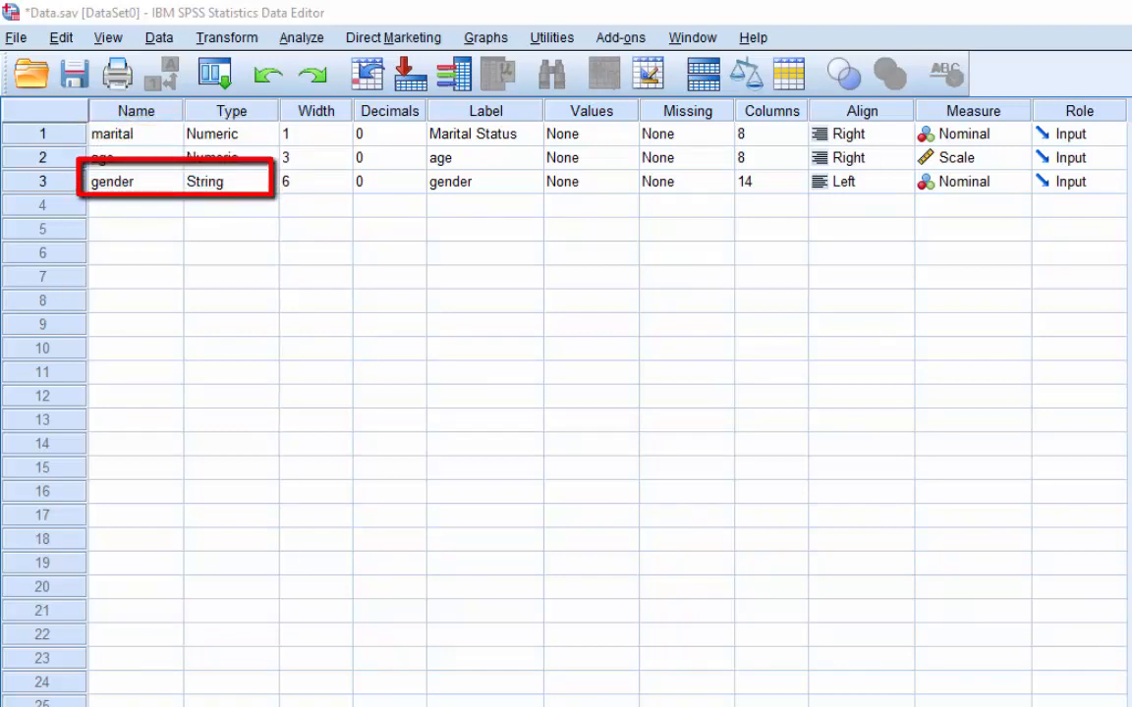
left_click(590, 134)
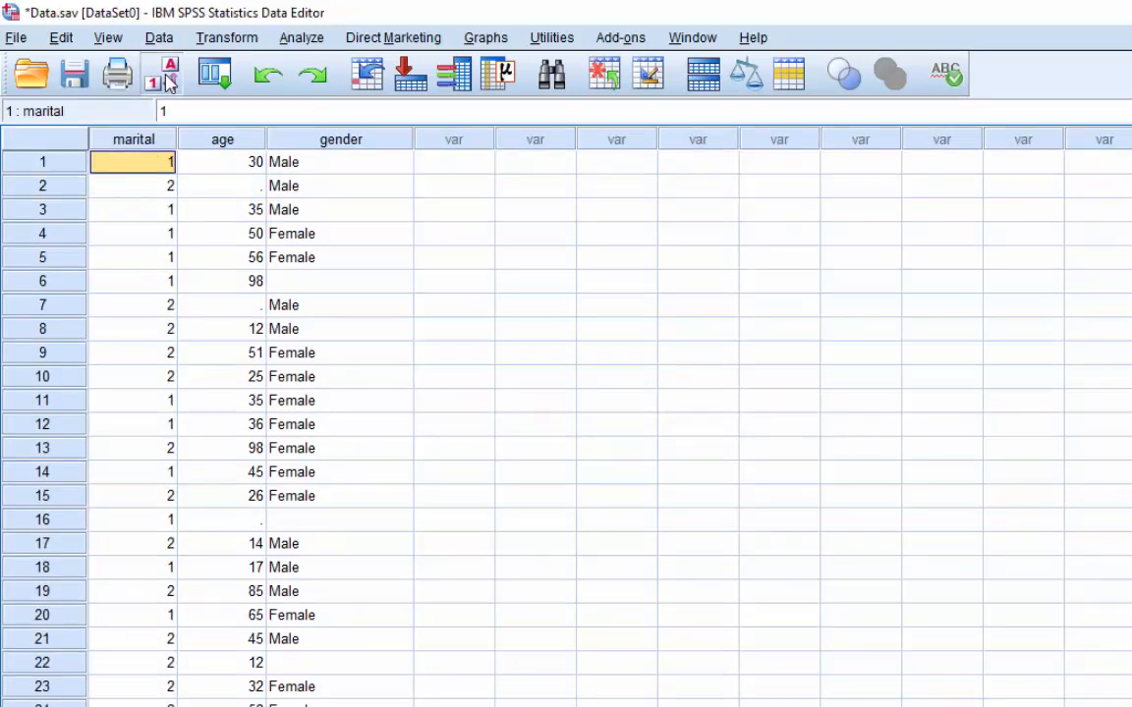
left_click(160, 74)
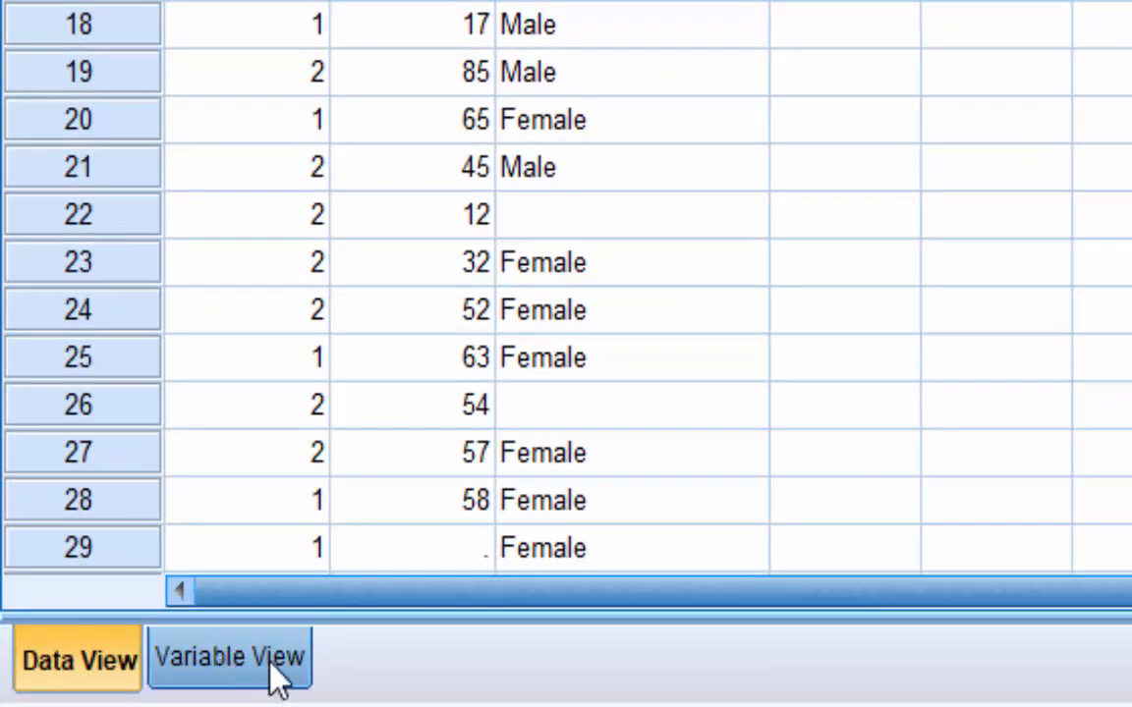
In Variable View, add marital value labels 1 = unmarried and 2 = Married
left_click(229, 659)
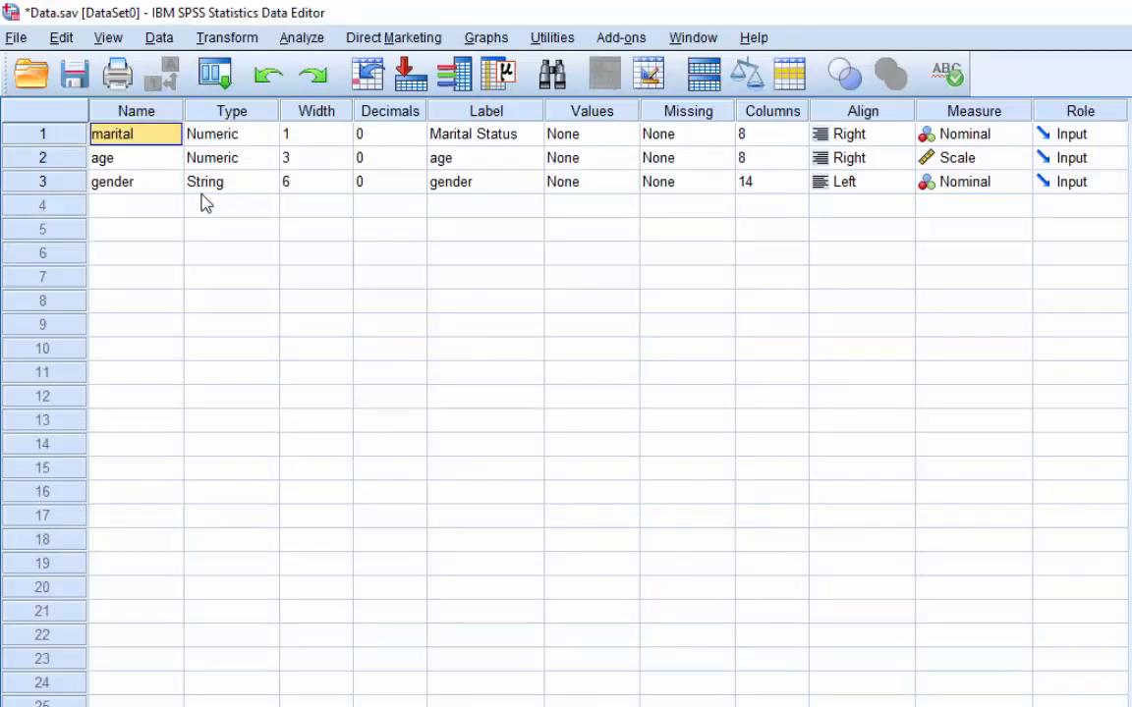
mouse_move(274, 155)
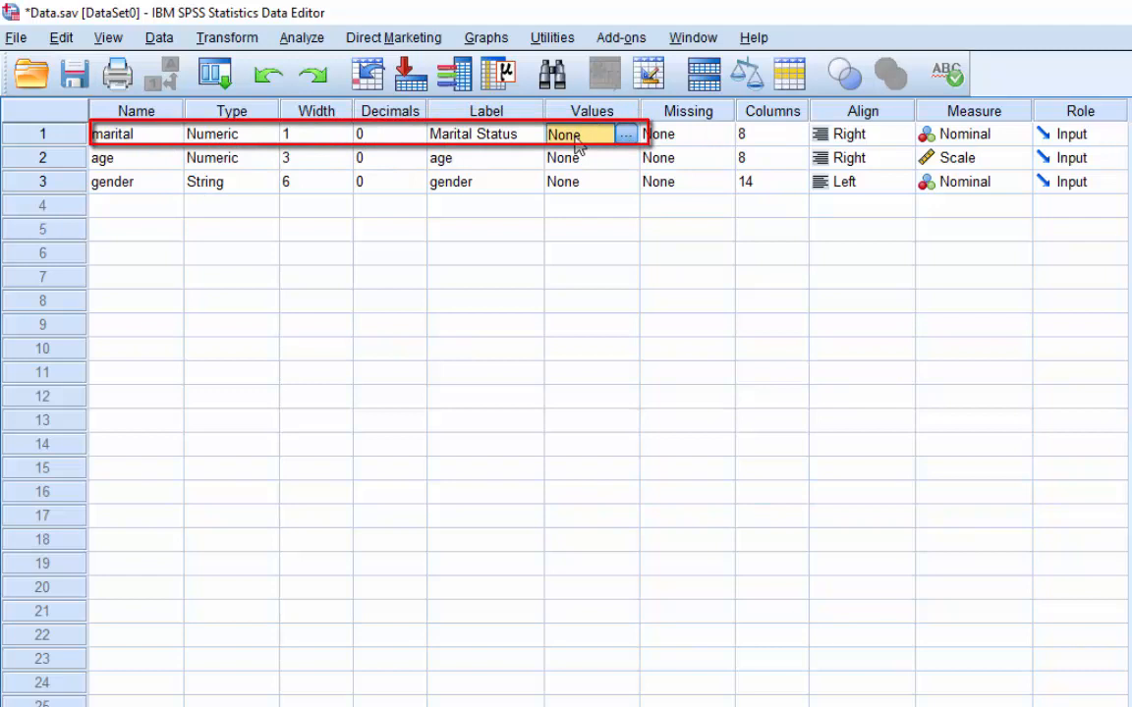
mouse_move(590, 145)
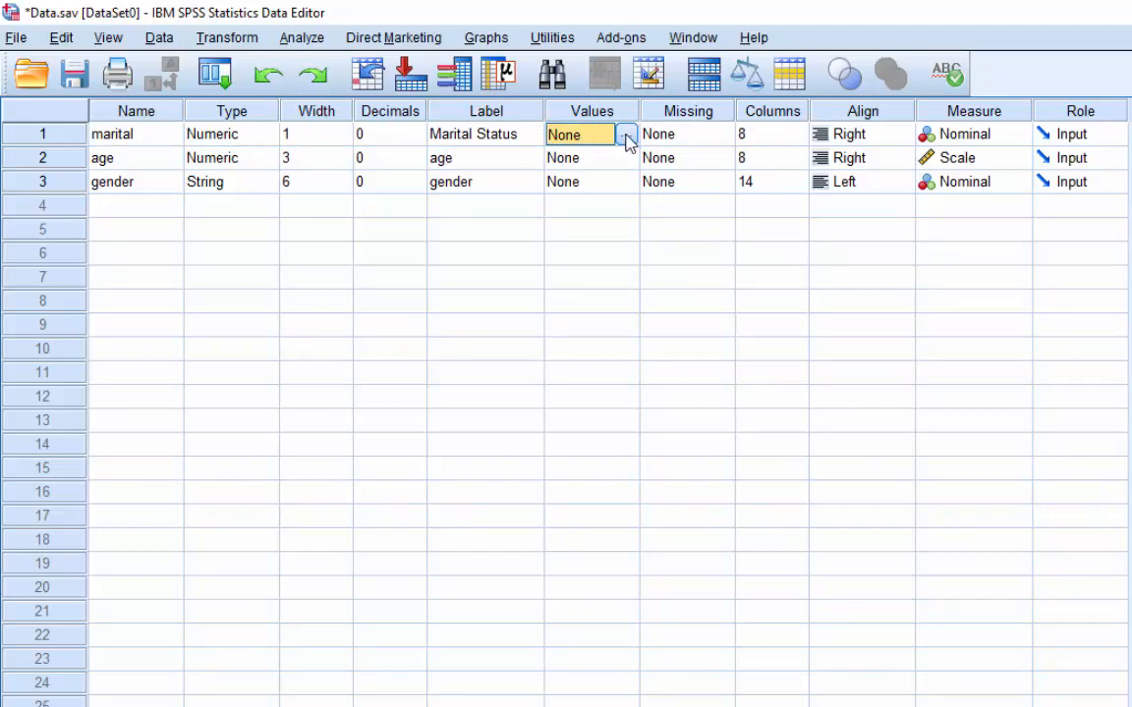
left_click(627, 133)
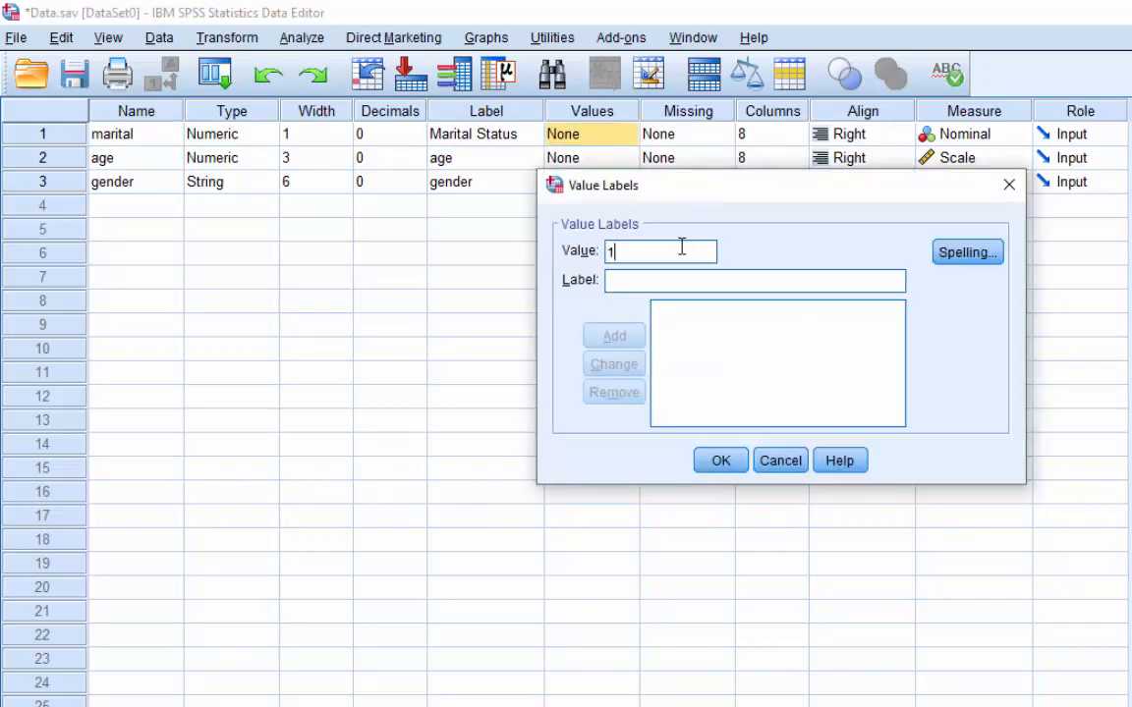
type("ma")
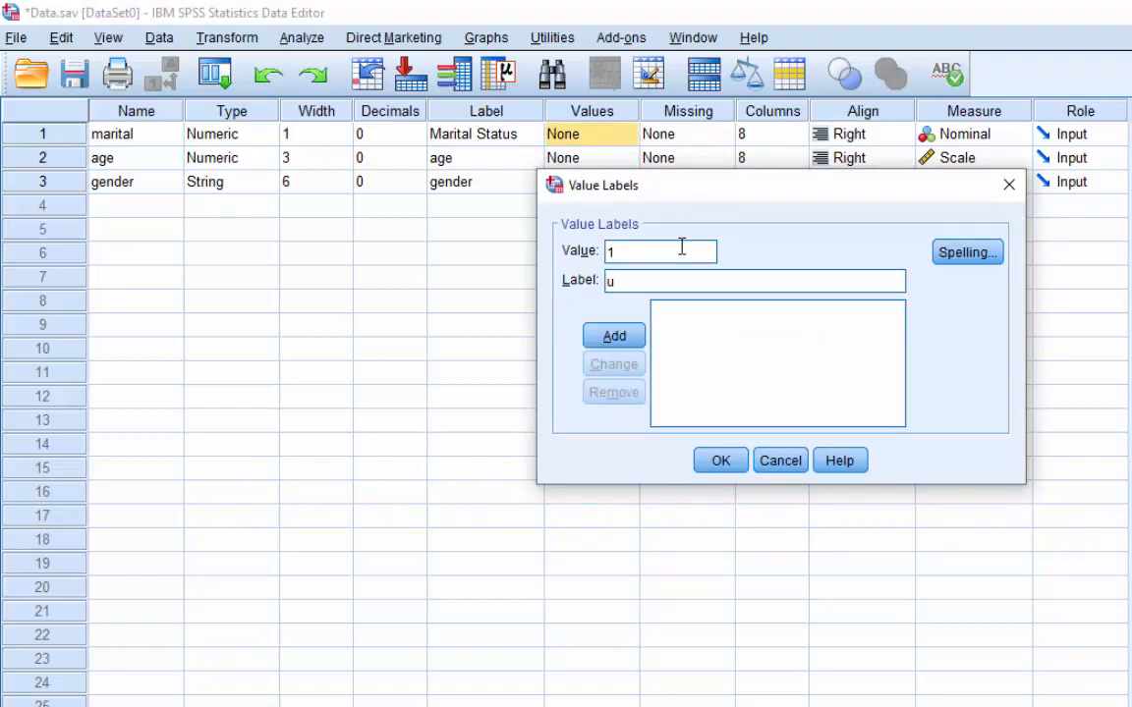
type("nmarried")
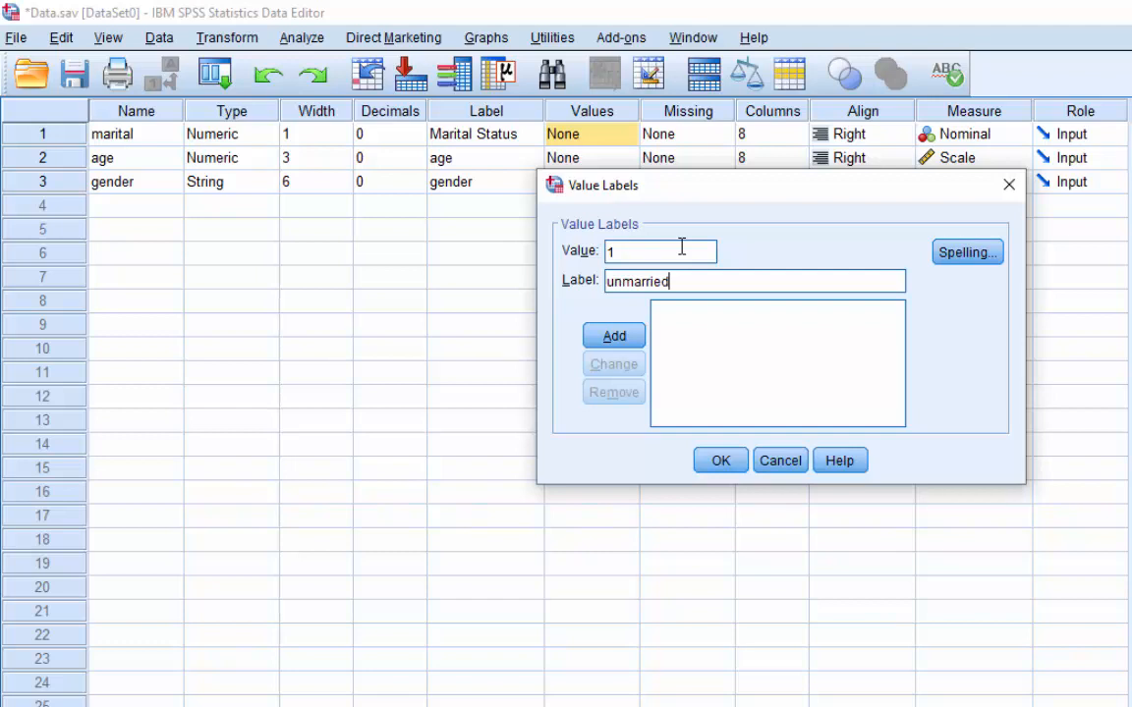
left_click(614, 335)
type("2")
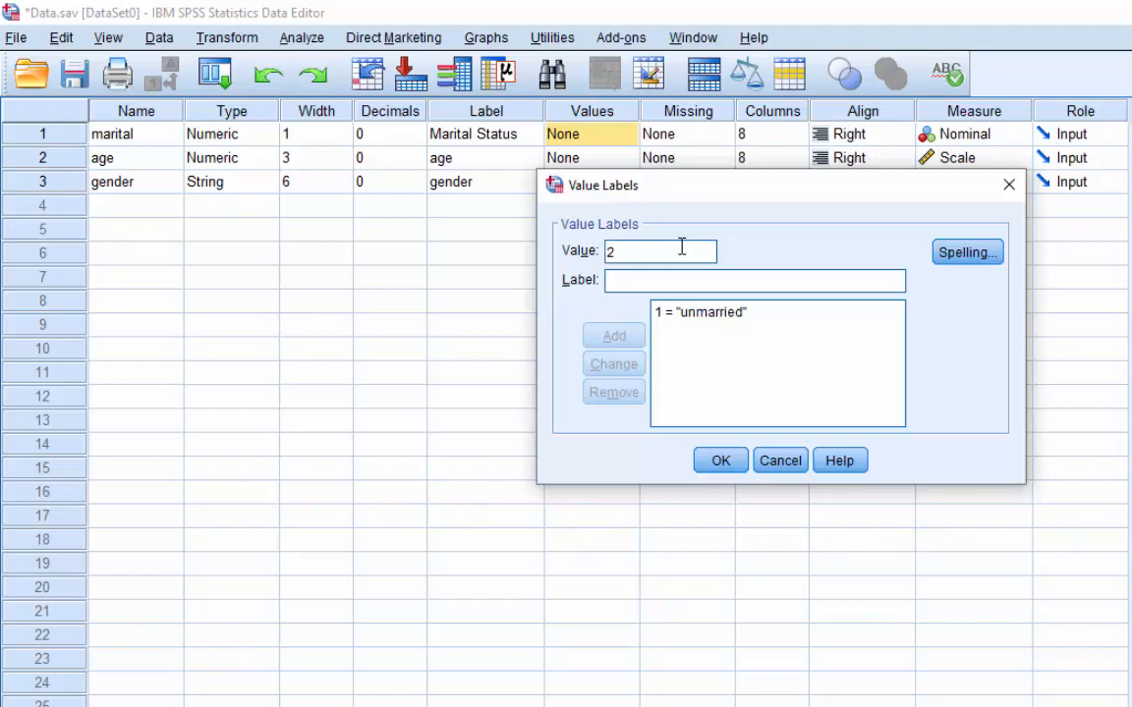
type("Married")
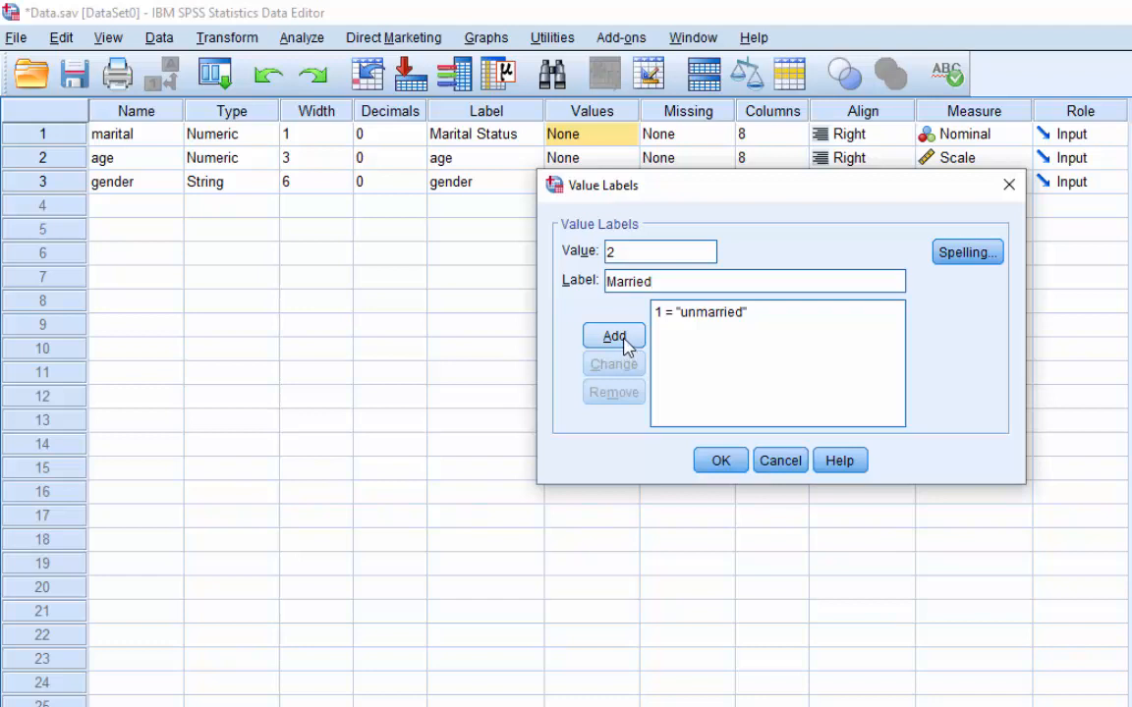
left_click(613, 335)
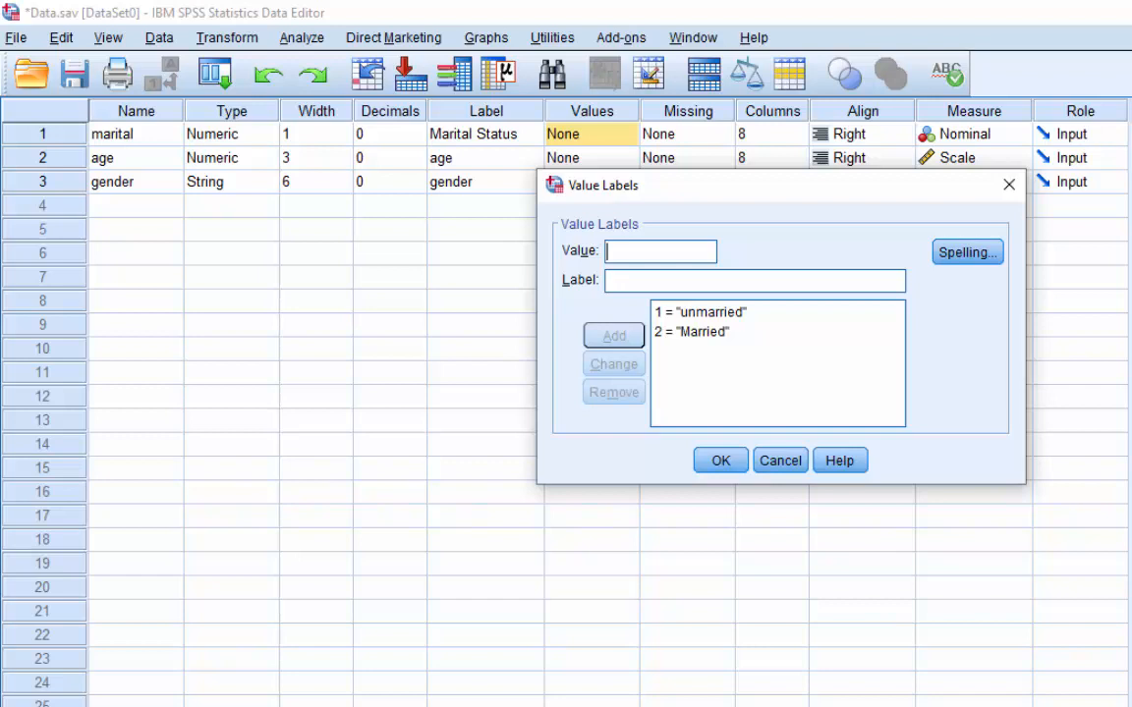
Change marital code 1's label to 'Unmarried' and confirm the value labels
left_click(699, 312)
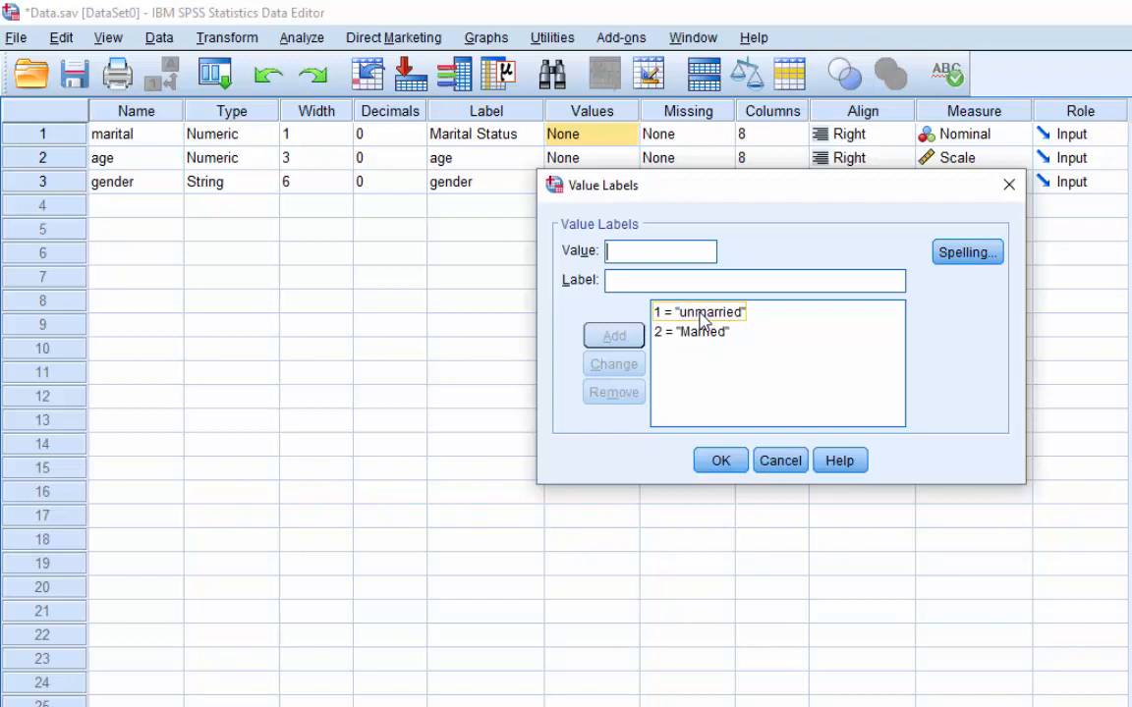
left_click(699, 312)
type("Unmarried")
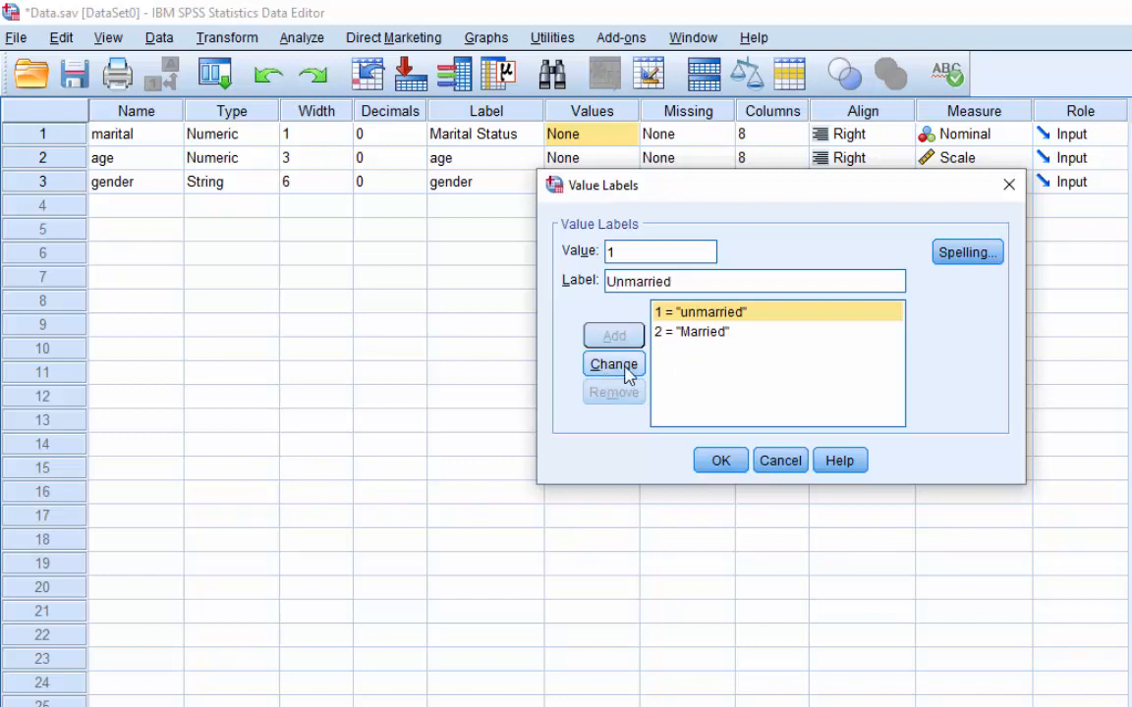
left_click(613, 363)
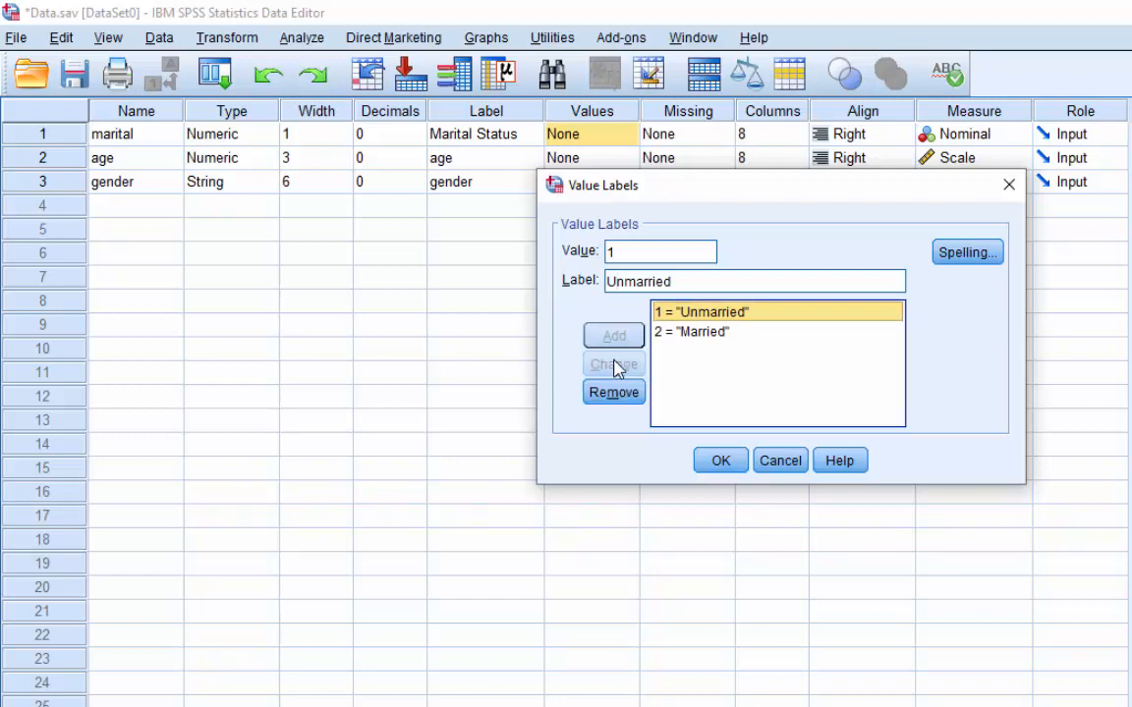
mouse_move(720, 460)
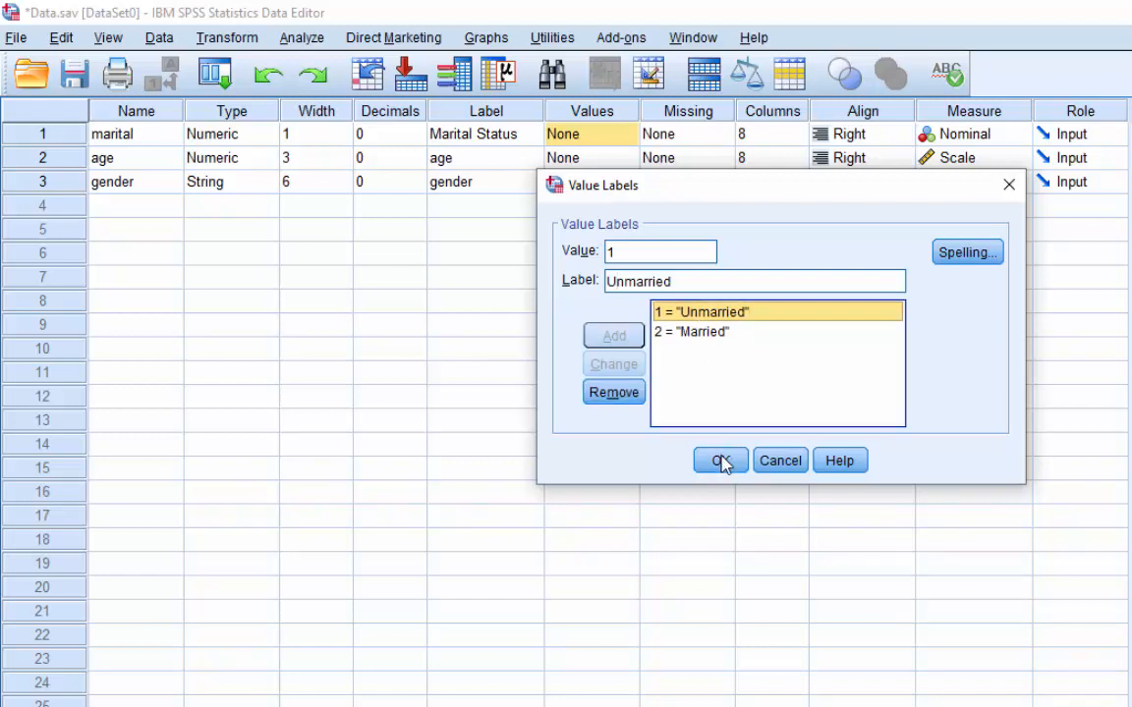
left_click(719, 461)
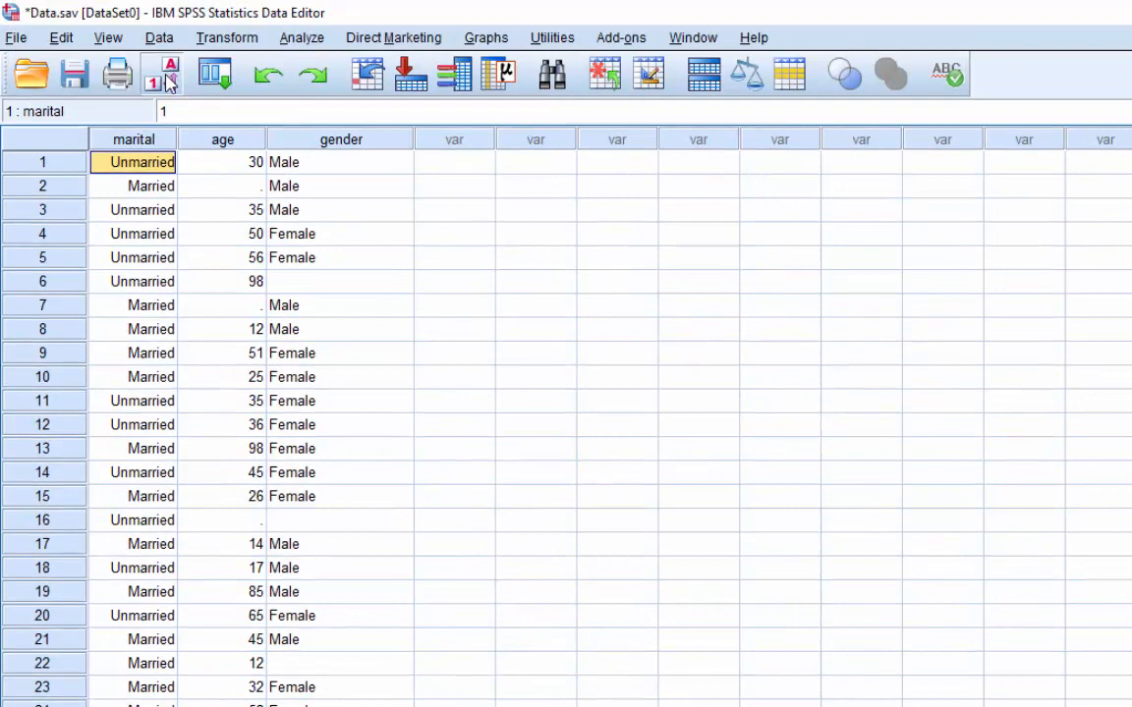
Toggle the Value Labels display off and back on, then enter 999 for missing ages
left_click(160, 74)
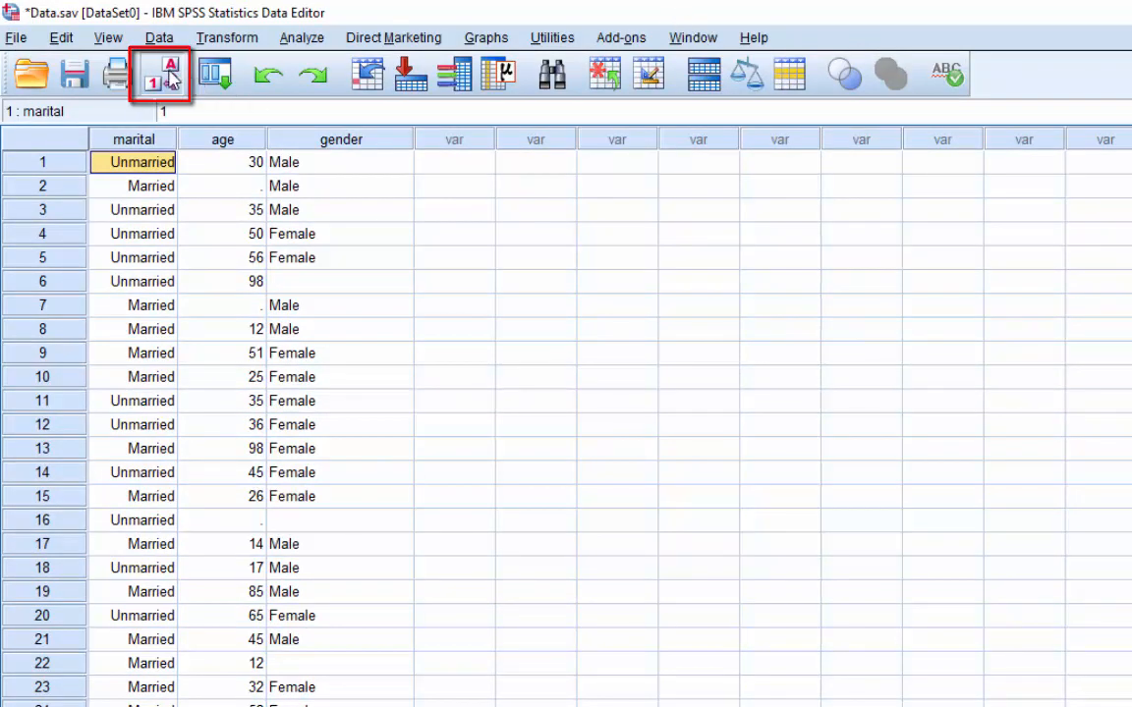
left_click(160, 74)
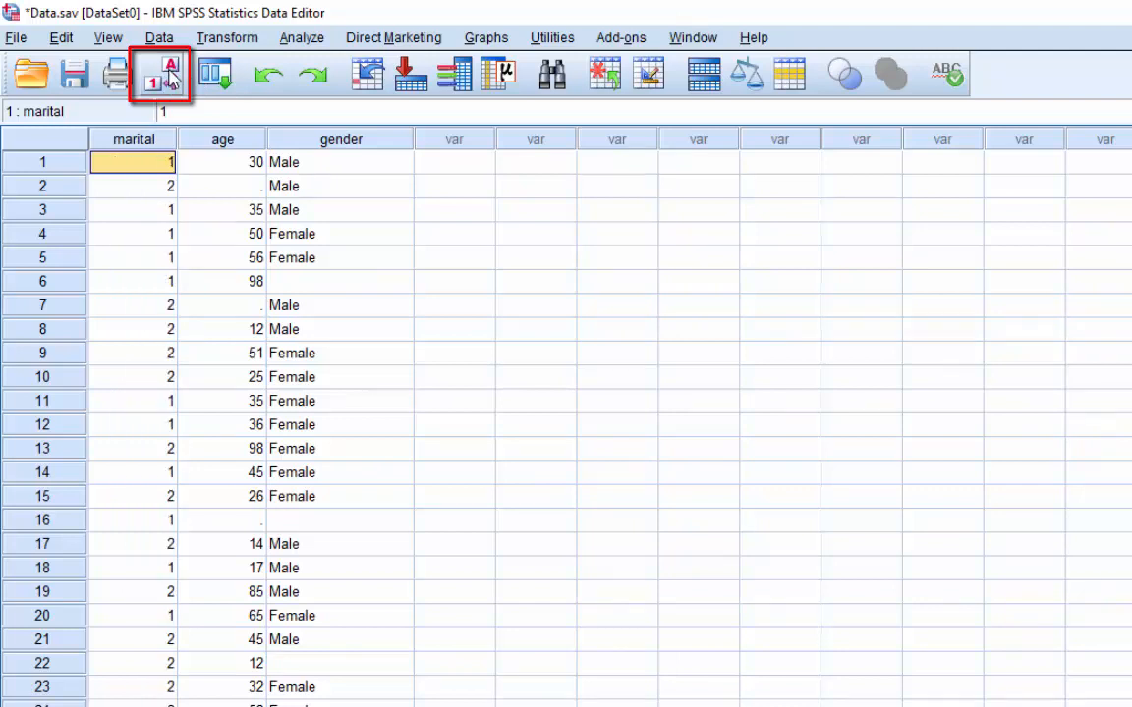
left_click(160, 73)
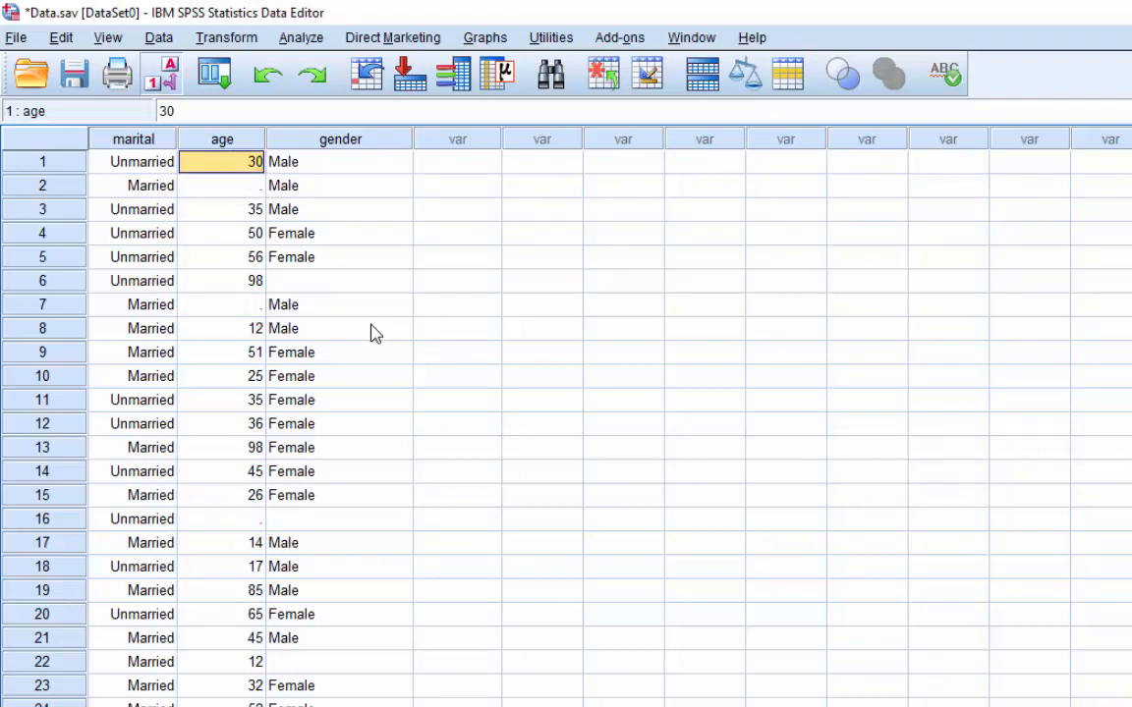
mouse_move(343, 259)
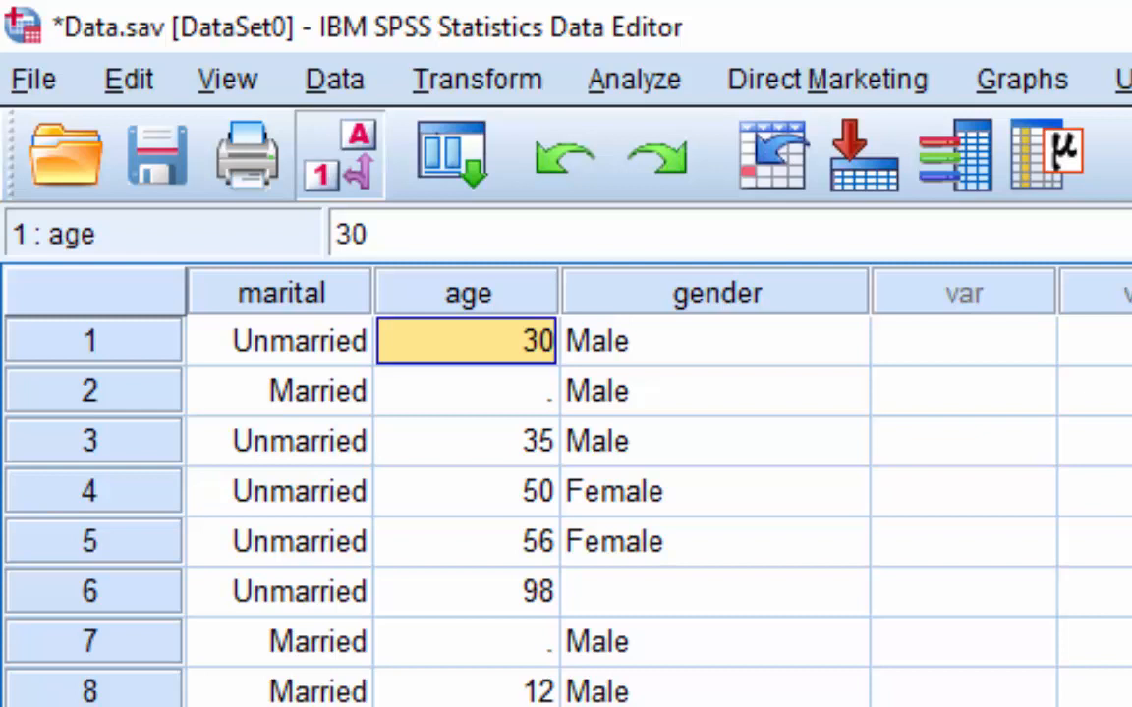
left_click(466, 390)
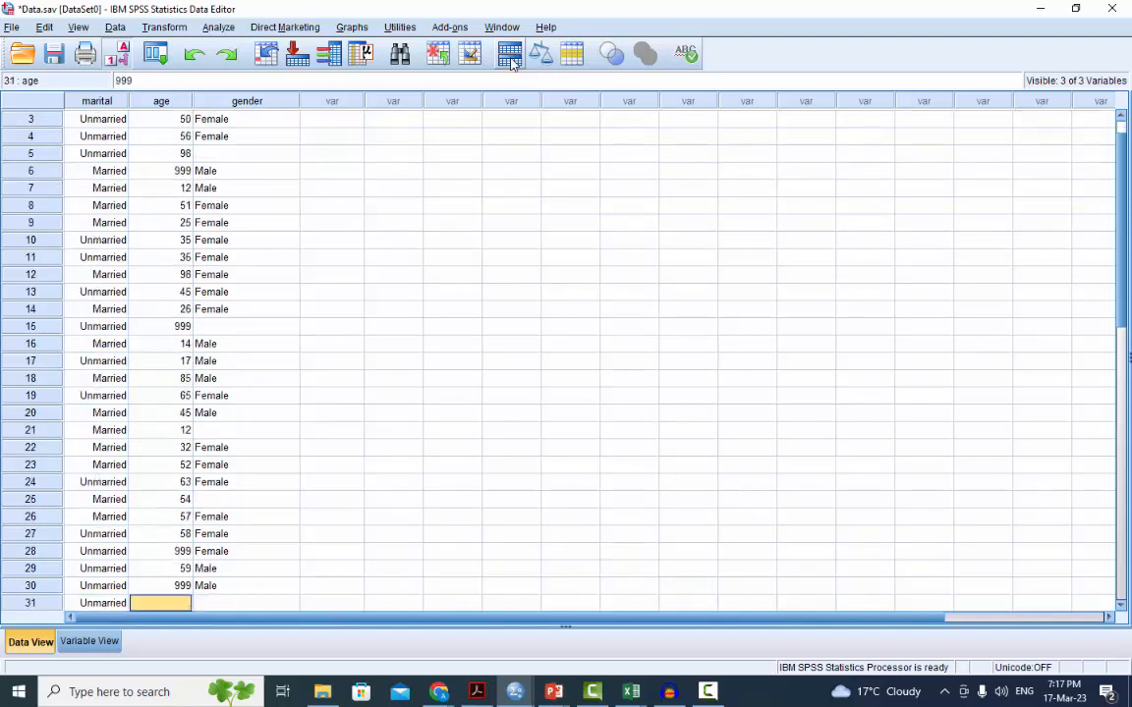
left_click(218, 27)
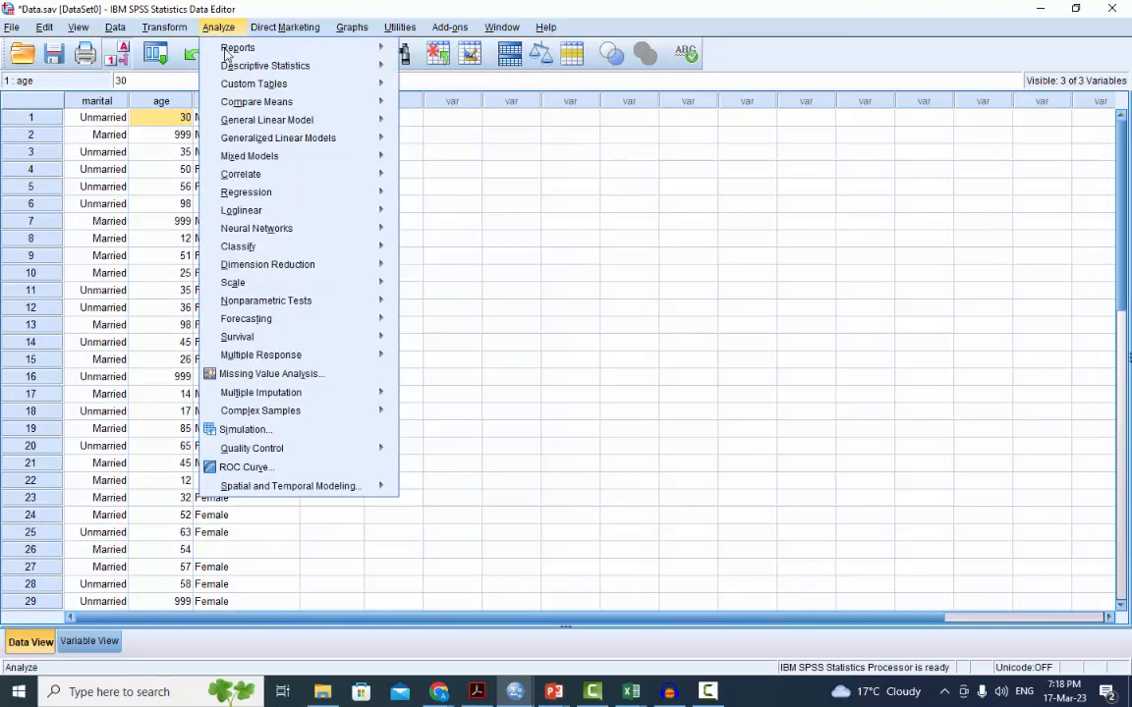
mouse_move(266, 65)
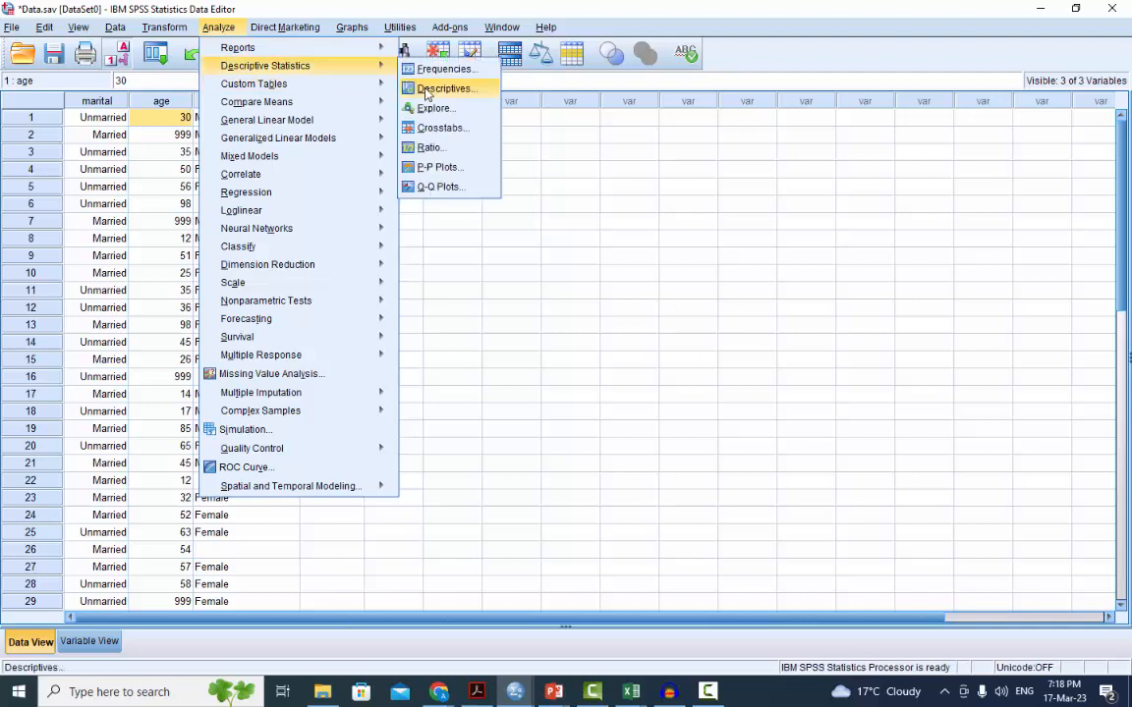
left_click(445, 88)
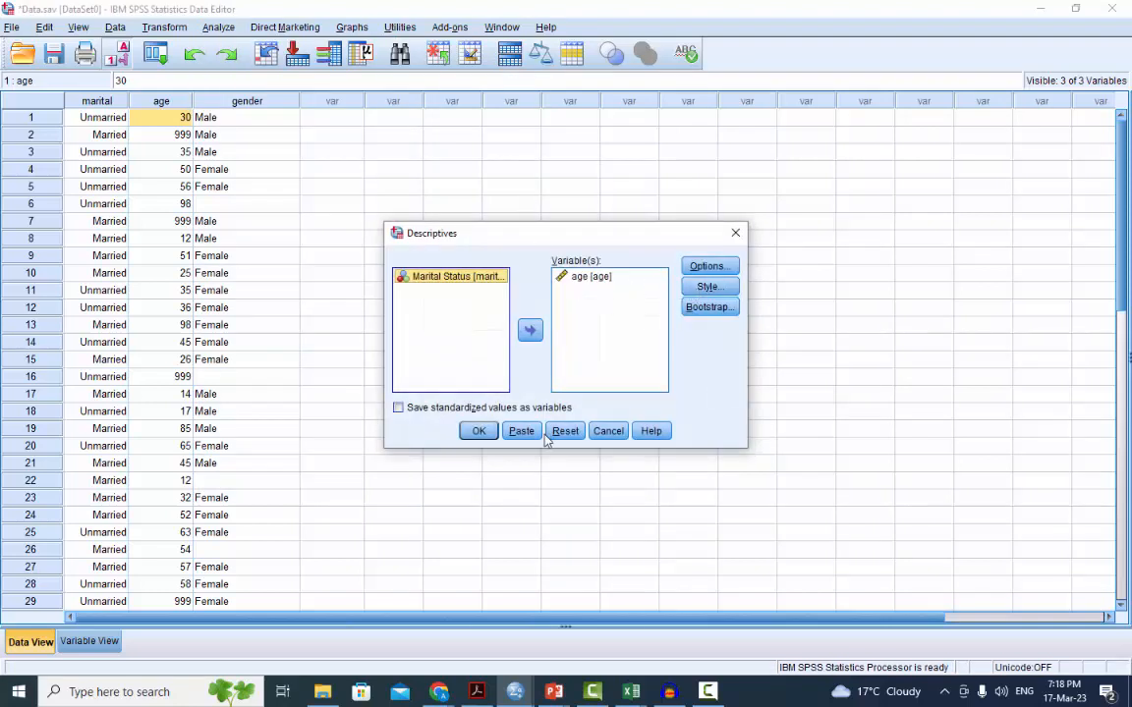
left_click(479, 430)
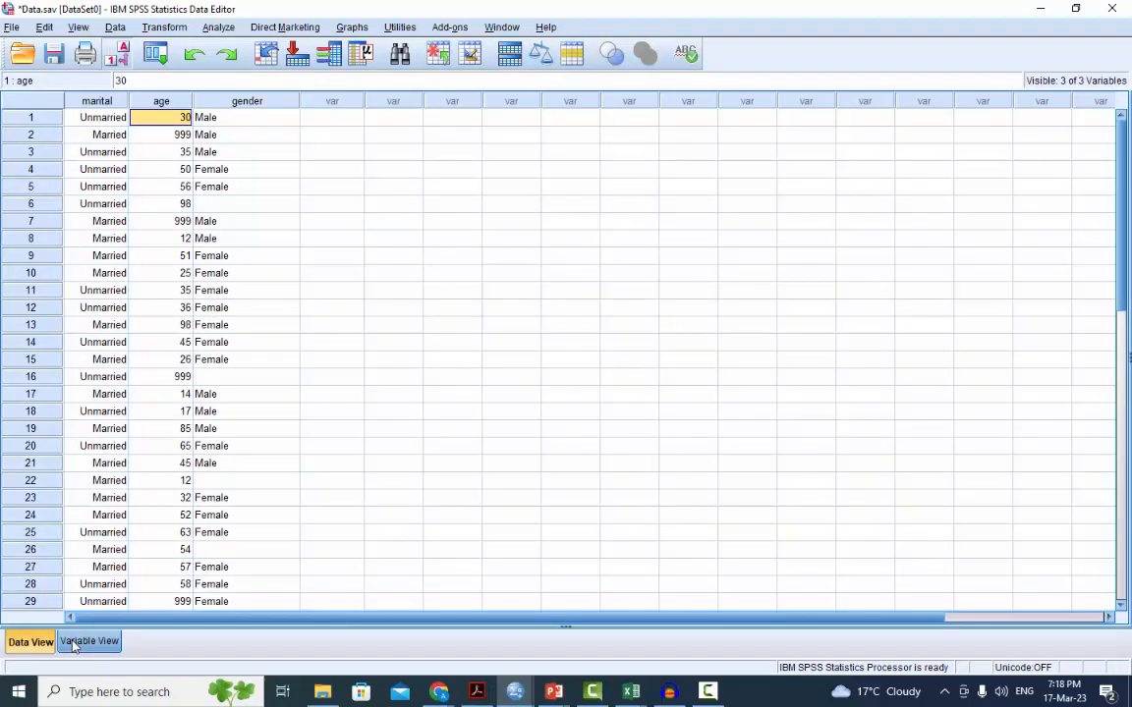
Choose discrete missing values for age and begin entering 999
left_click(88, 641)
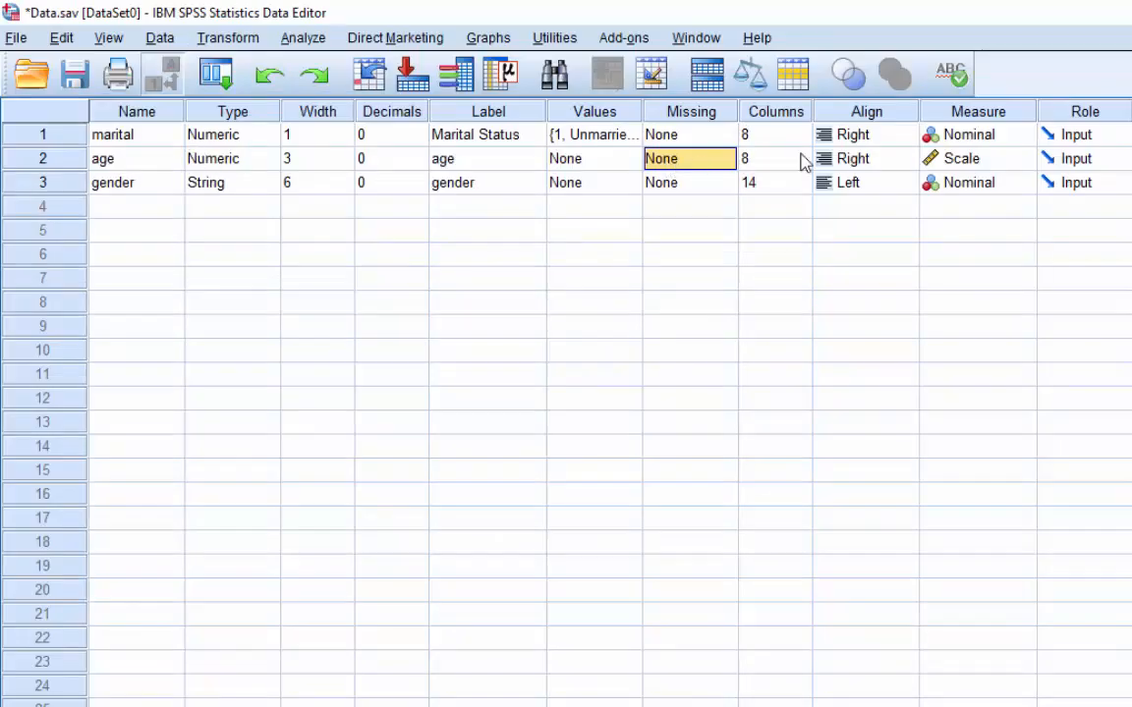
mouse_move(702, 167)
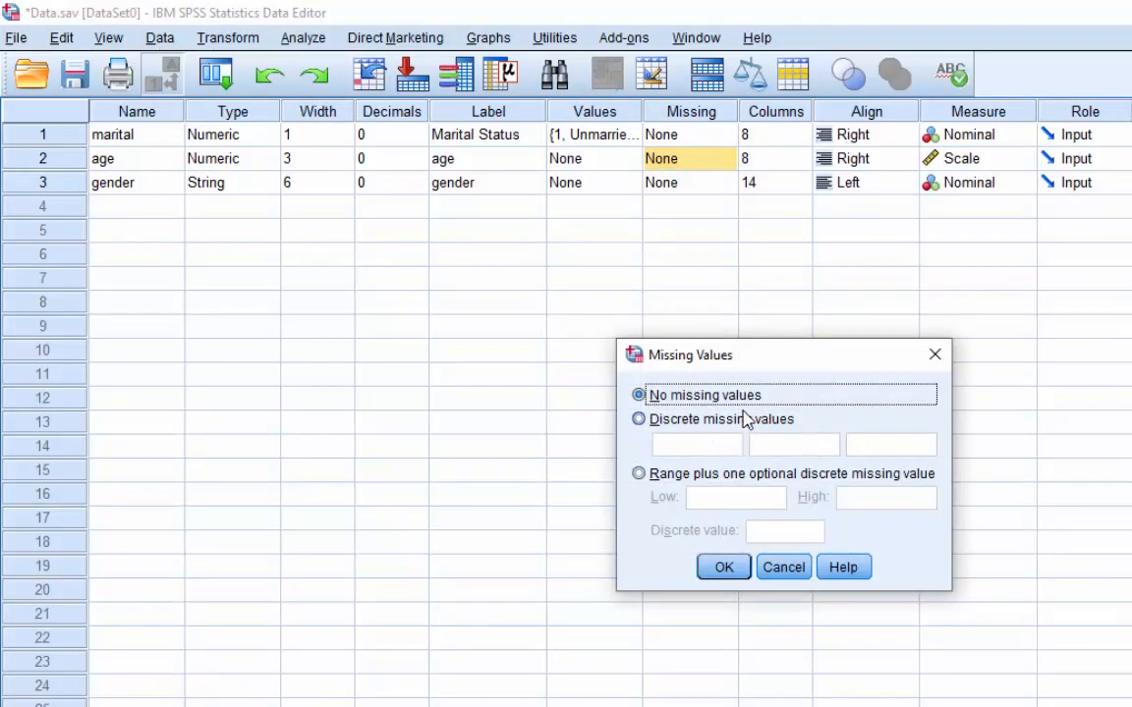
left_click(639, 418)
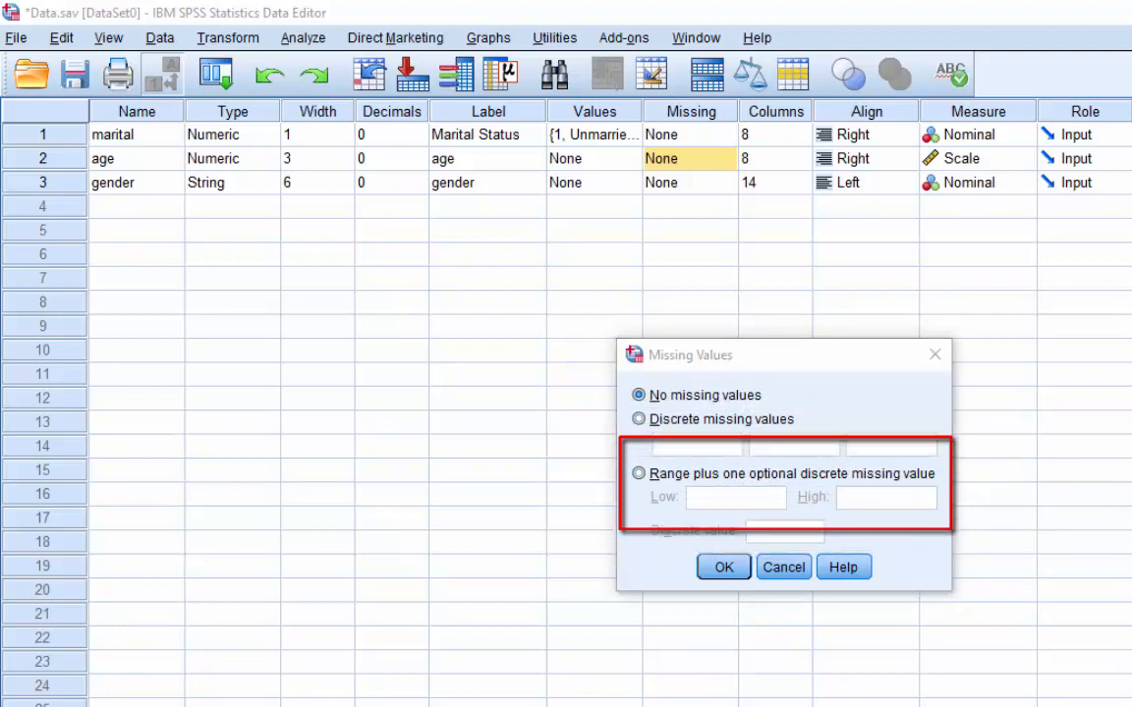
left_click(640, 419)
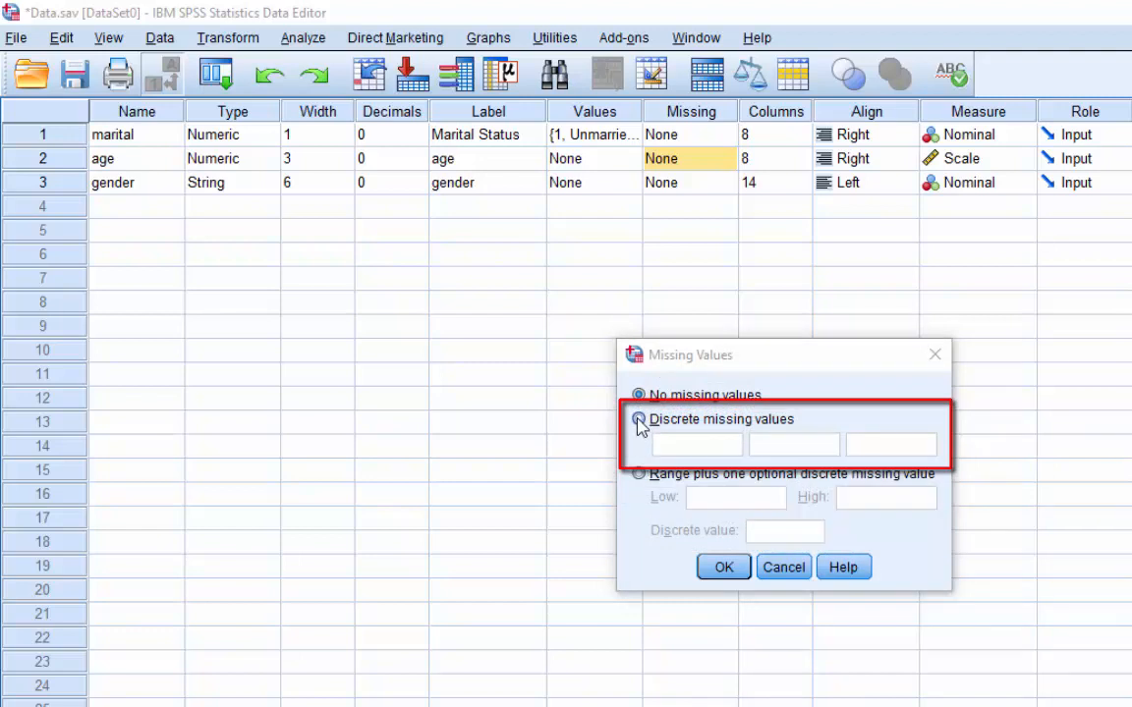
left_click(639, 419)
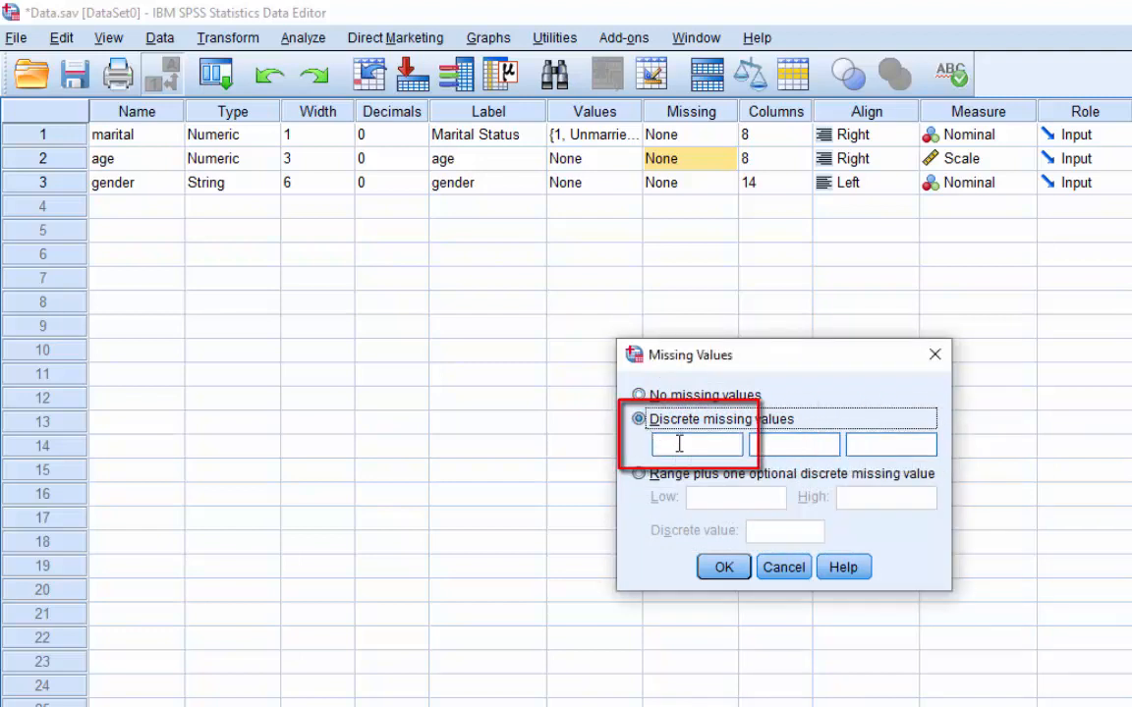
type("99")
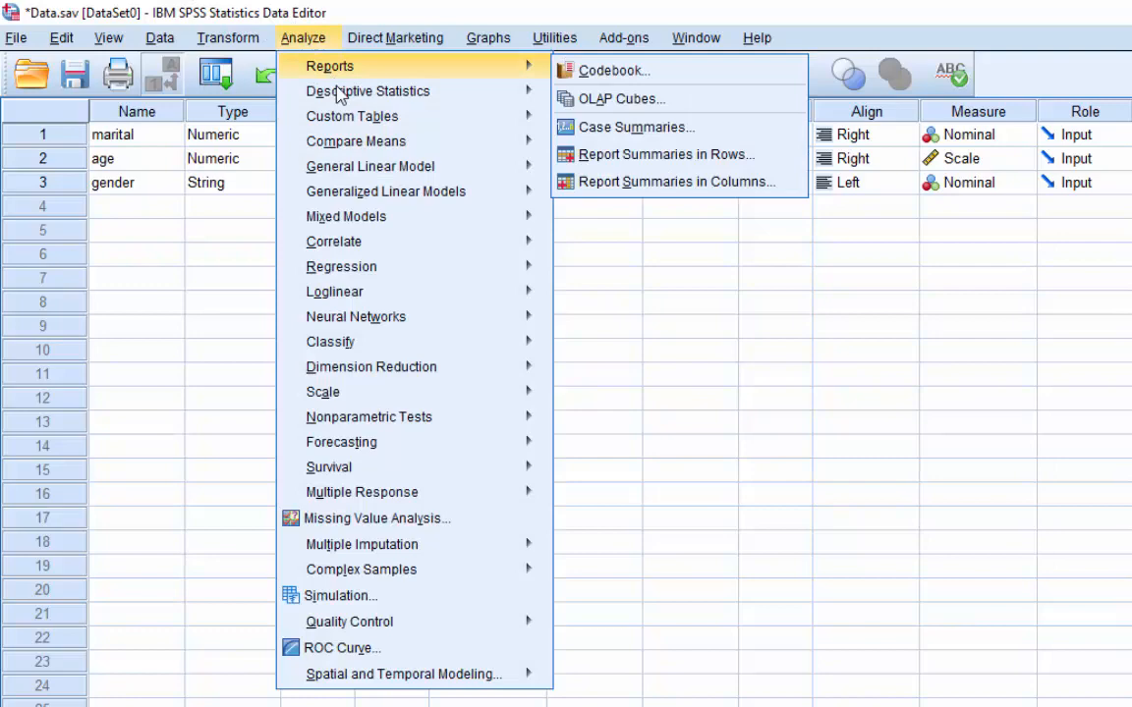
mouse_move(367, 91)
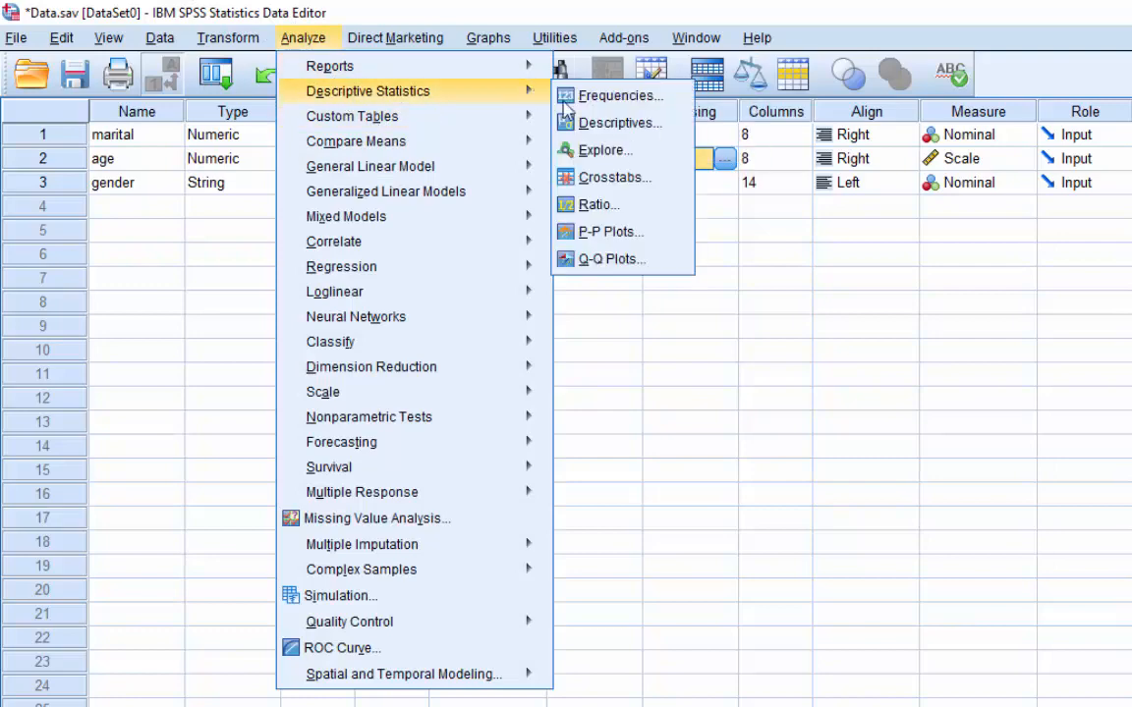
left_click(618, 123)
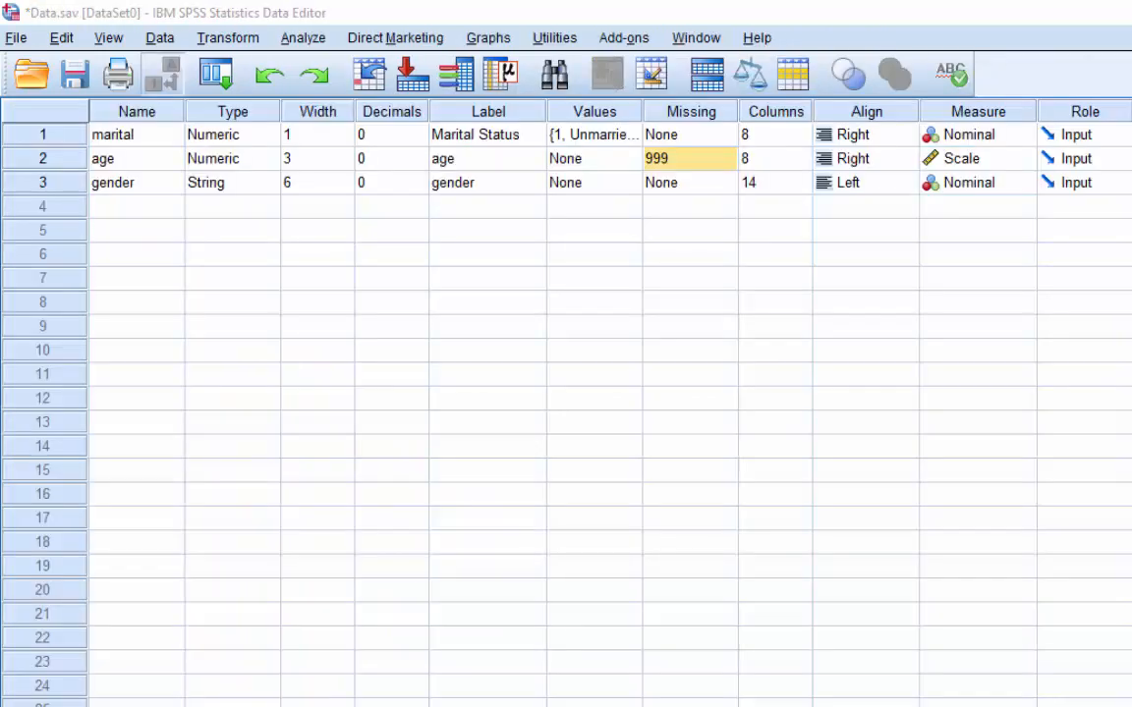
Set age's missing values to the 12–17 range plus 999, then browse the Analyze menu
left_click(688, 159)
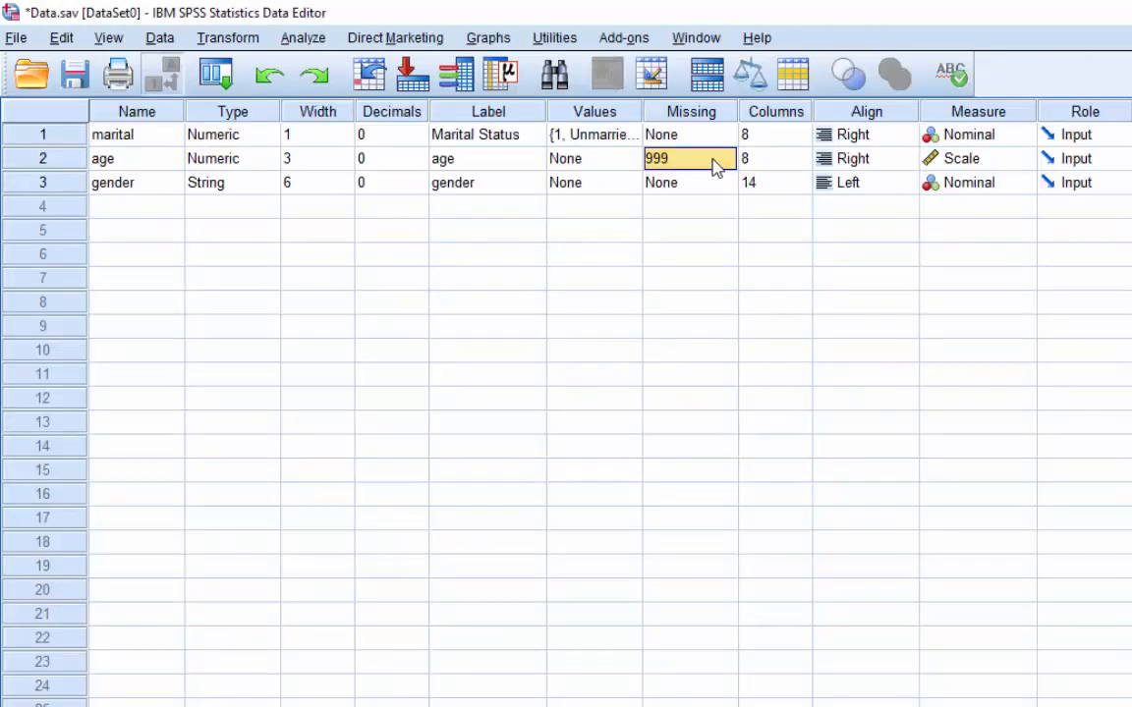
mouse_move(722, 167)
type("1")
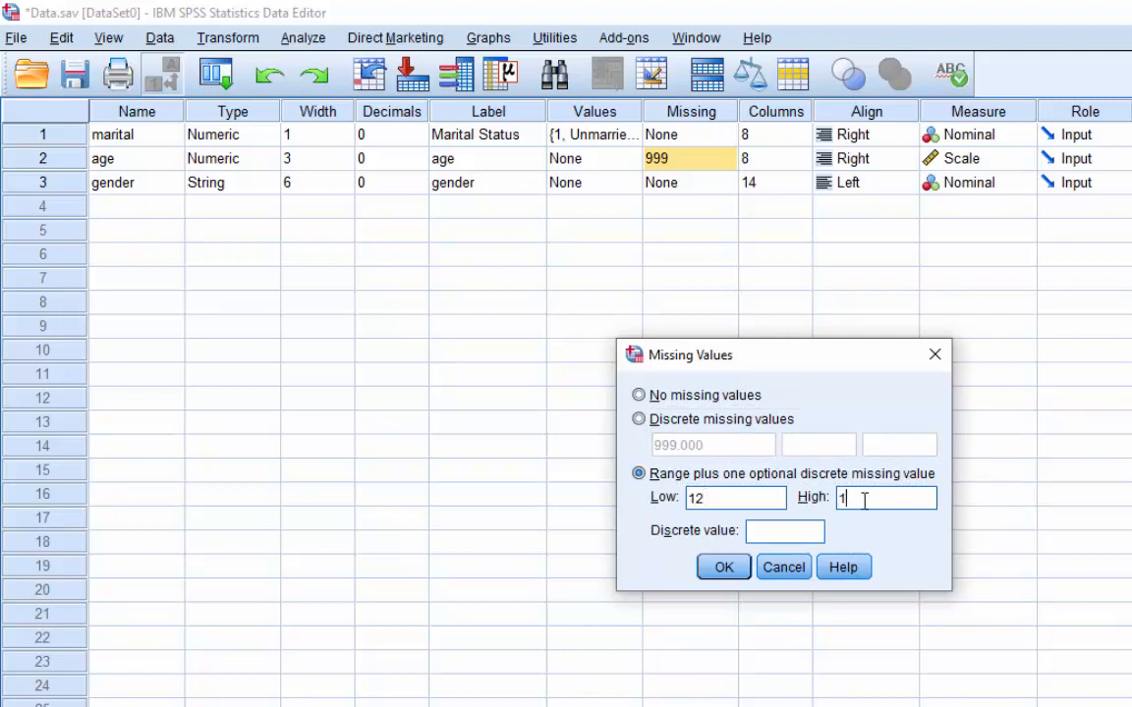
type("7")
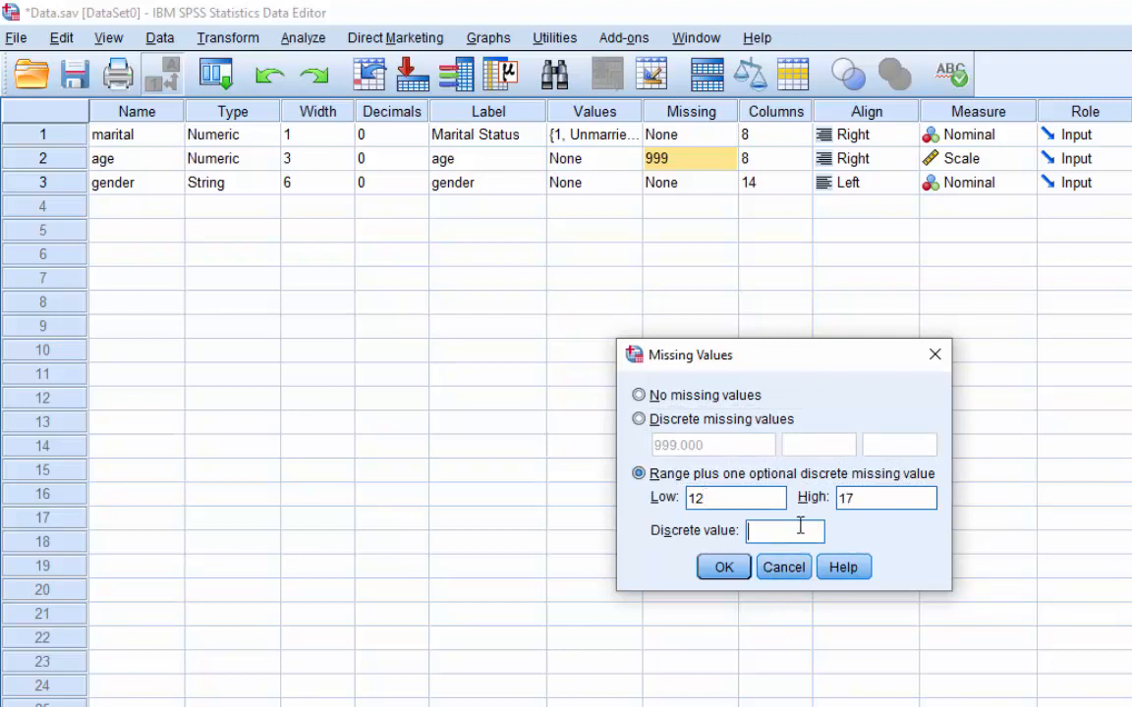
type("999")
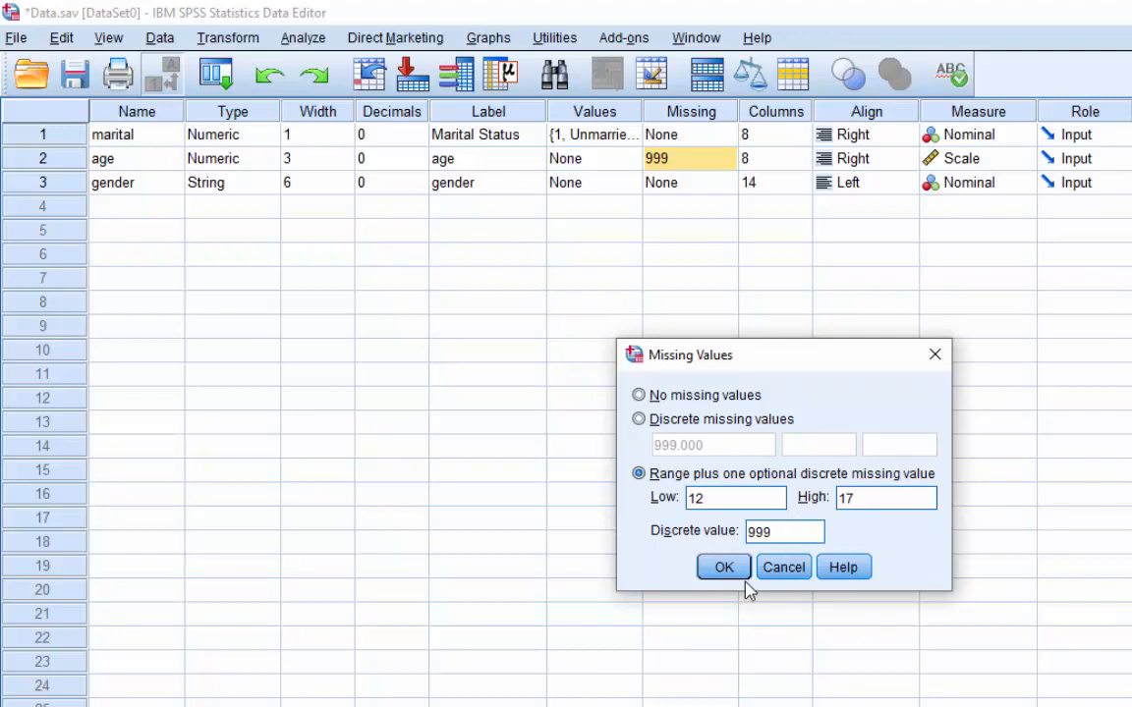
left_click(723, 567)
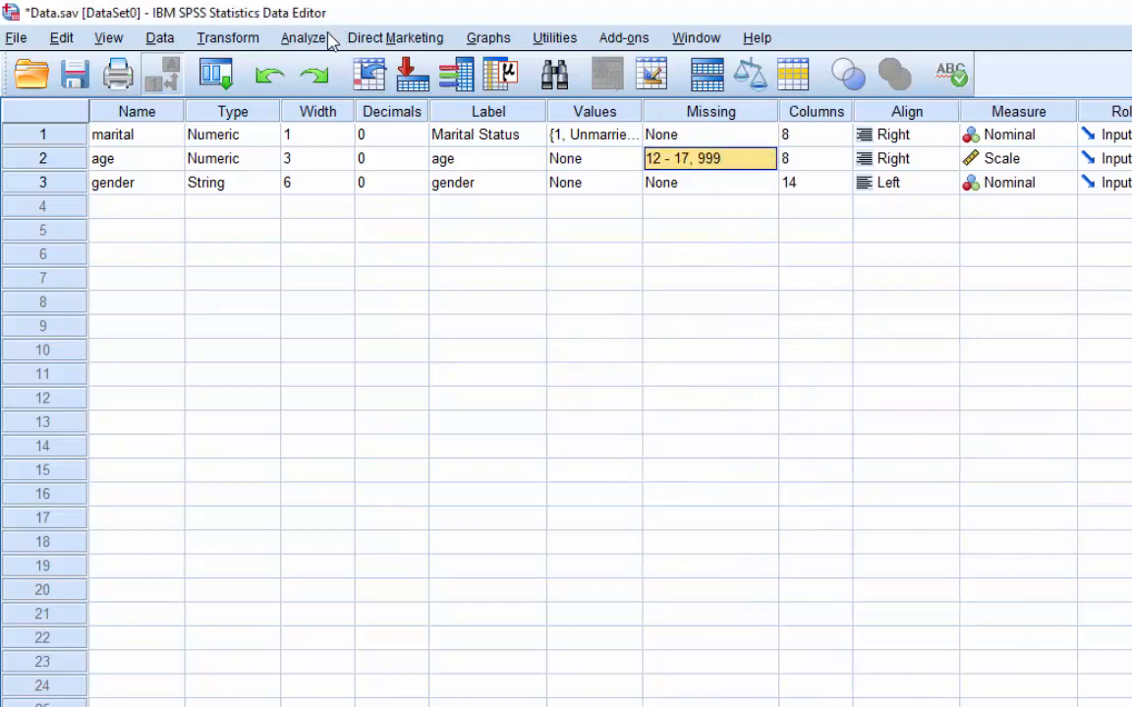
left_click(301, 38)
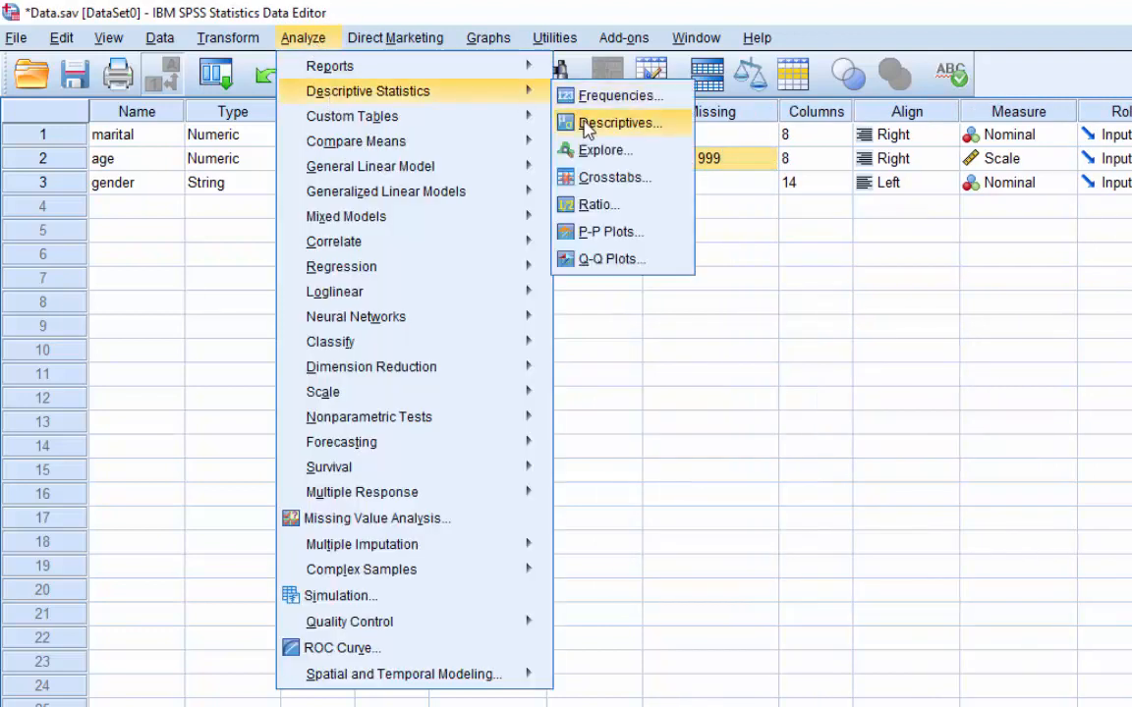
left_click(618, 123)
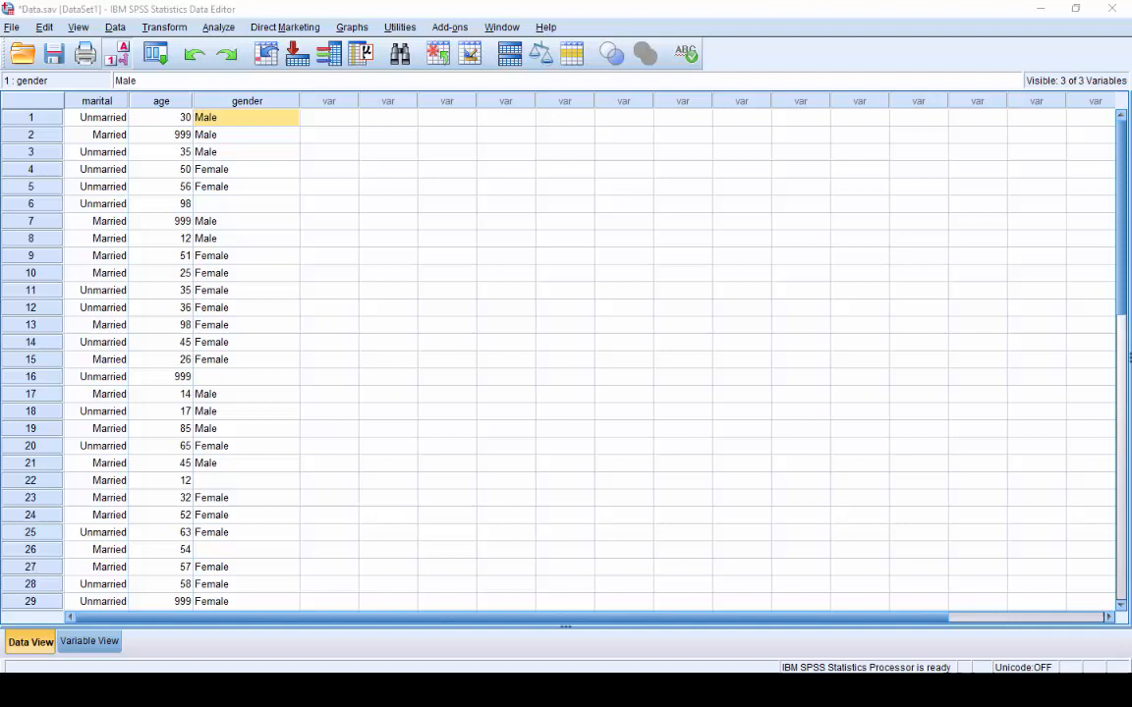
mouse_move(272, 209)
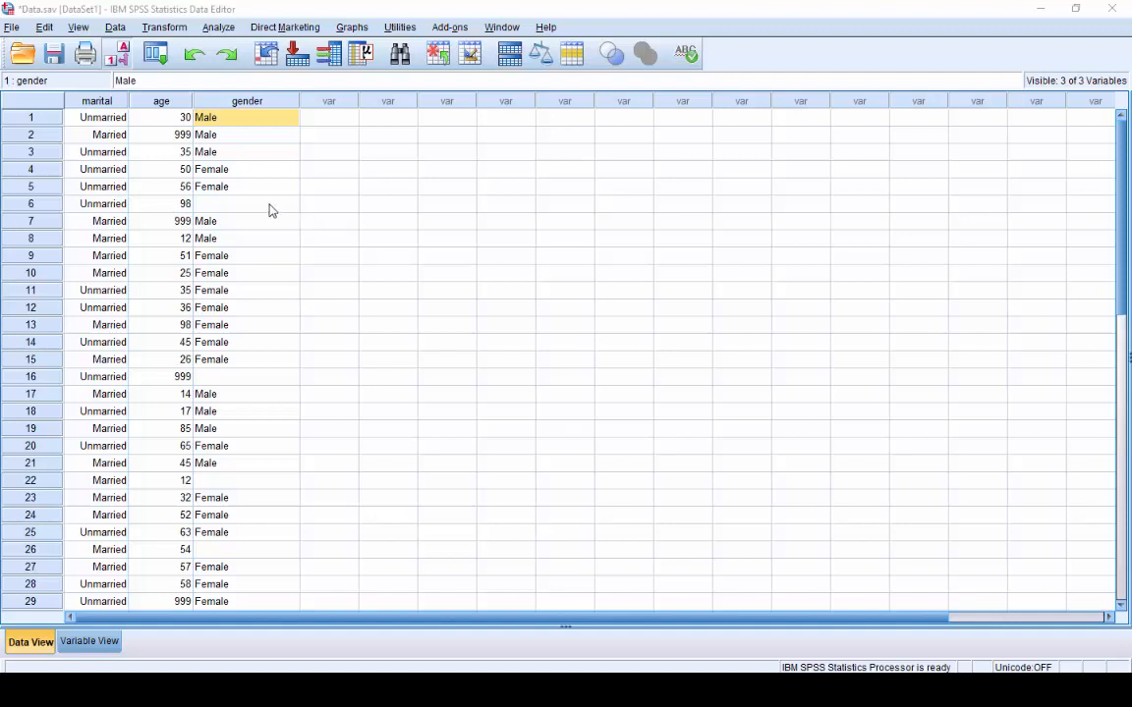
Enter NR in the empty gender cells, starting with rows 6 and 16
left_click(245, 204)
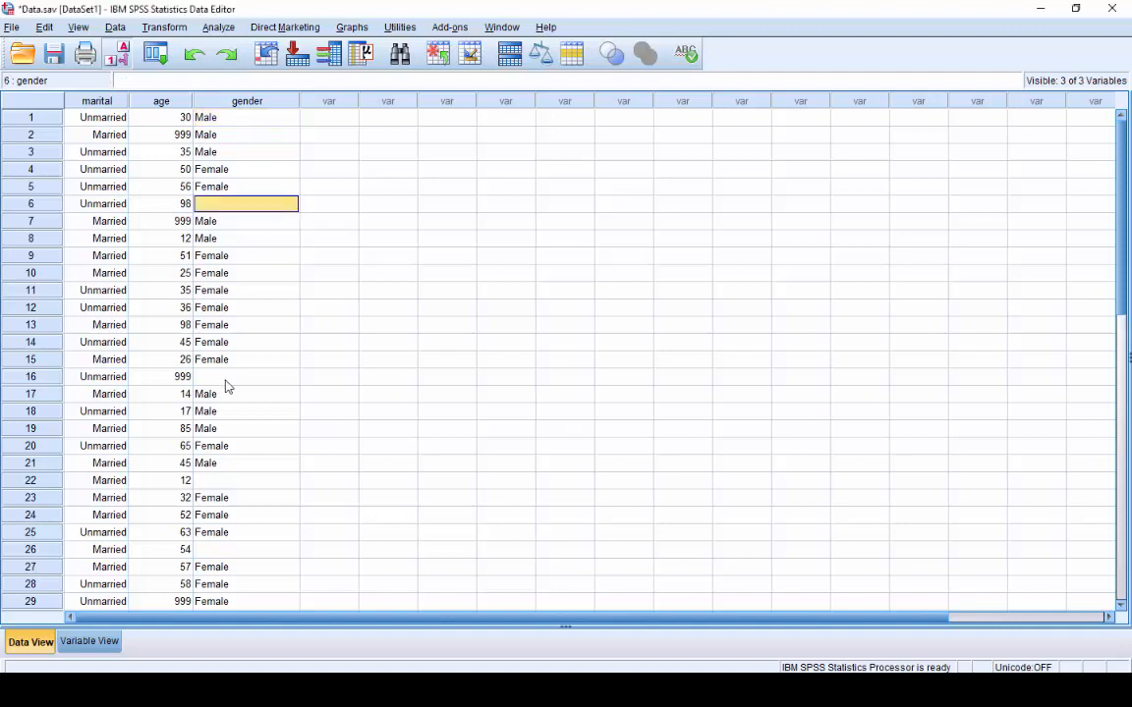
left_click(245, 550)
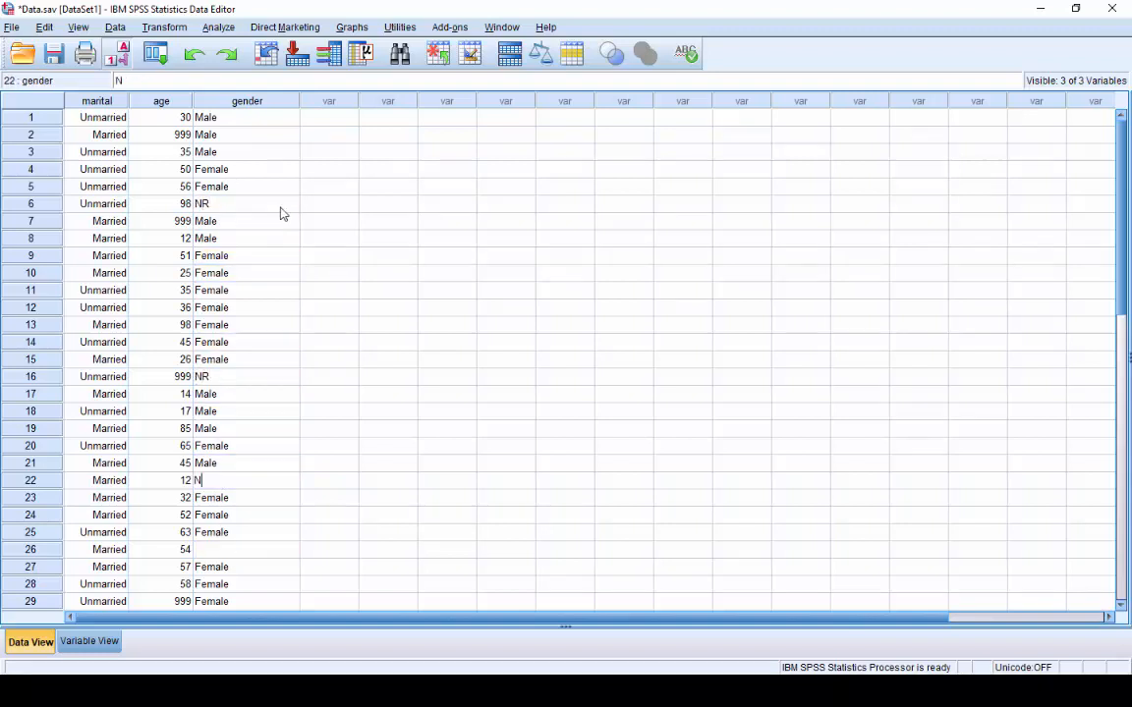
scroll("down", 3)
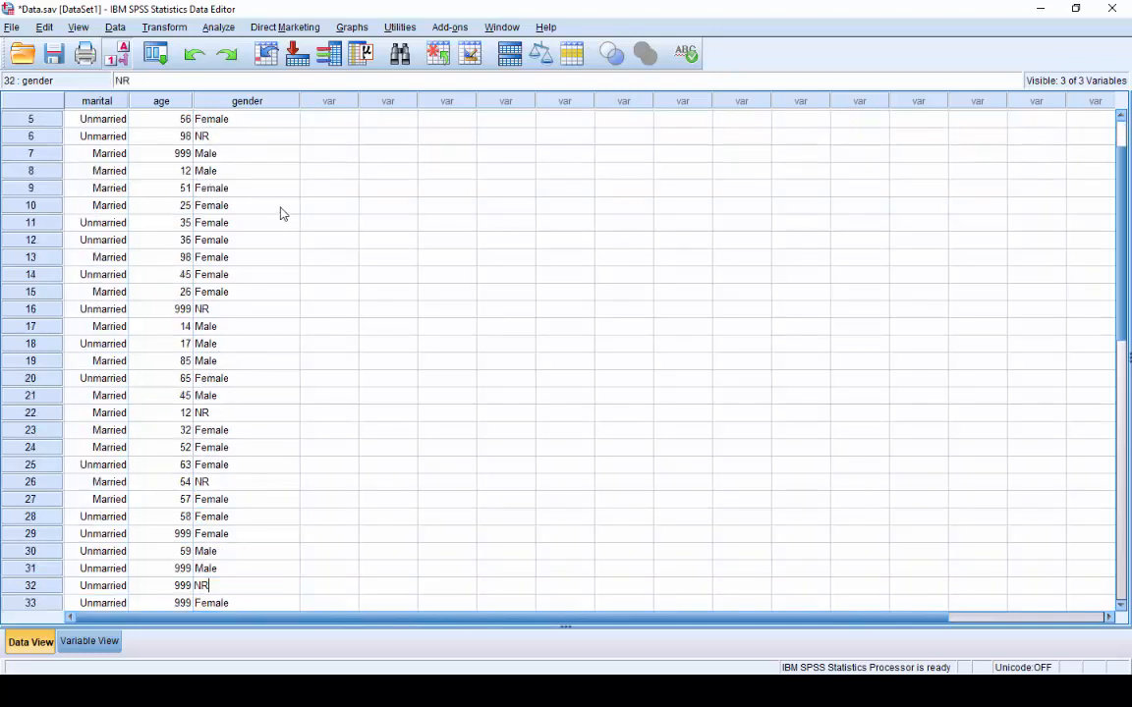
left_click(218, 27)
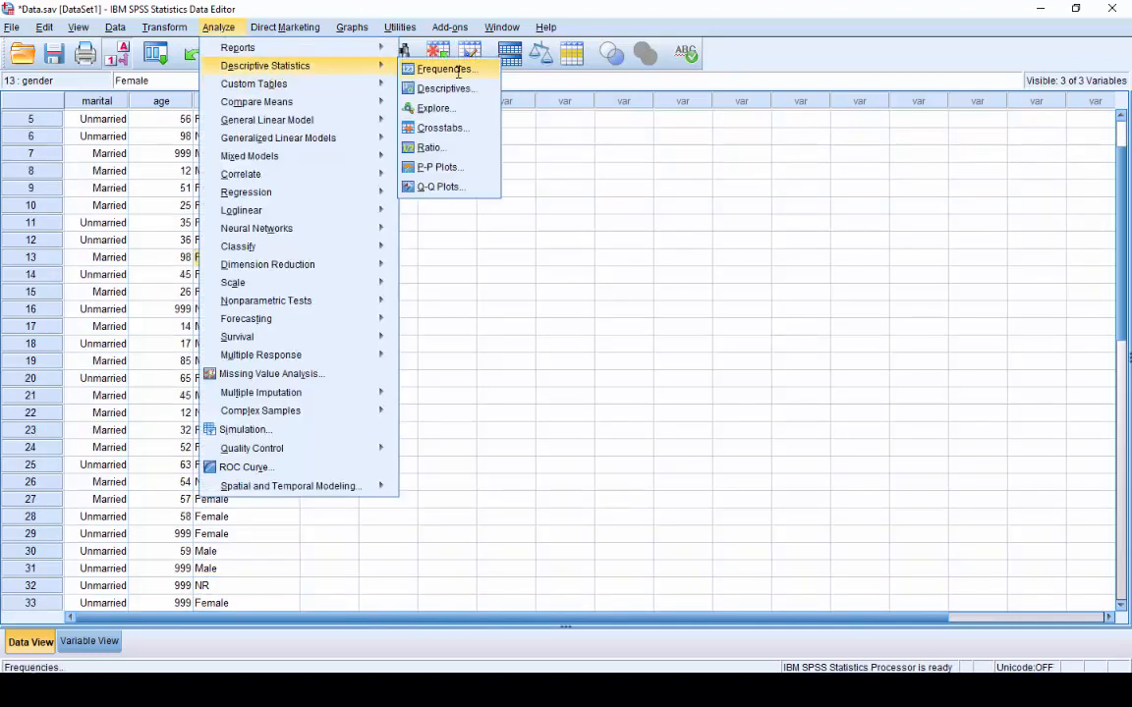
left_click(444, 68)
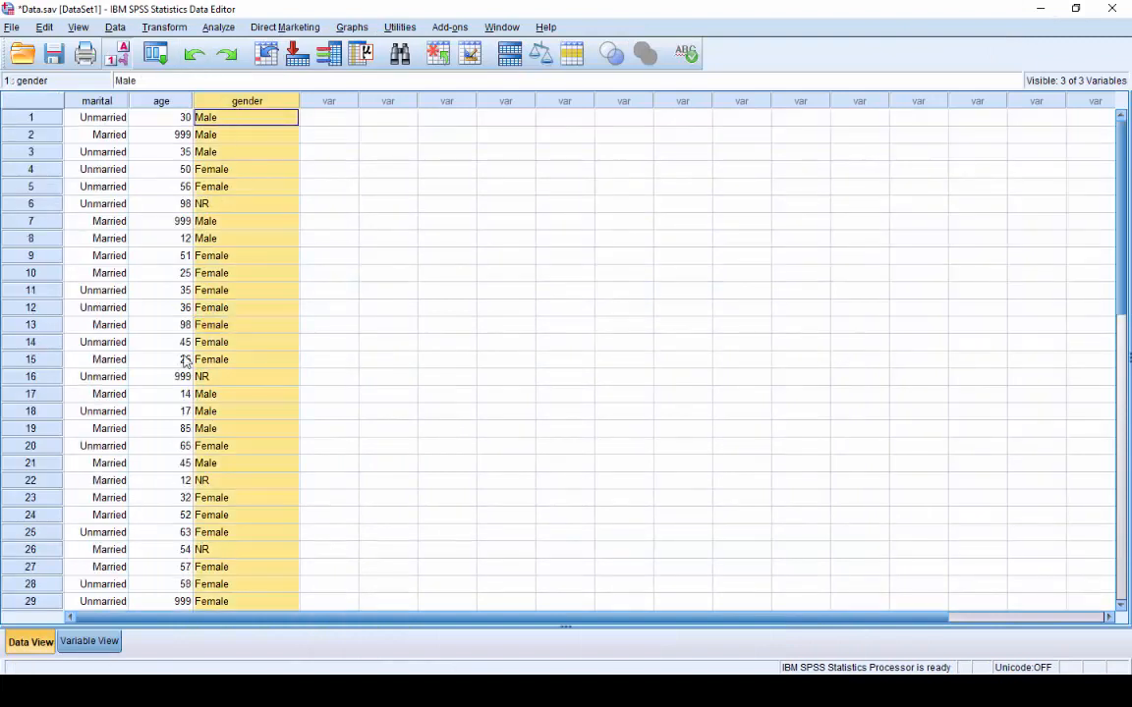
Define NR as gender's discrete missing value and return to the case data
left_click(88, 641)
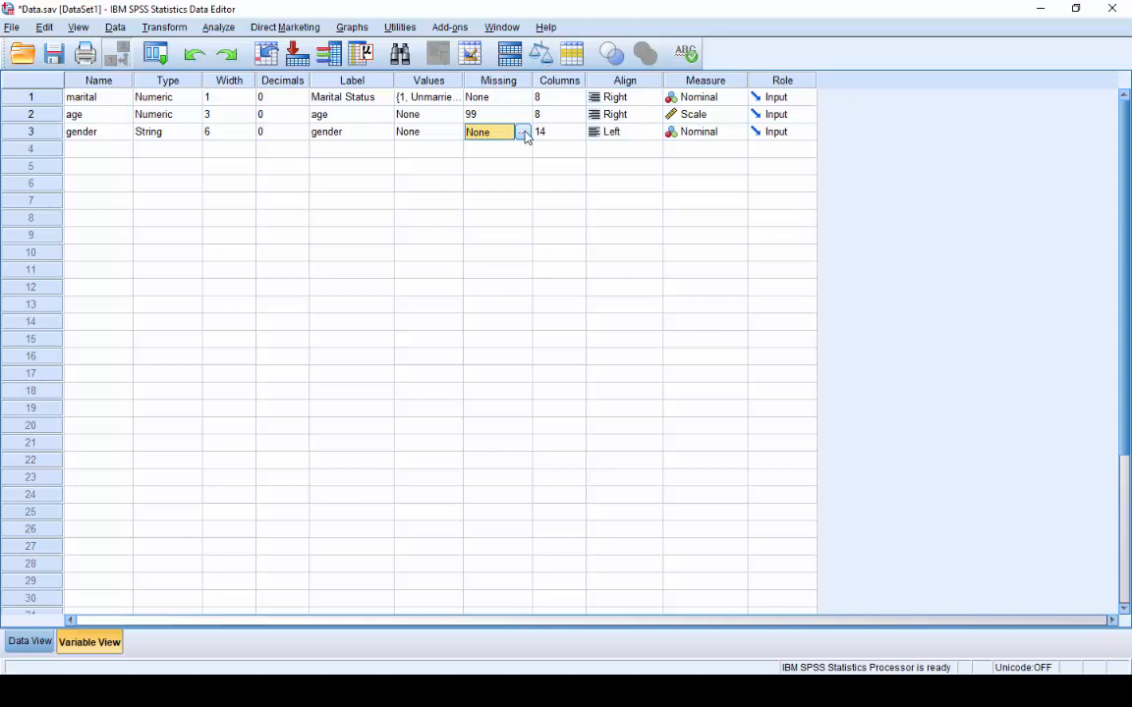
left_click(523, 132)
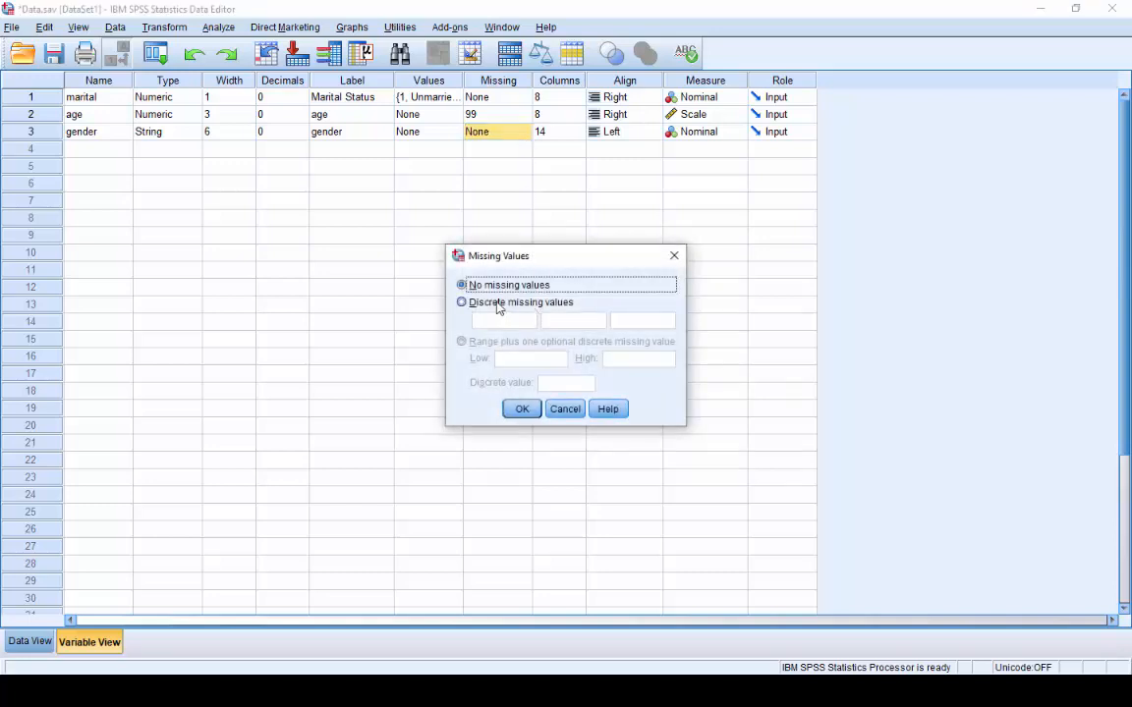
left_click(461, 301)
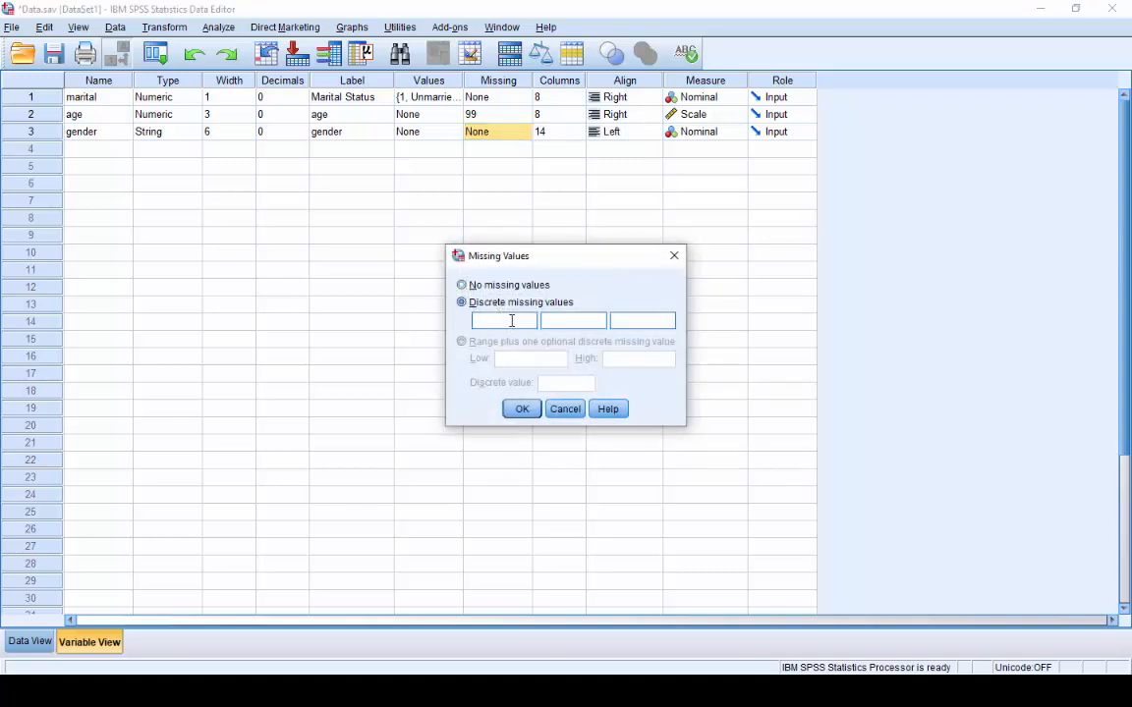
type("NR")
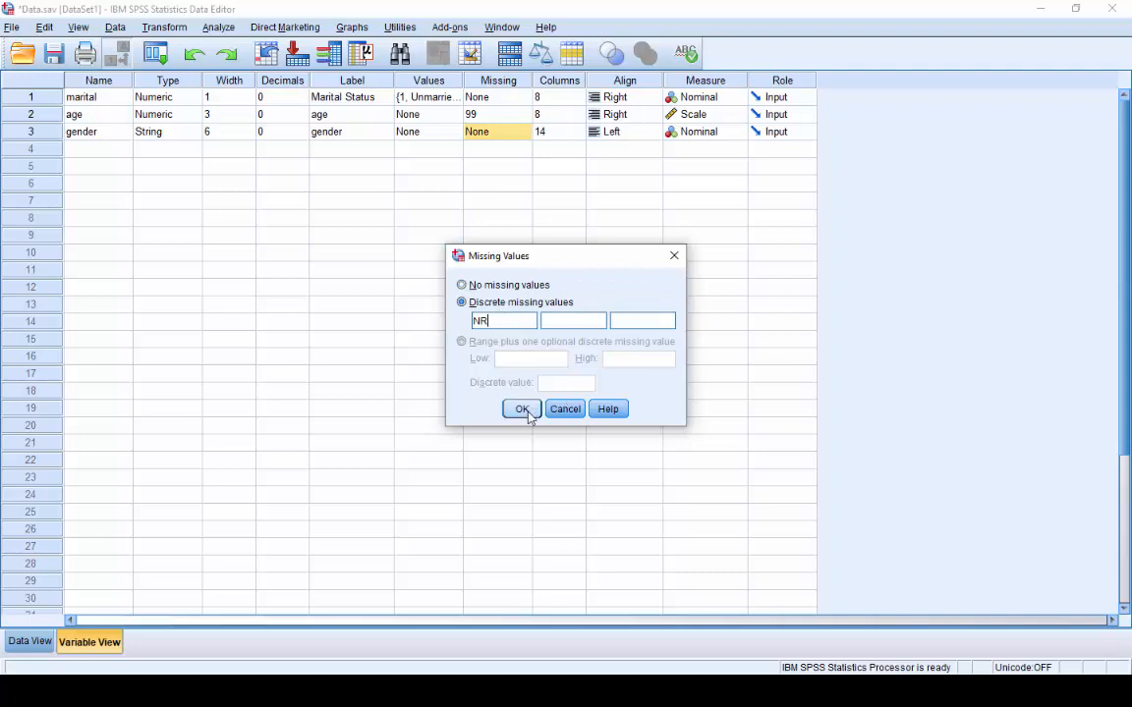
left_click(522, 409)
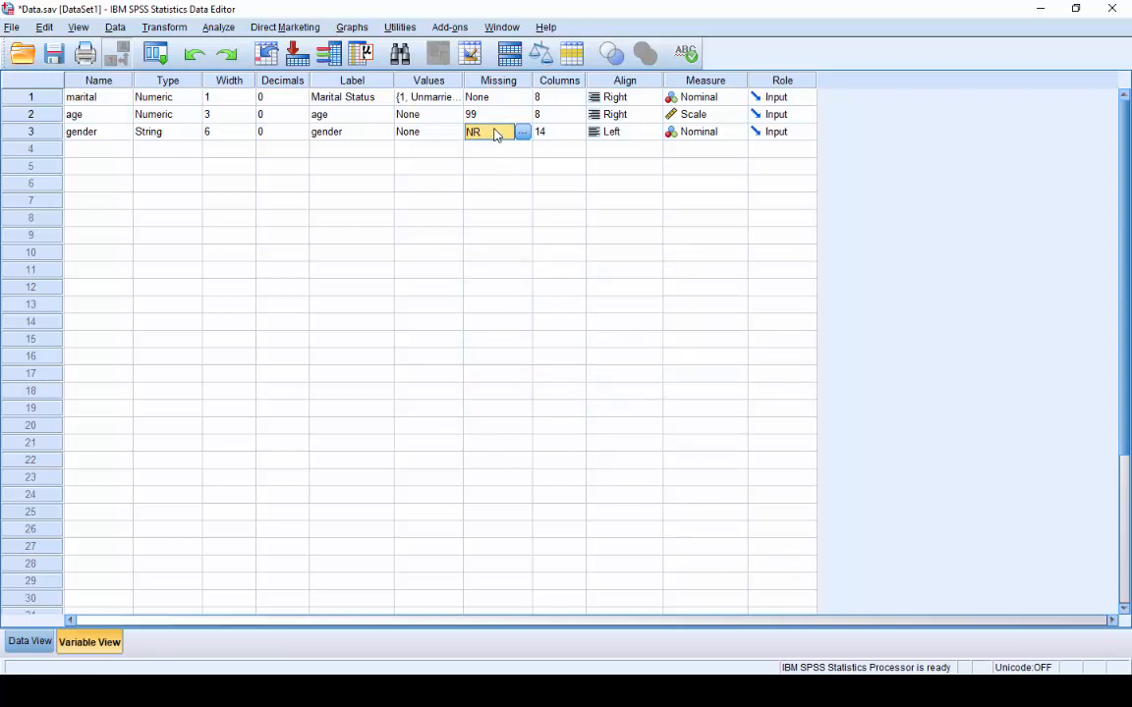
left_click(218, 26)
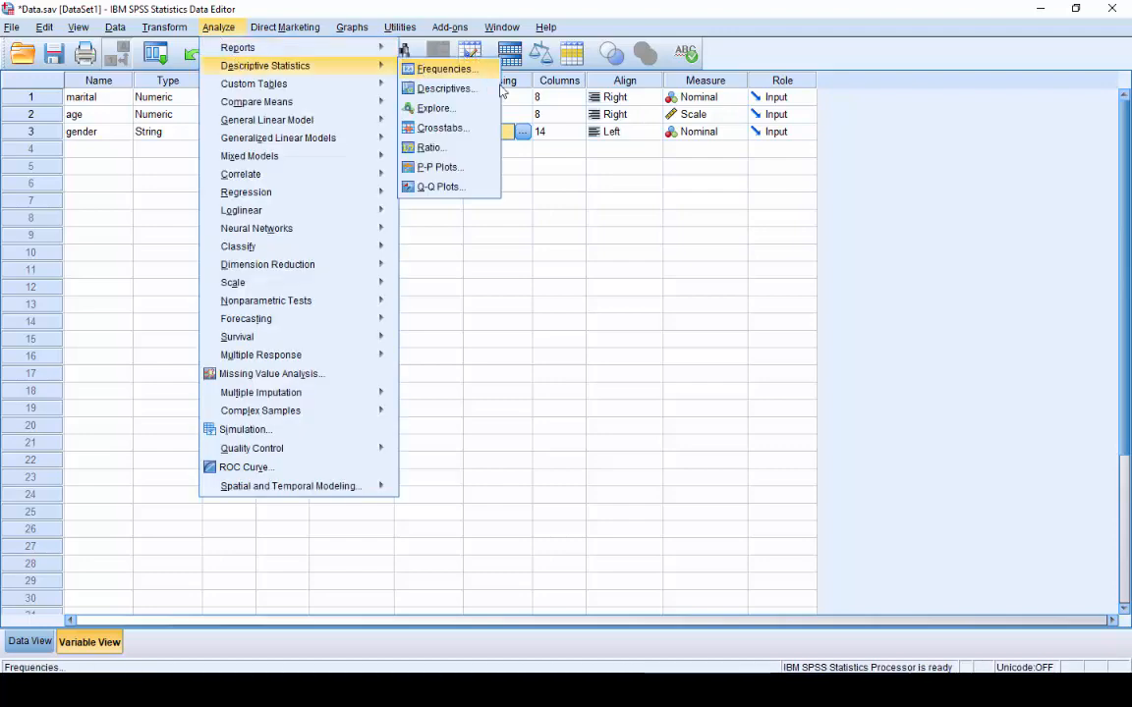
left_click(445, 68)
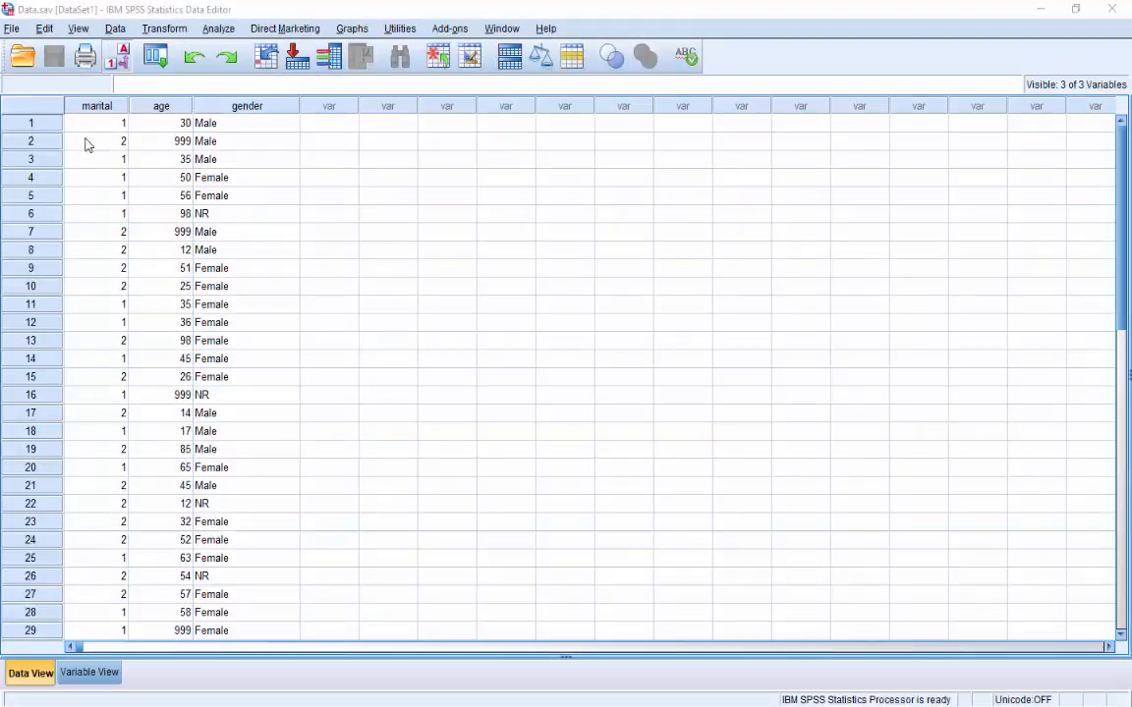
Switch to Variable View and create a new syntax document via File > New > Syntax
left_click(96, 122)
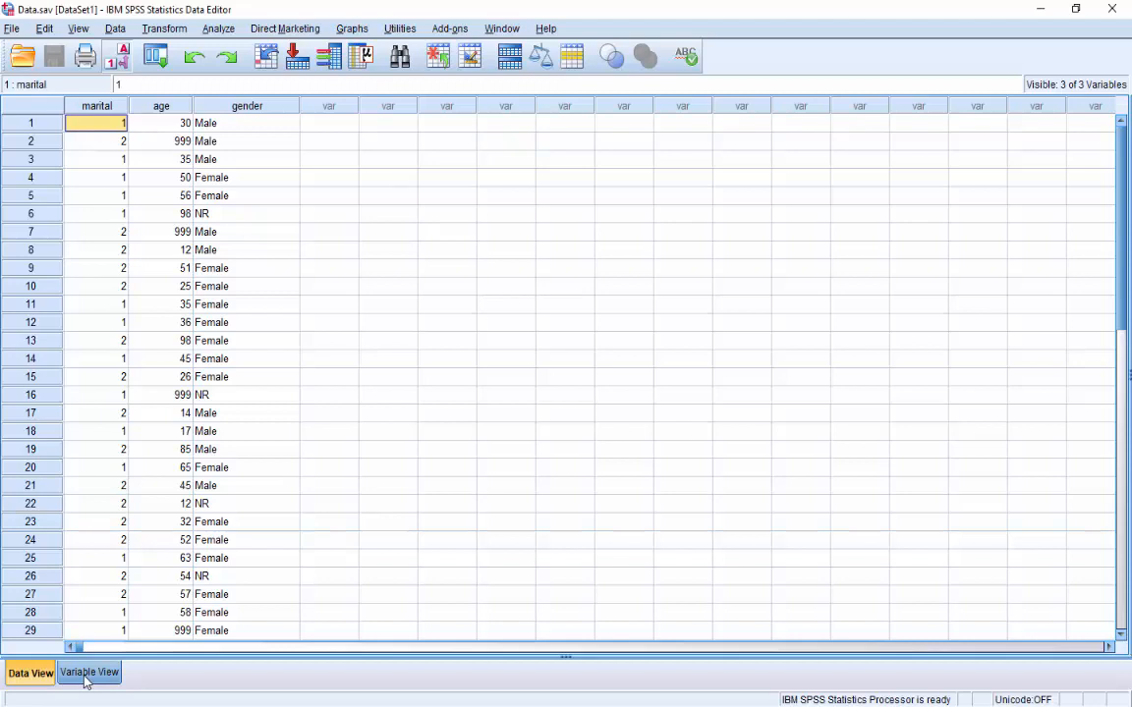
left_click(88, 672)
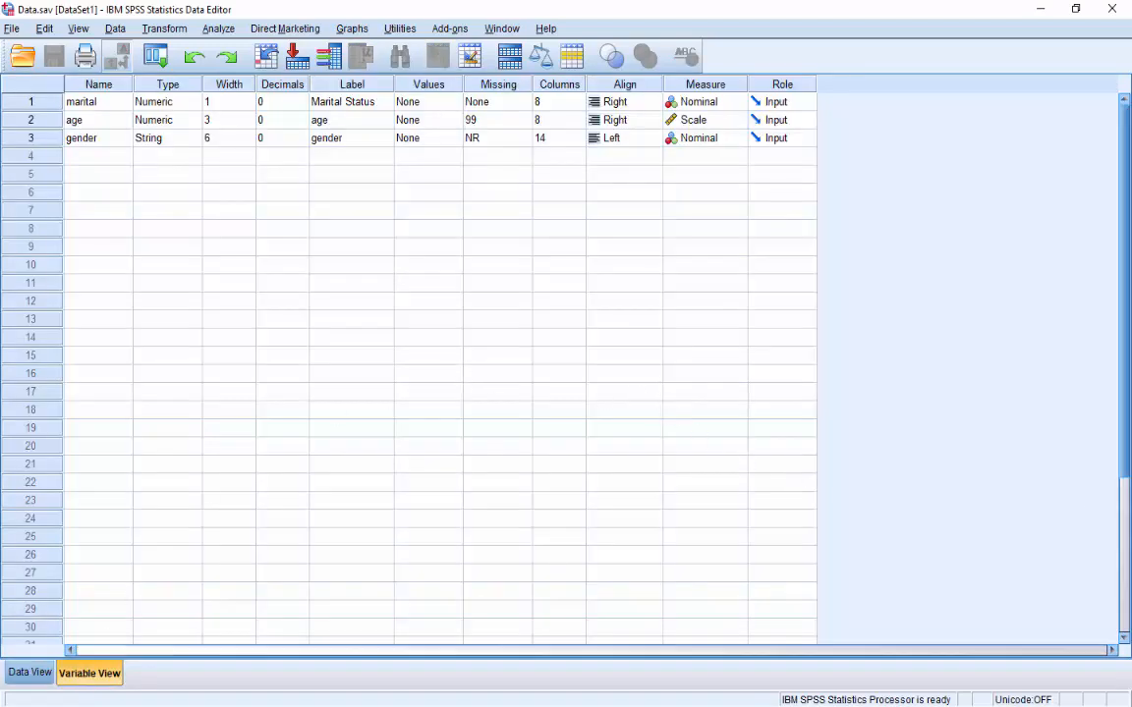
mouse_move(506, 231)
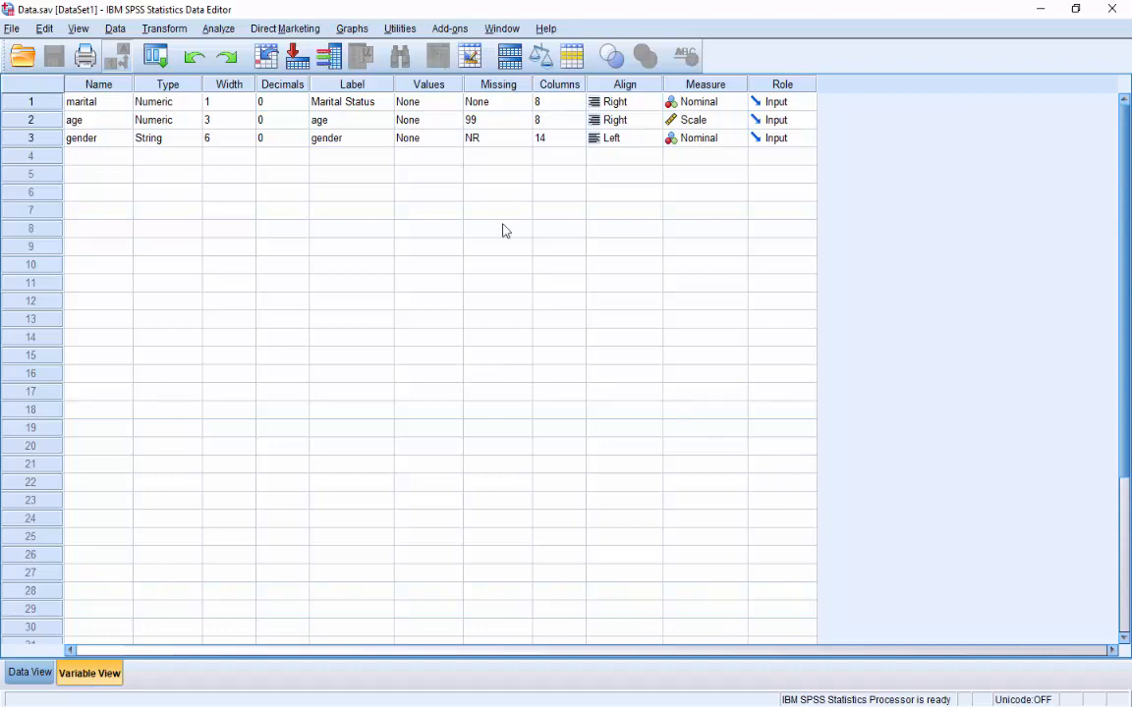
left_click(12, 27)
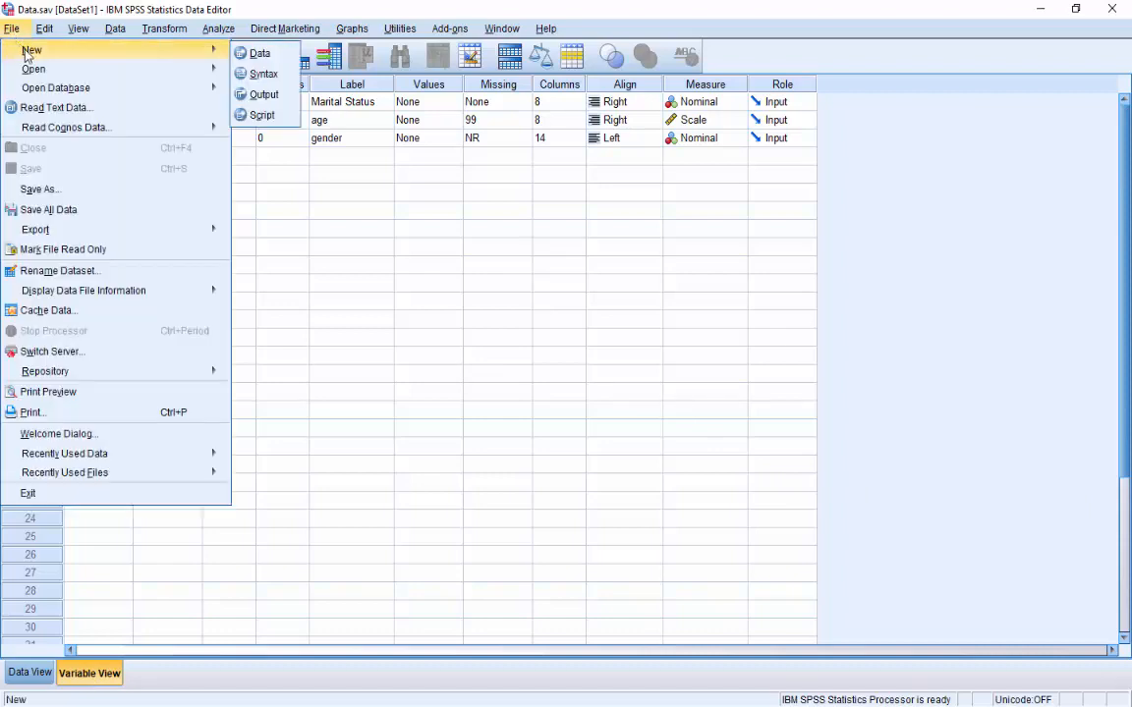
mouse_move(214, 57)
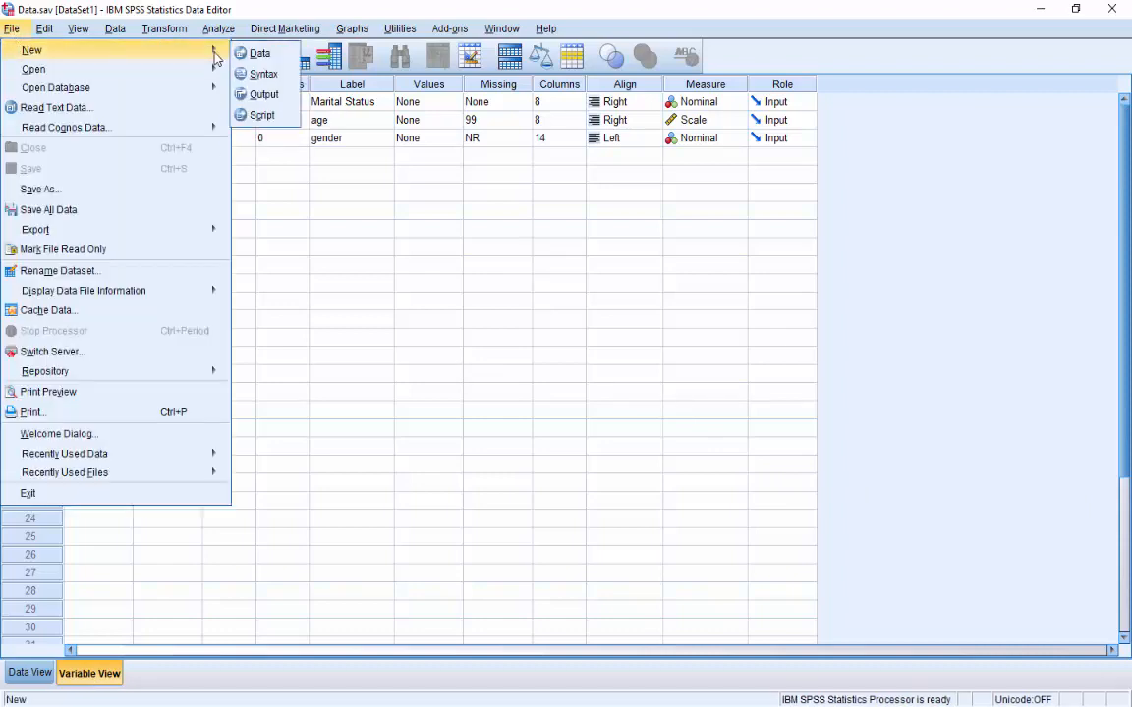
mouse_move(263, 74)
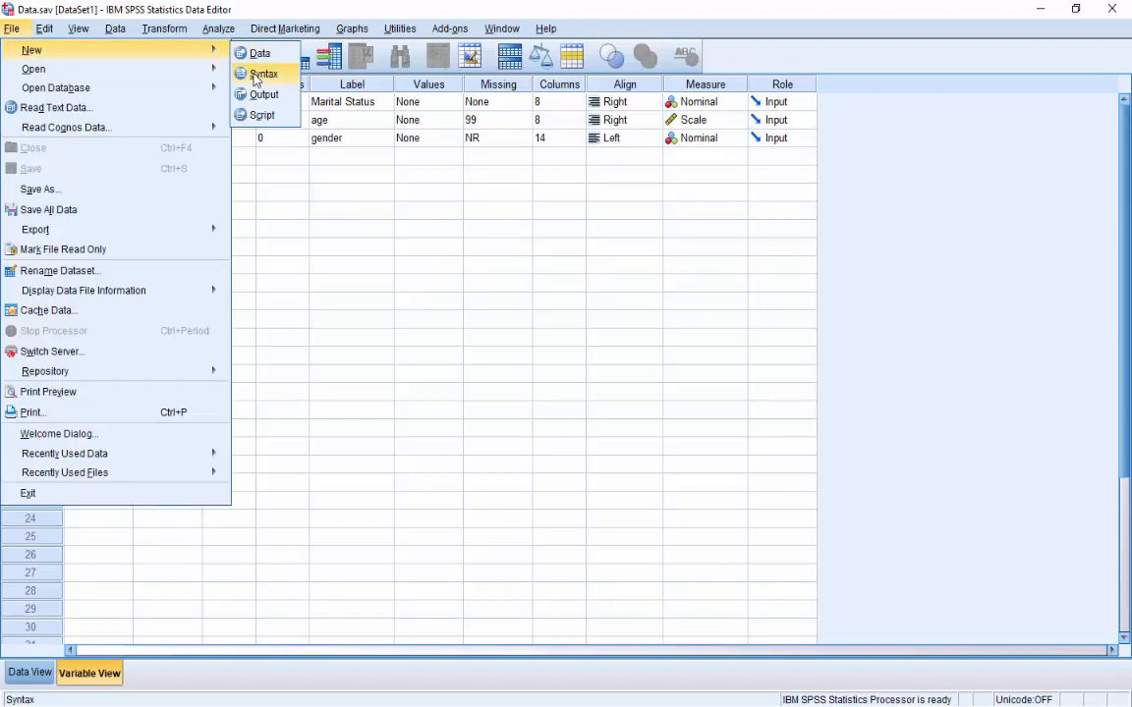
left_click(262, 74)
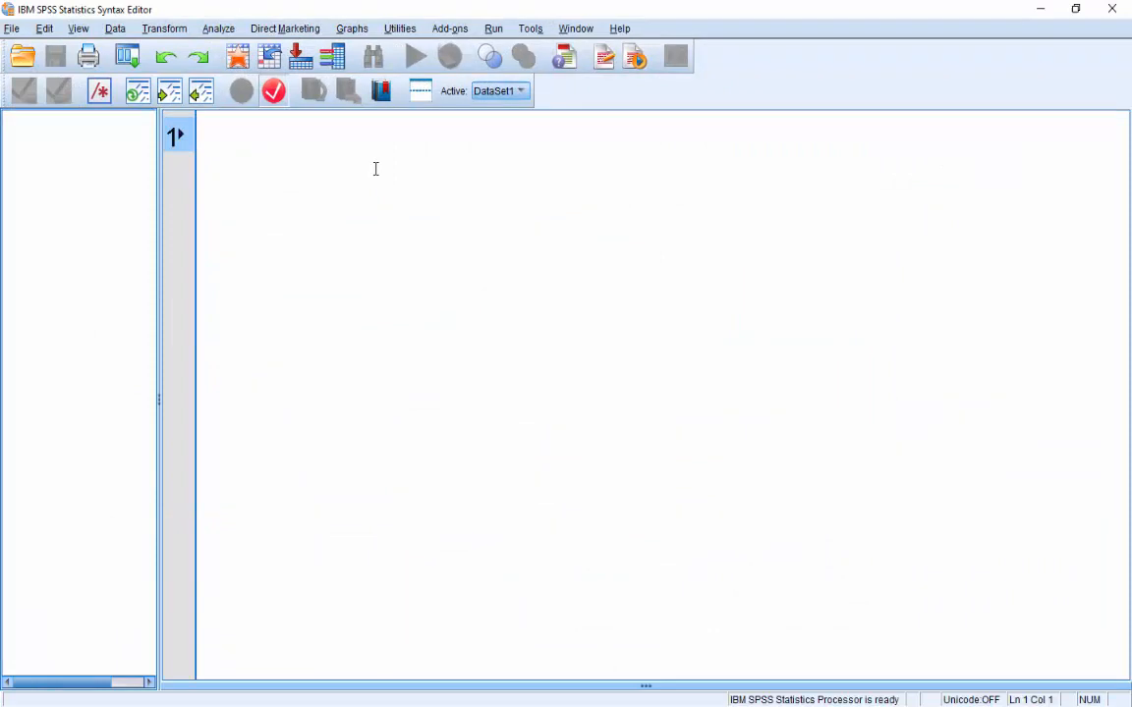
Start a VALUE LABELS command for marital in the Syntax Editor
type("val")
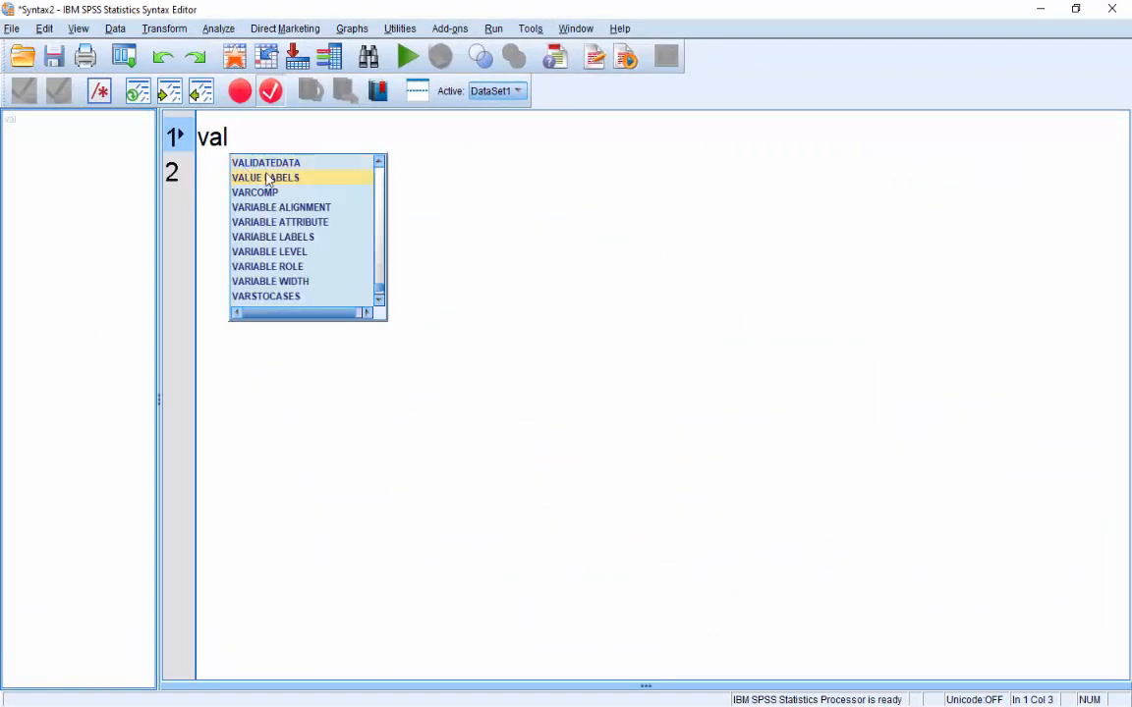
double_click(265, 177)
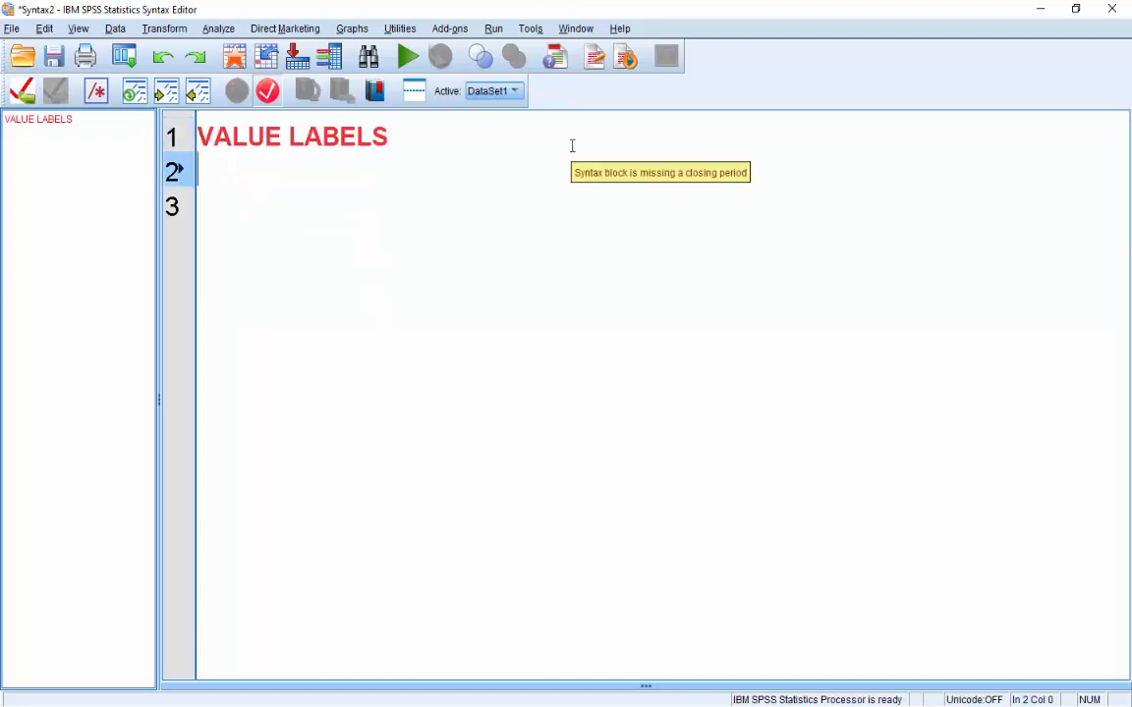
type("mar")
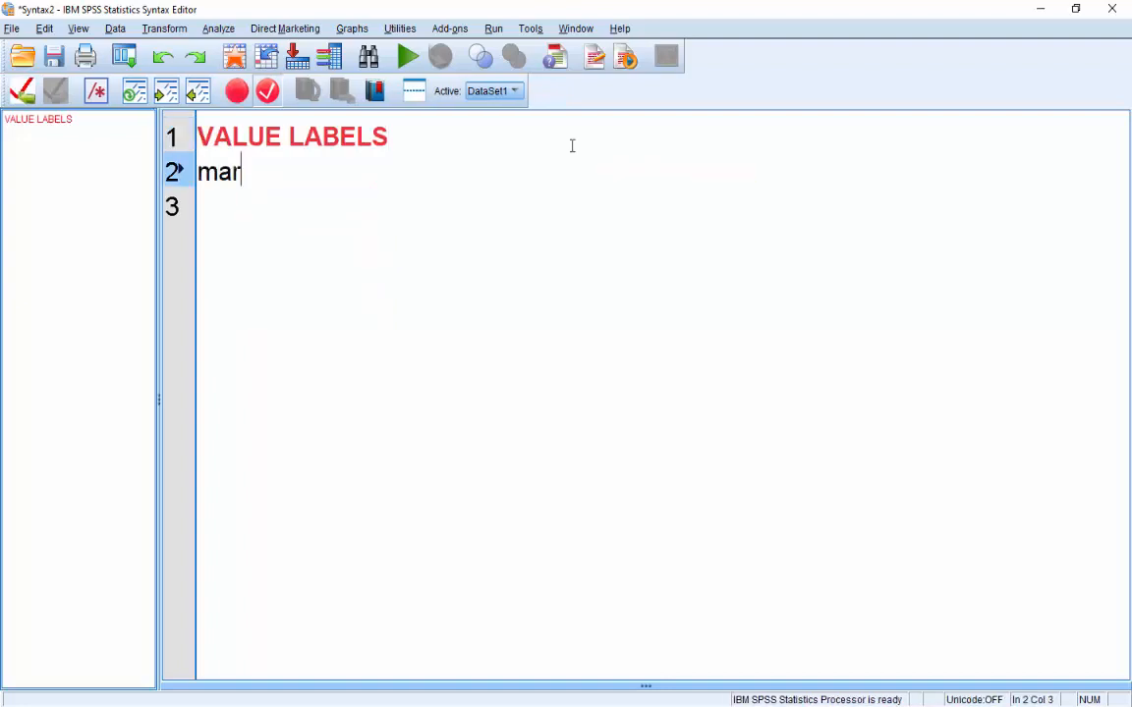
type("ital")
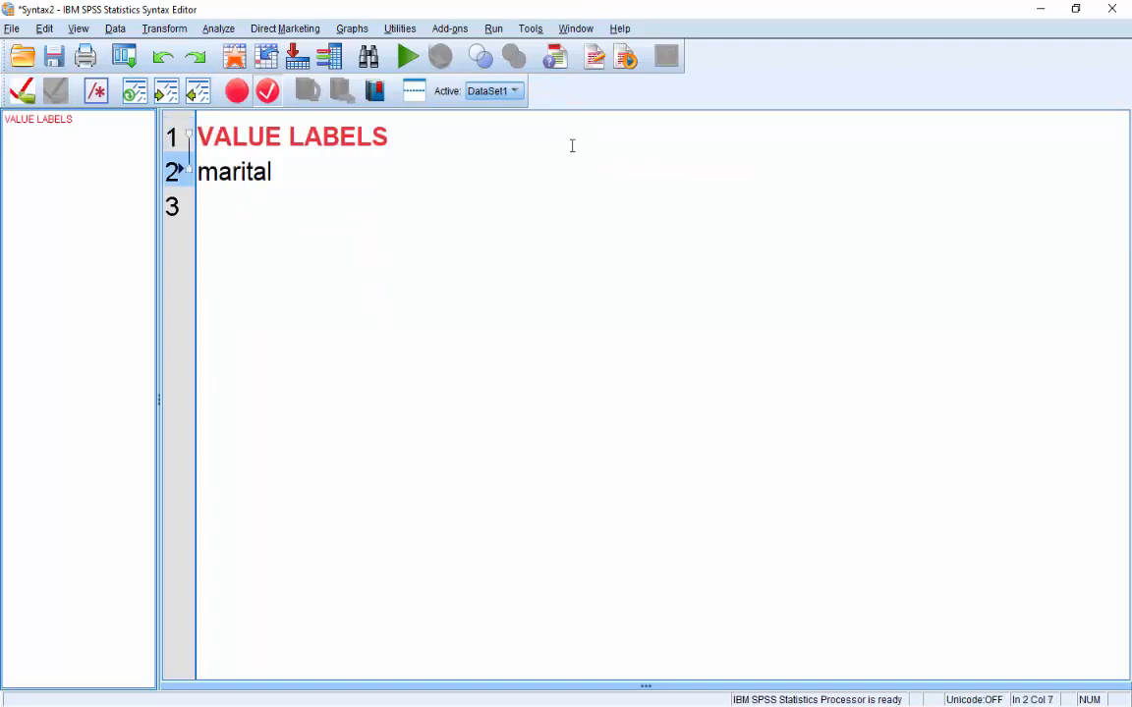
key("enter")
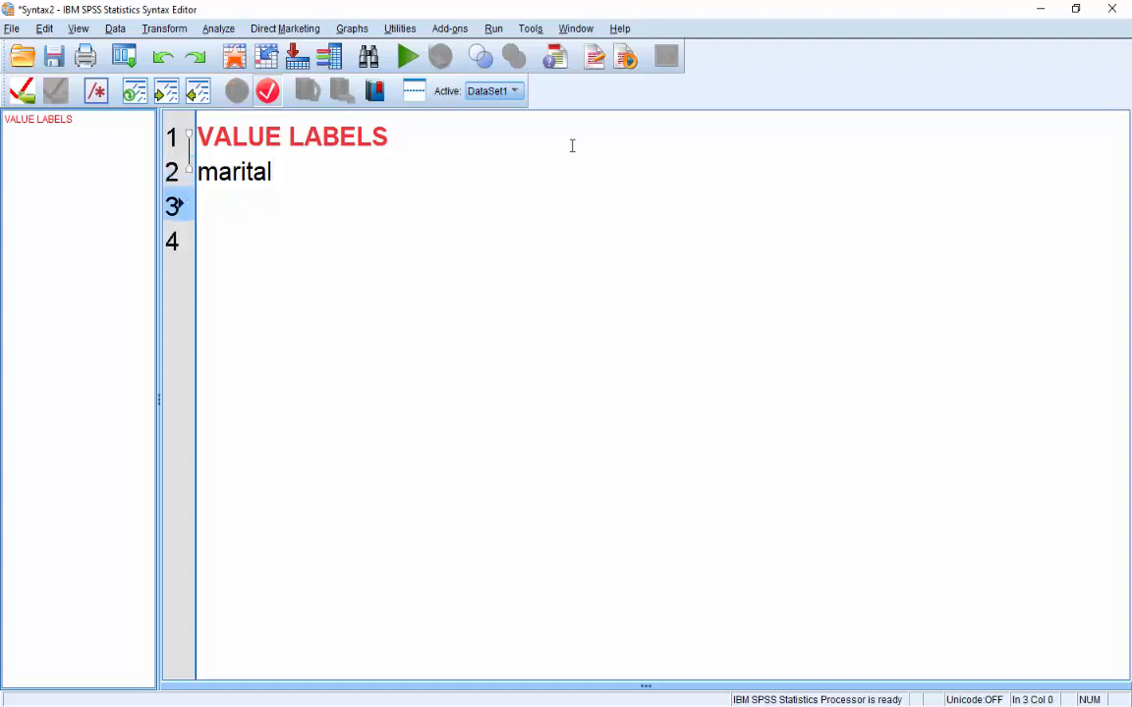
Add labels 1 'Unmarried' and 2 'Married', then begin the EXECUTE line
type("1")
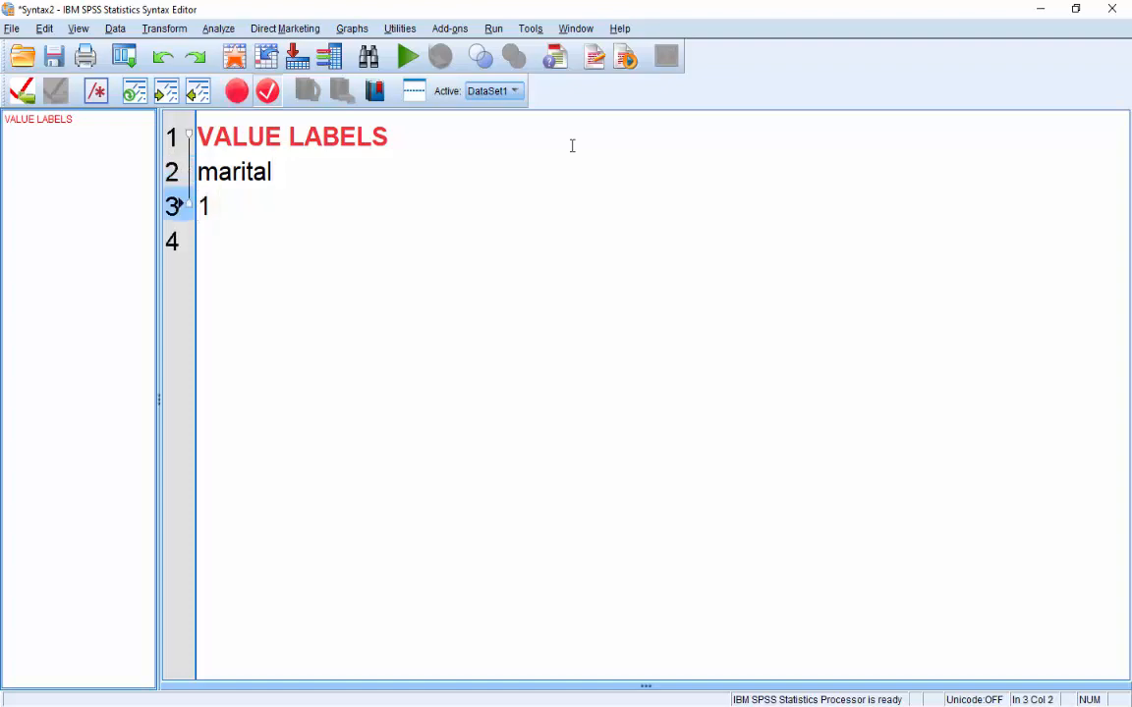
type("'")
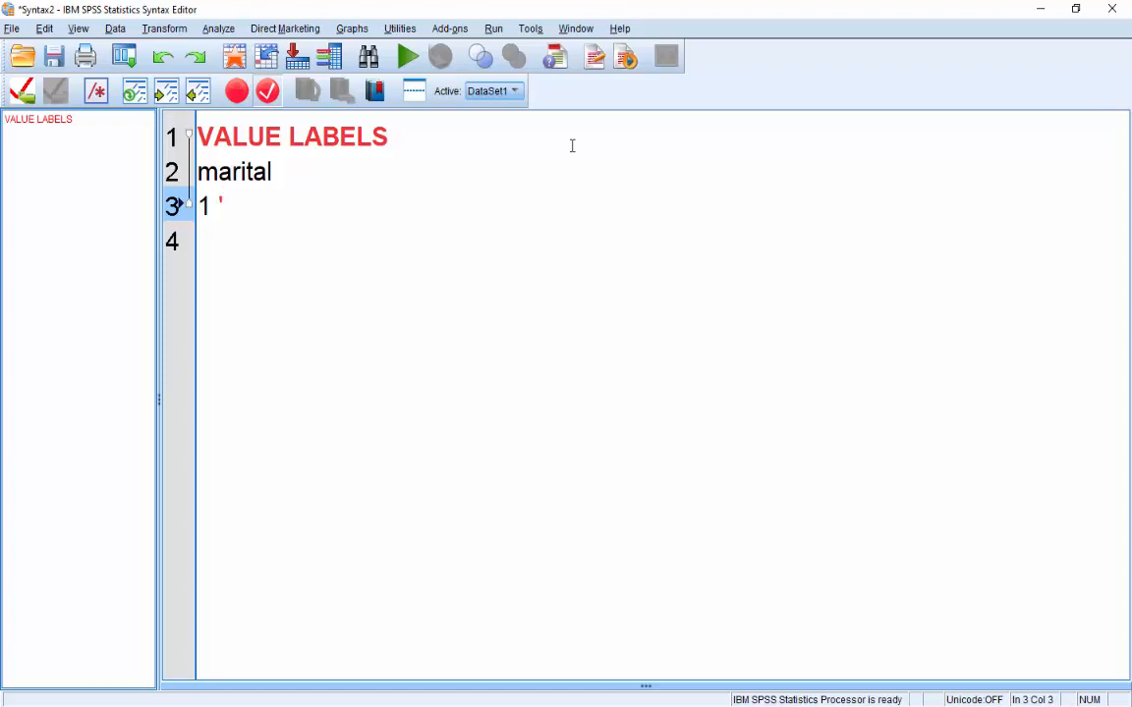
type("Unmarri")
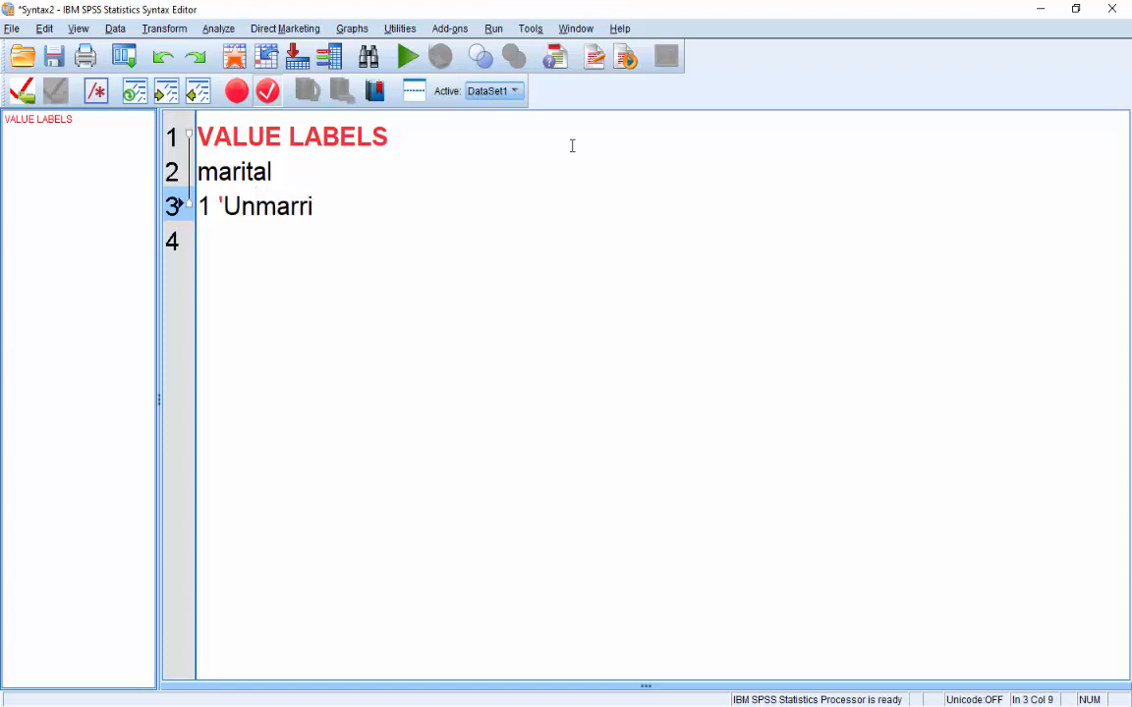
type("ed'")
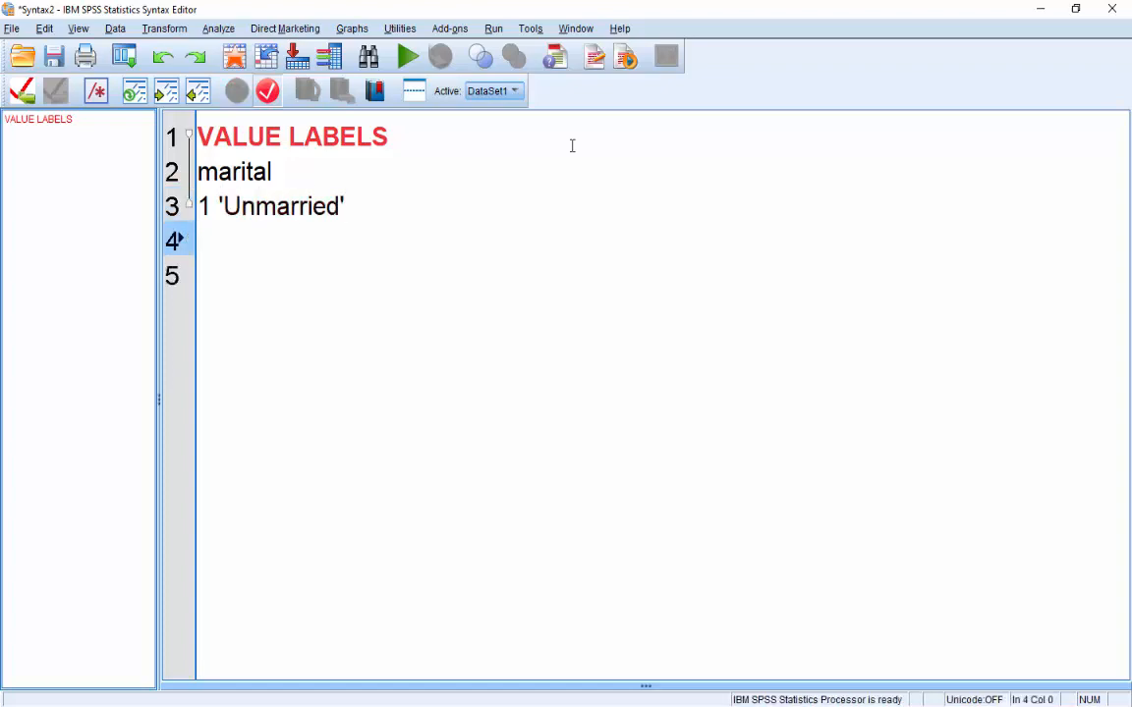
type("2 '")
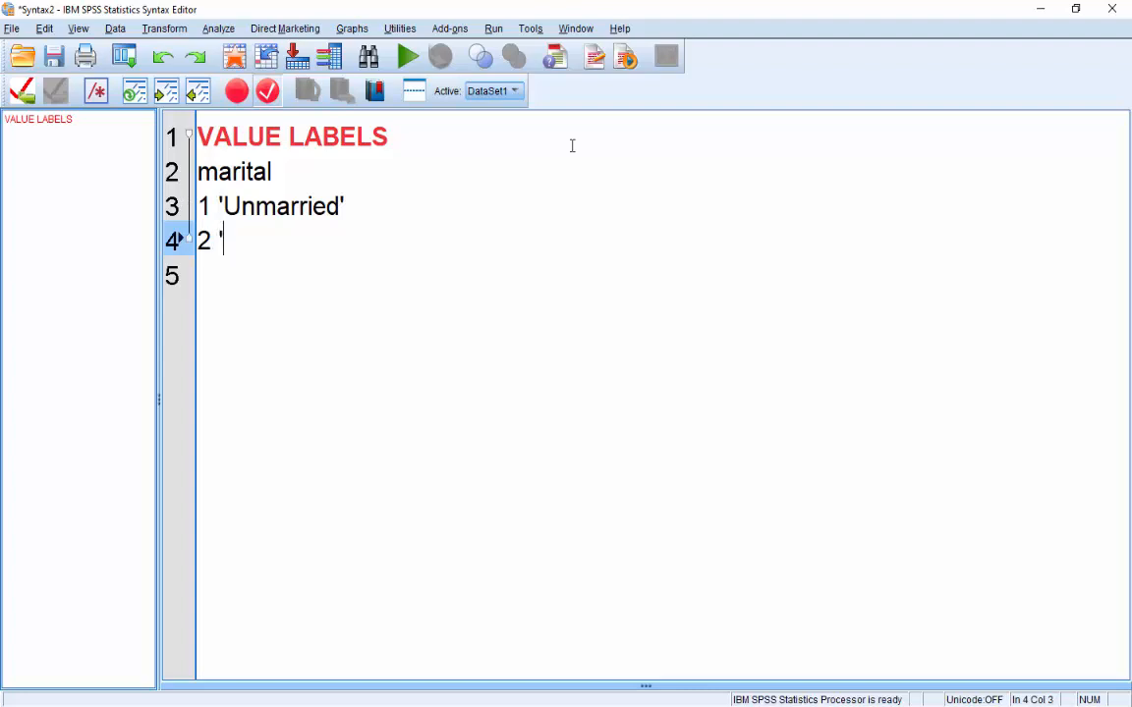
type("Married")
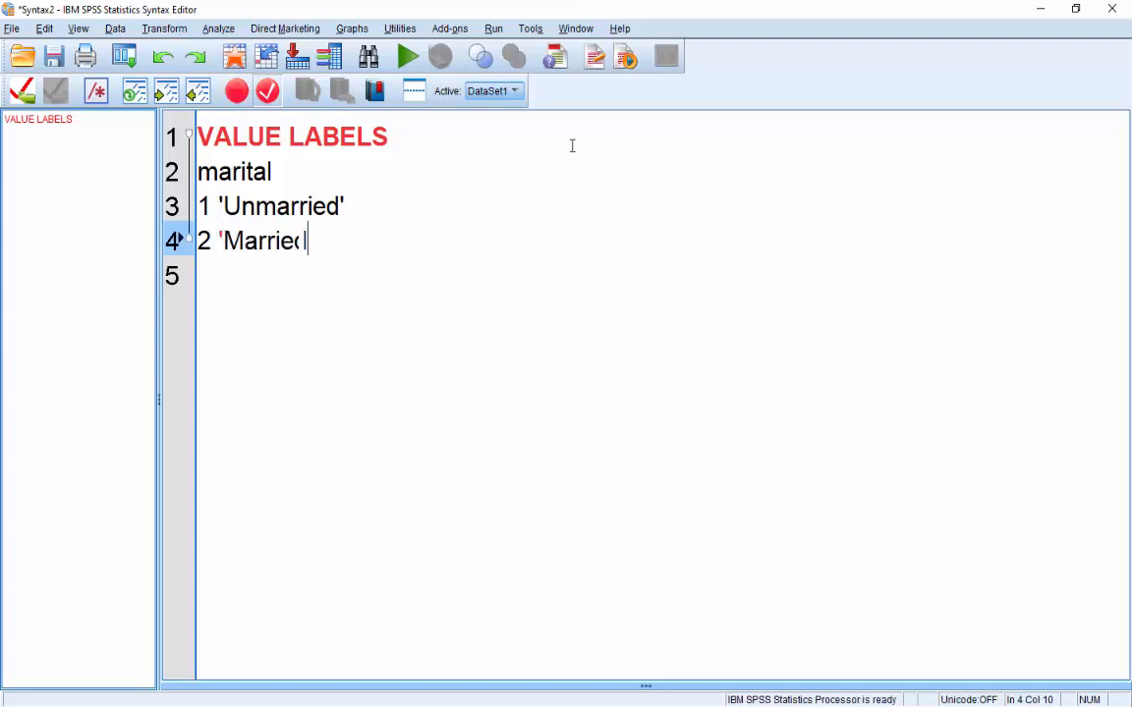
type("'.")
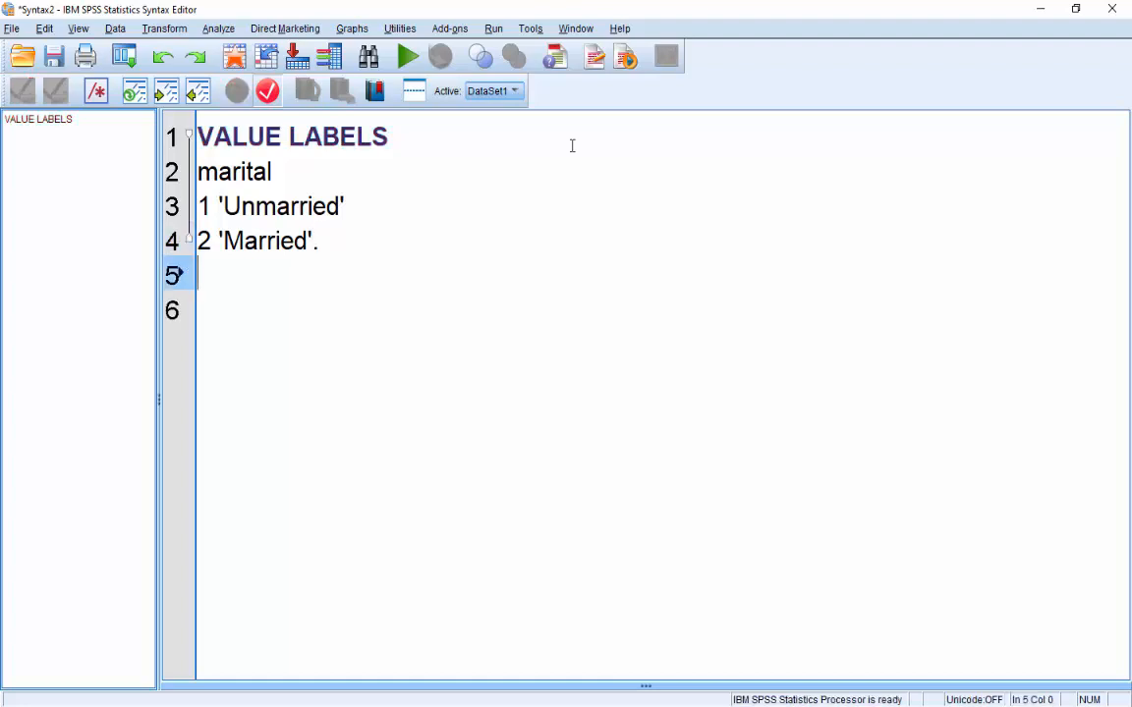
type("Exe")
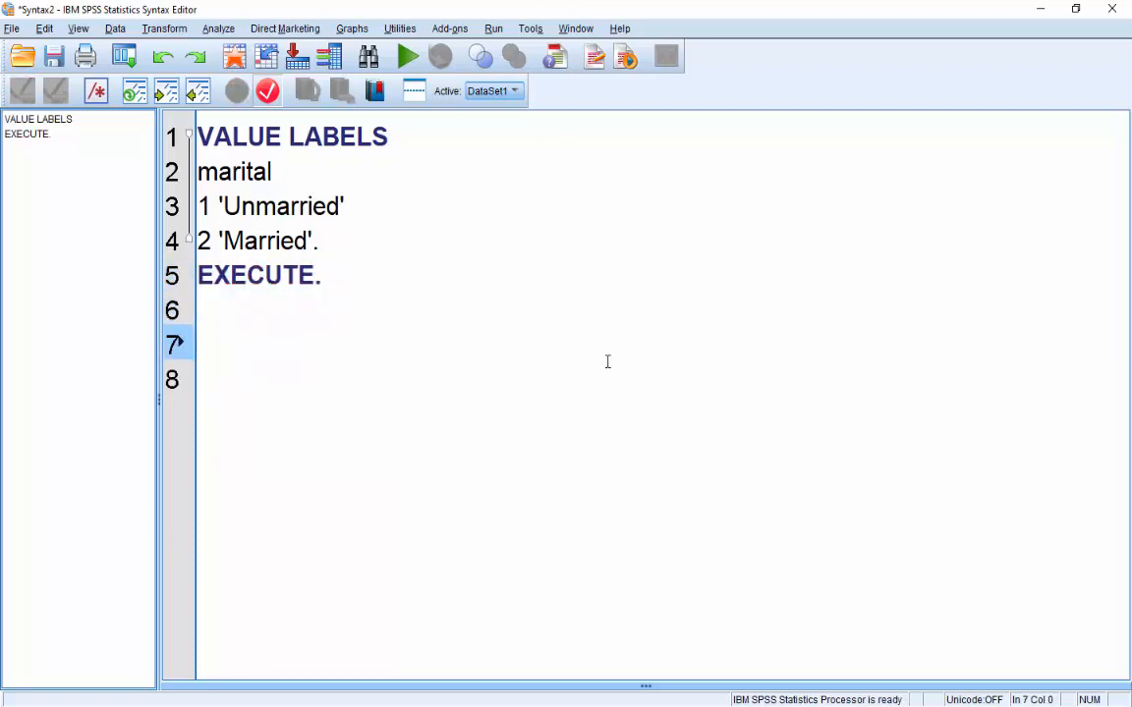
Write syntax labelling age value 999 as "No Response", followed by EXECUTE
type("val lal")
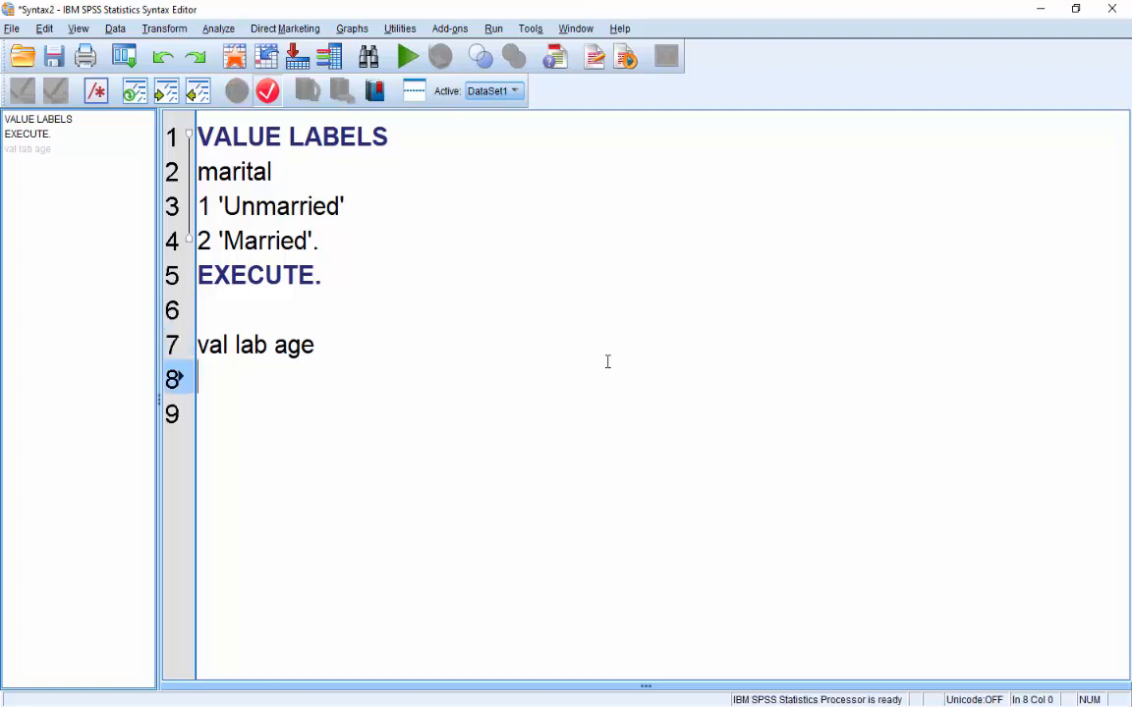
type("999")
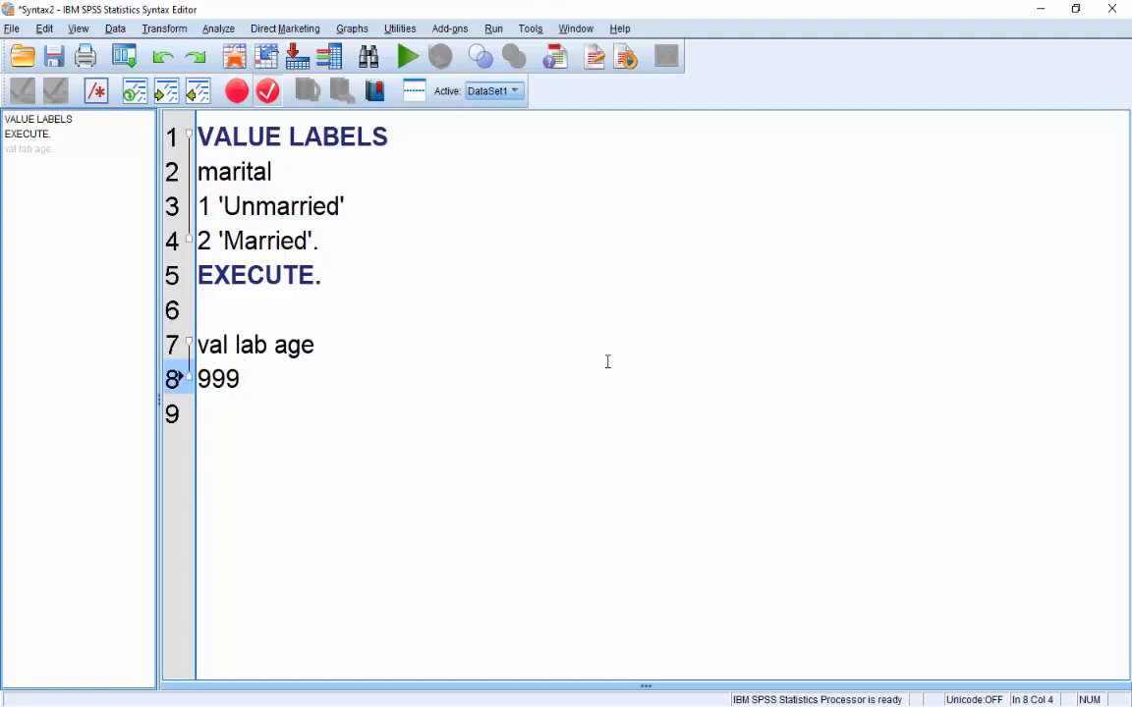
type("\"No")
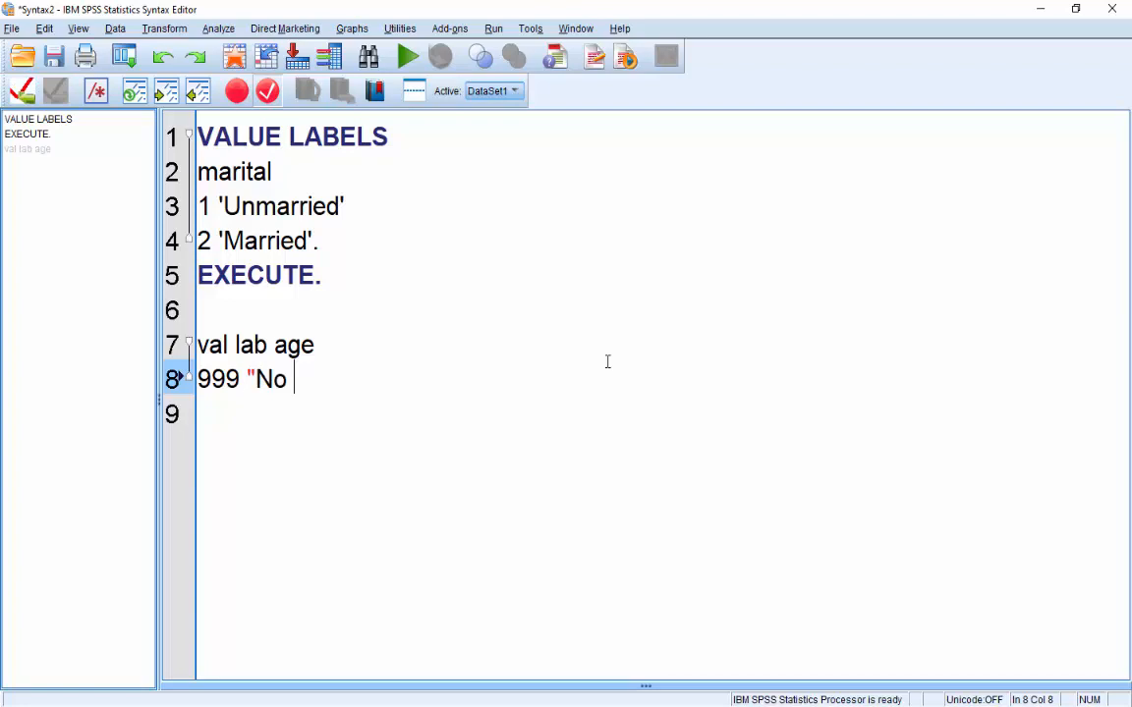
type("Response")
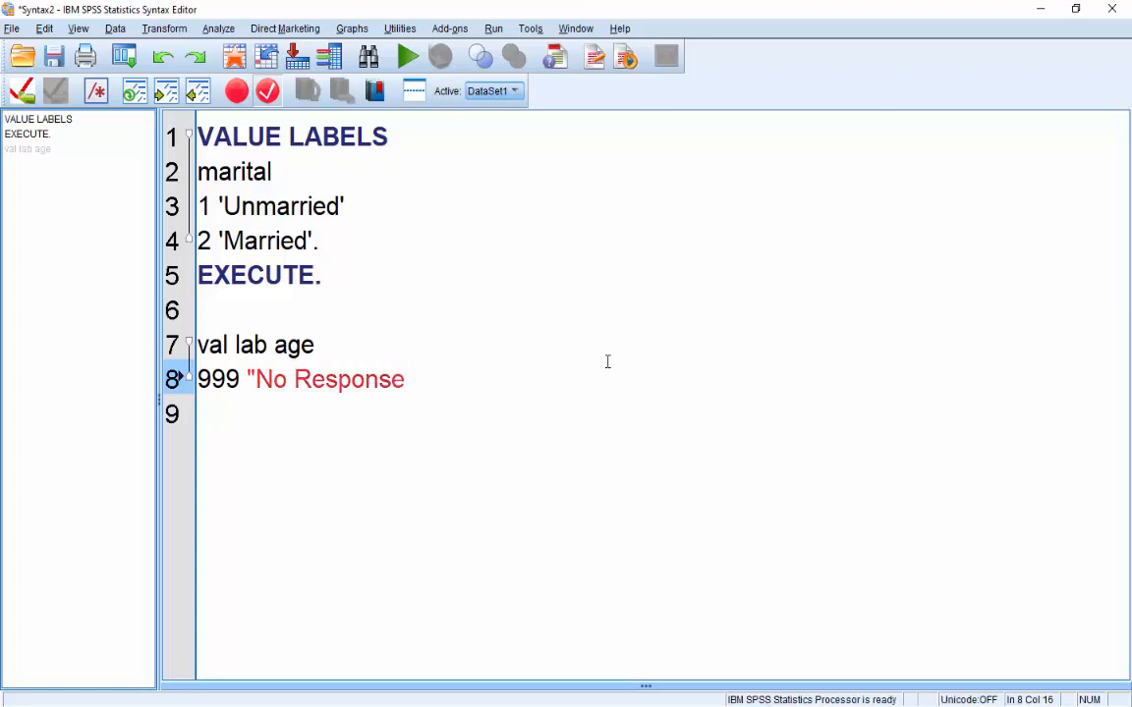
type("\".")
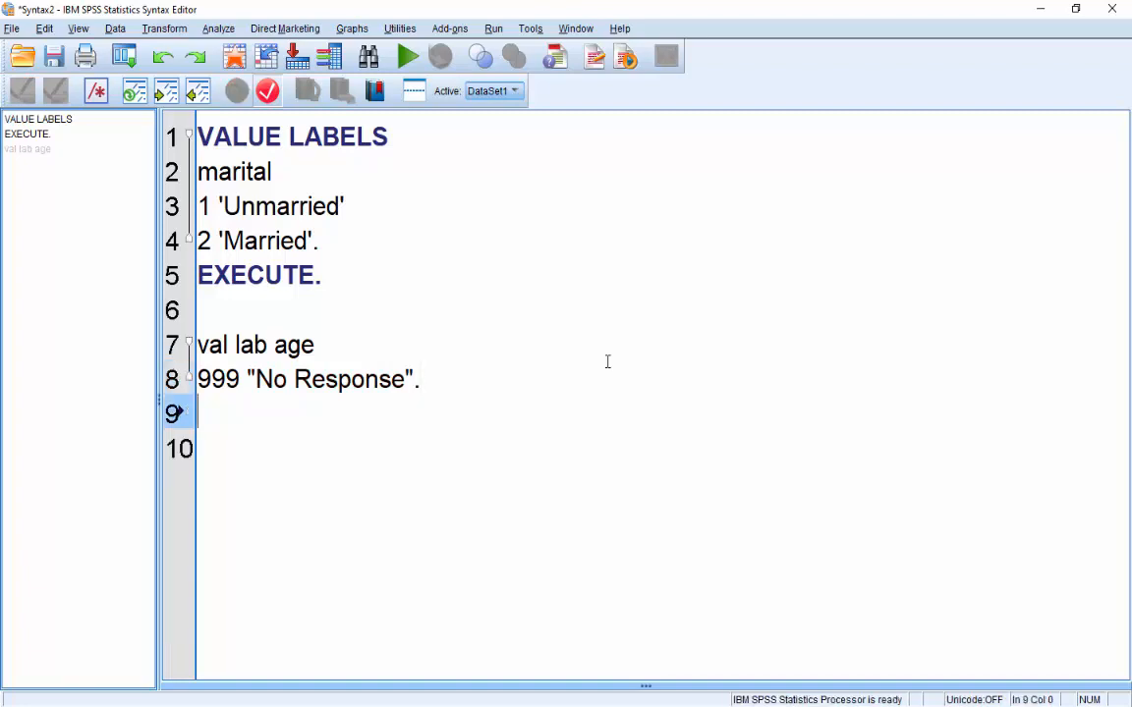
type("Exec")
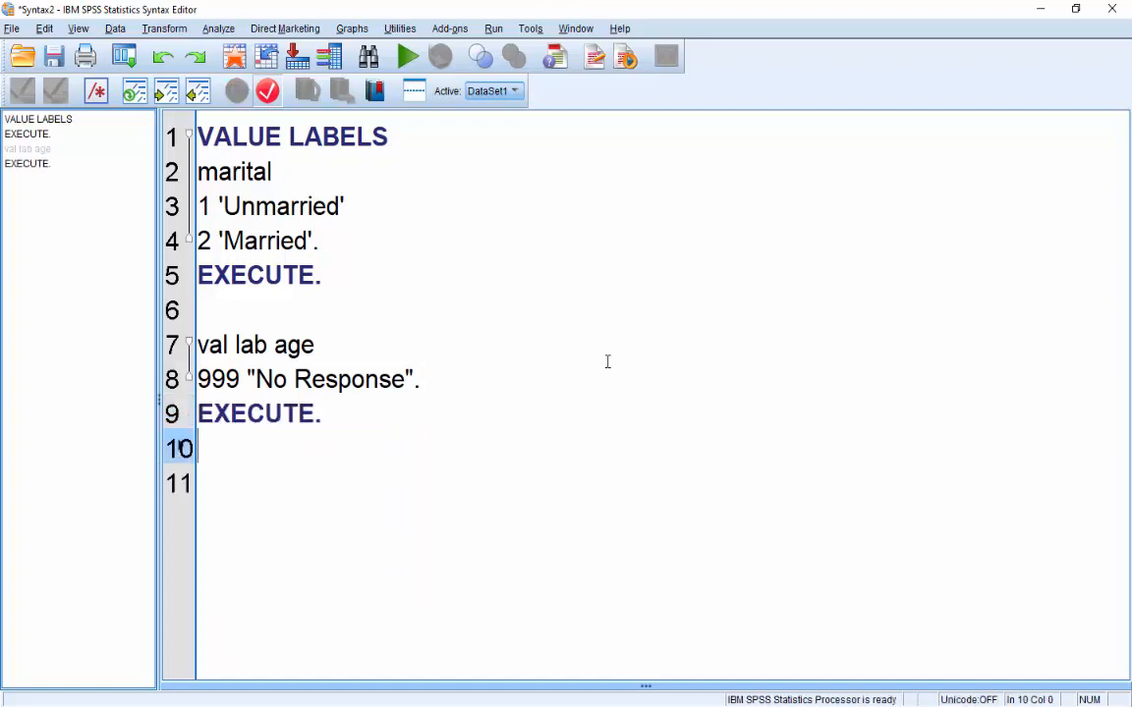
type("Value labels")
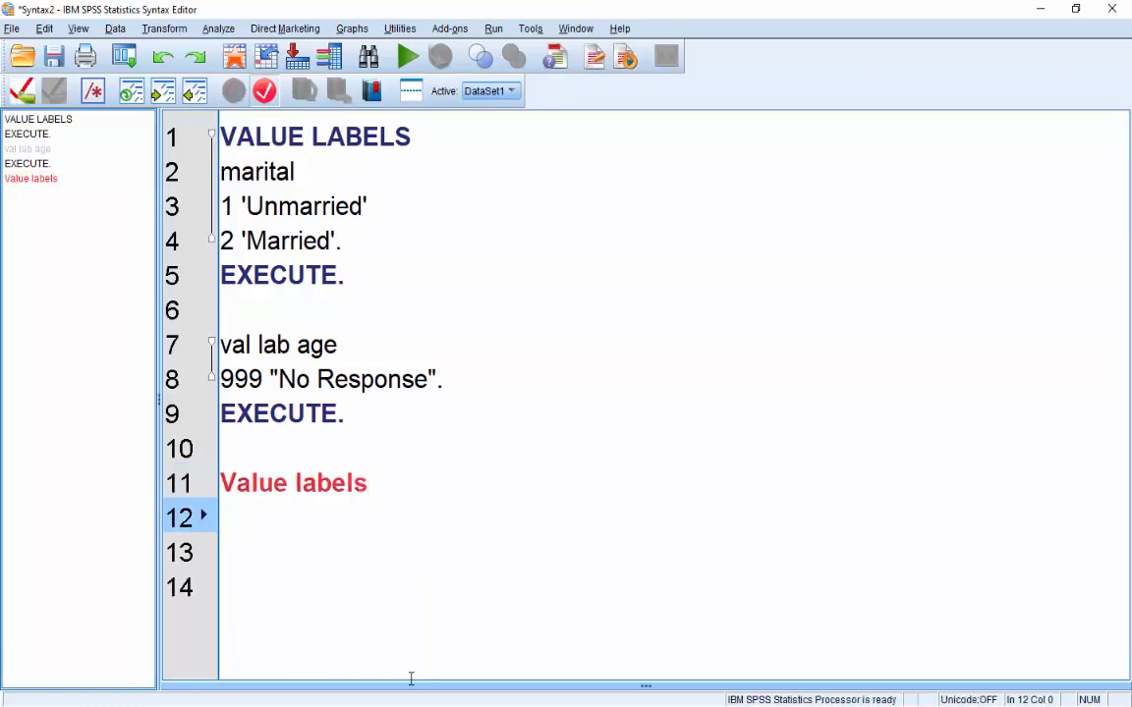
Add the gender label 'NR' "No Response" to the syntax, ending with Execute
type("gender")
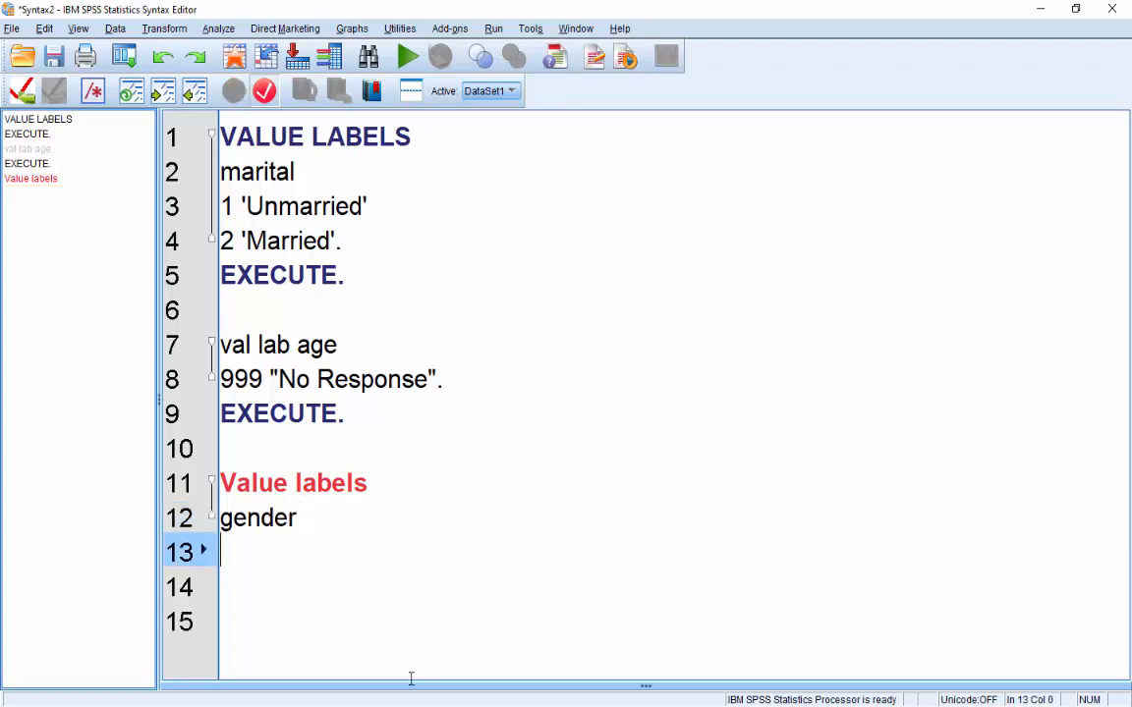
type("'NR'")
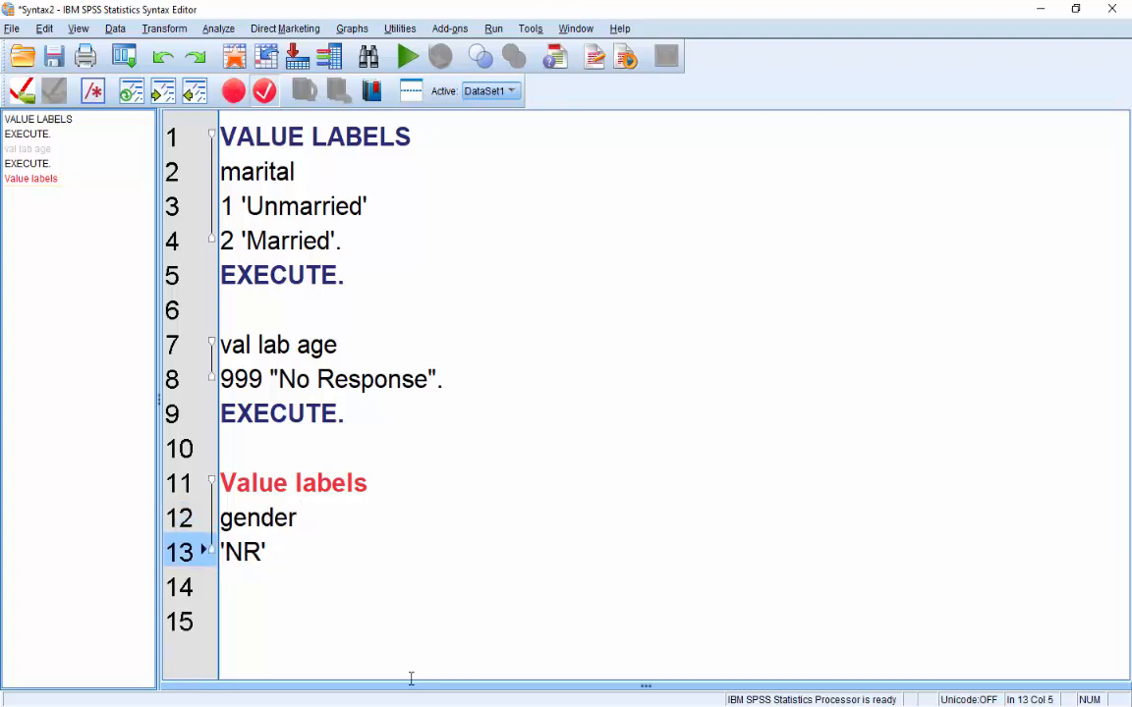
type("\"N\"")
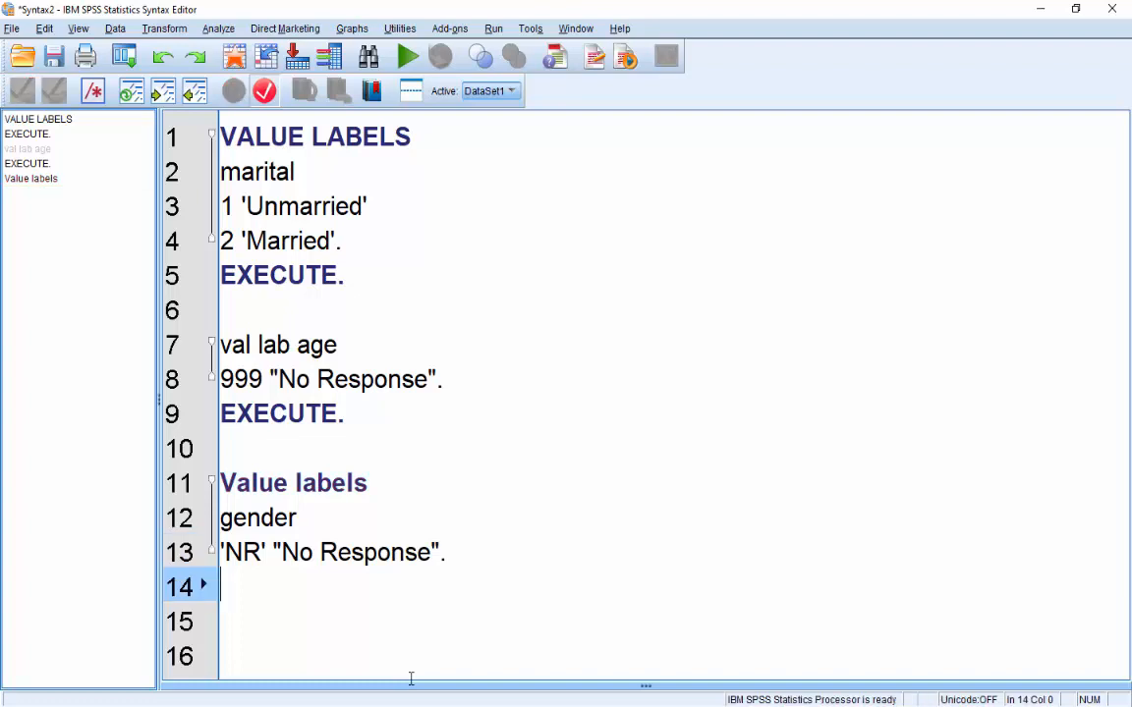
type("Execute.")
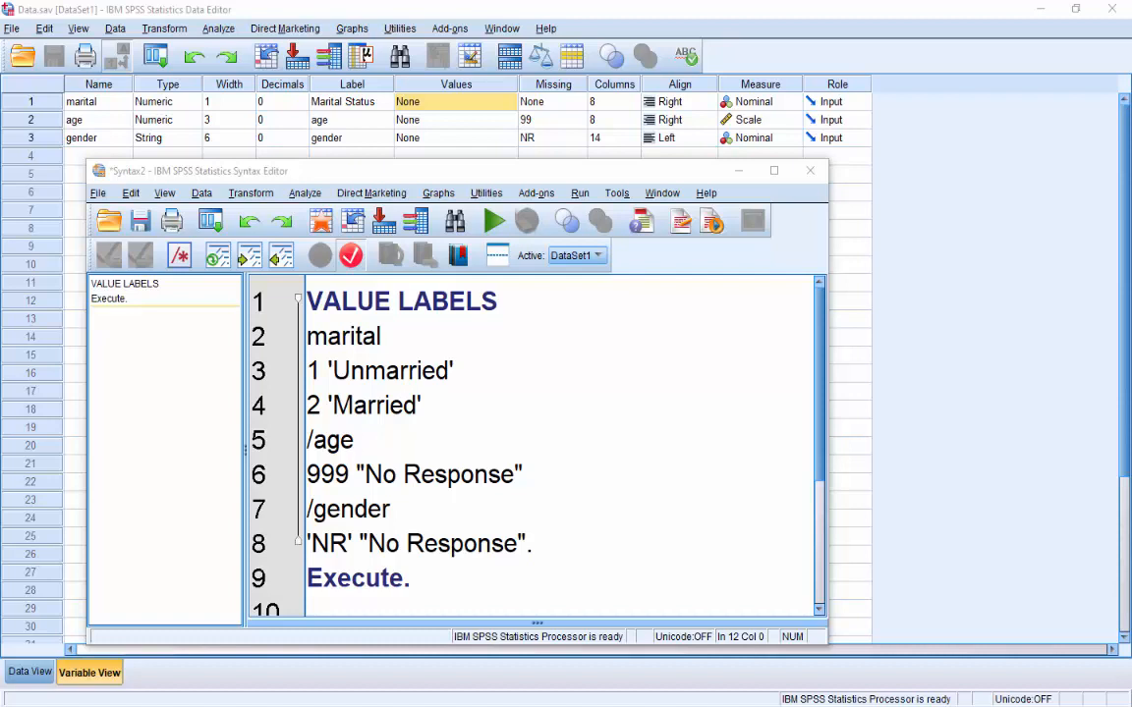
mouse_move(678, 342)
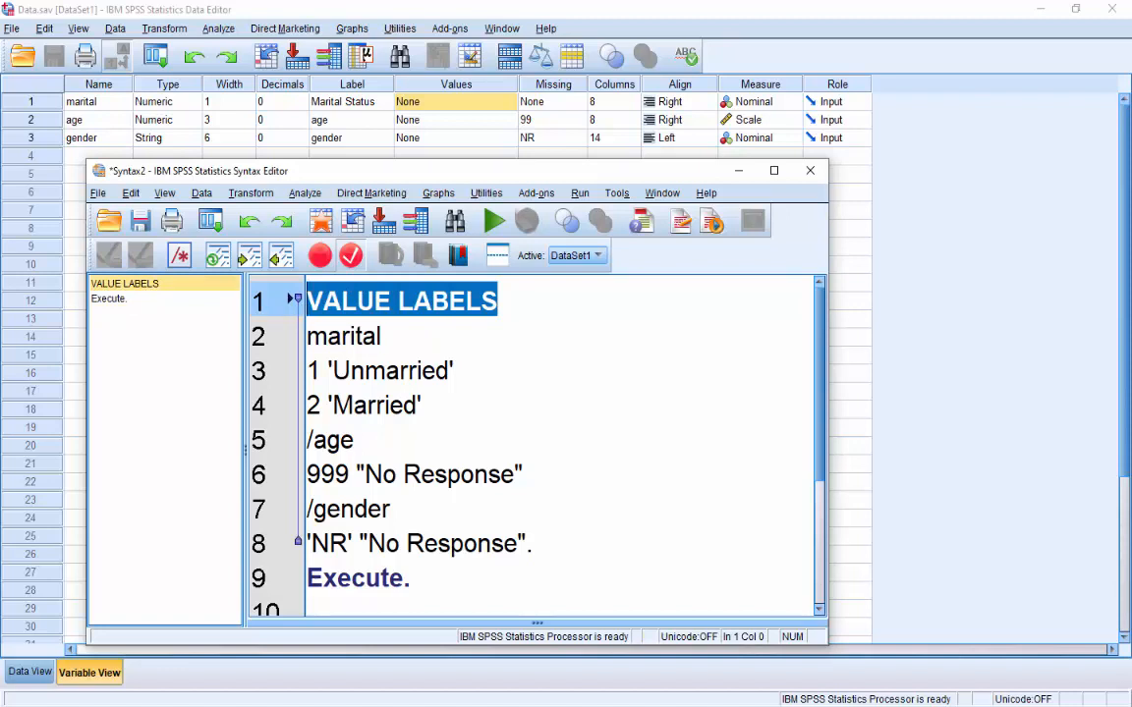
Select the combined VALUE LABELS syntax for marital, age and gender, and run the selection
left_click(343, 336)
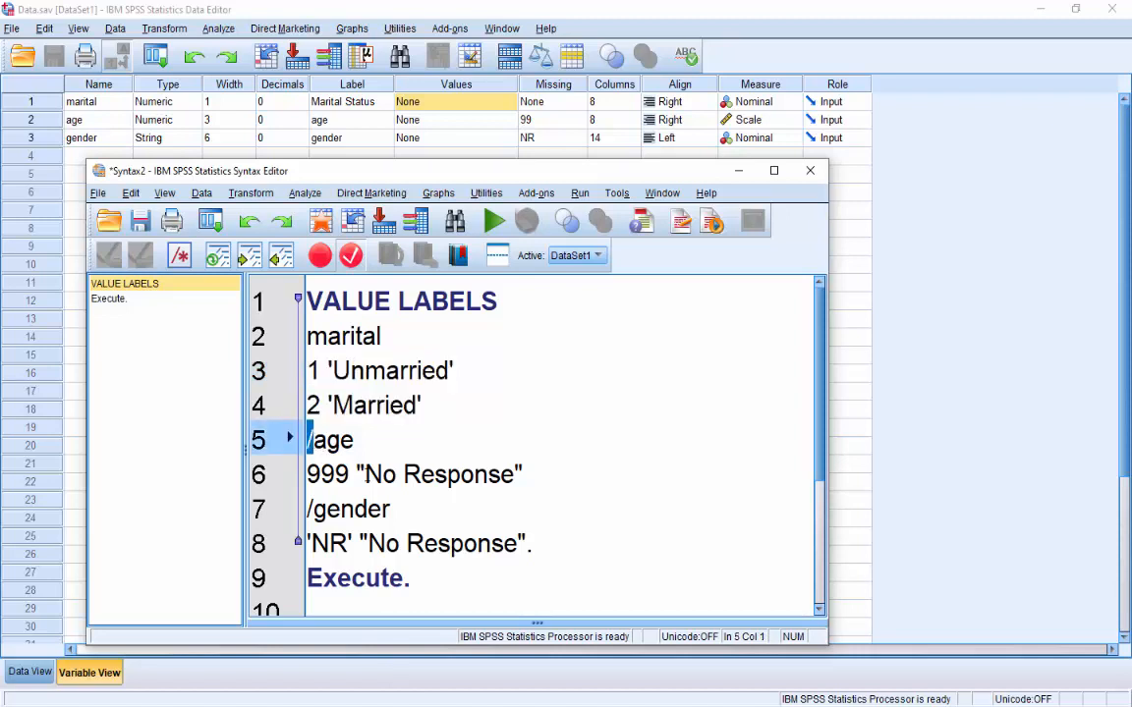
double_click(332, 439)
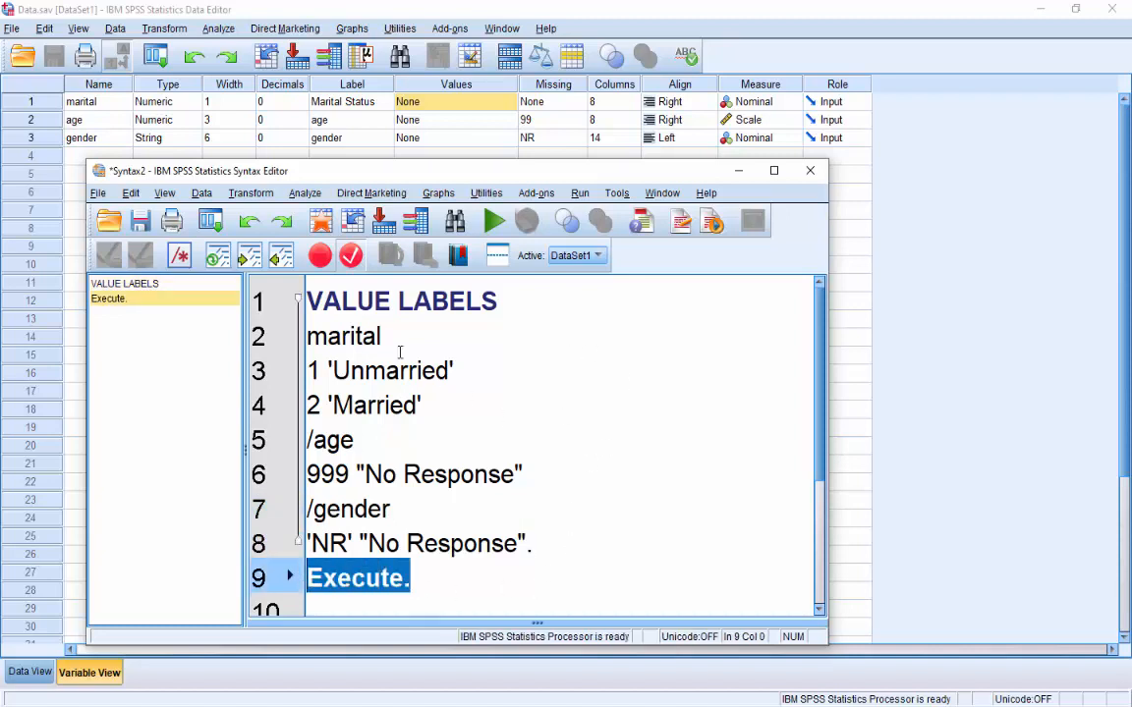
left_click(493, 220)
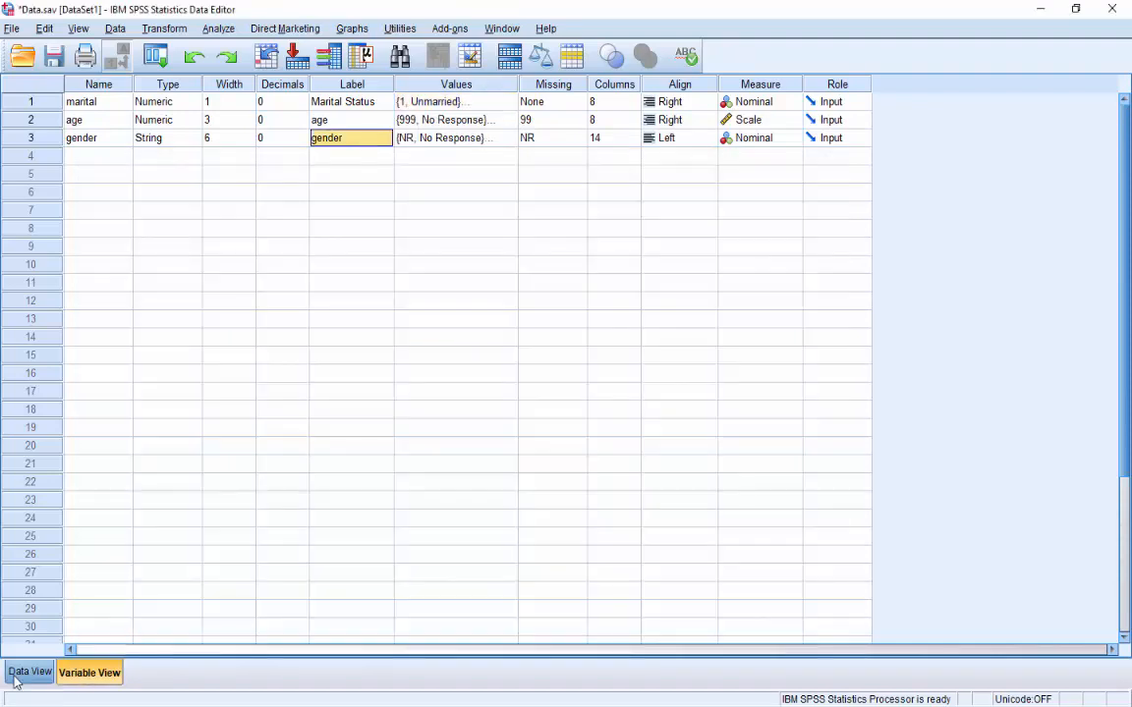
Switch to Data View to see the Unmarried/Married and No Response labels
left_click(29, 672)
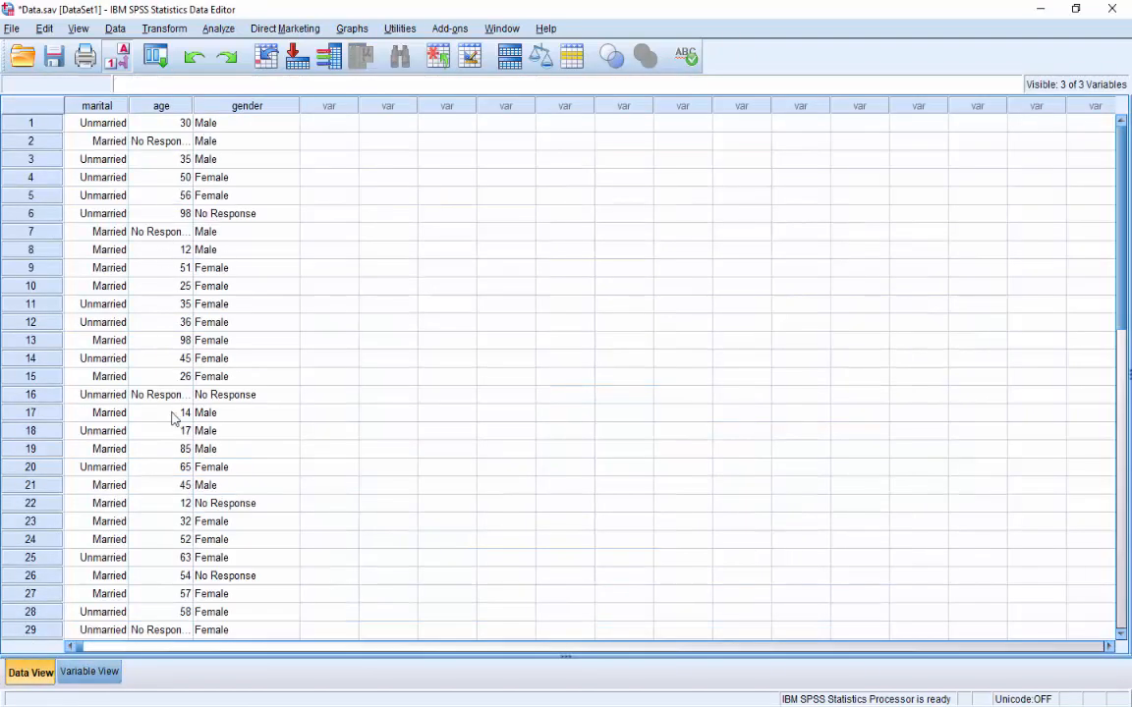